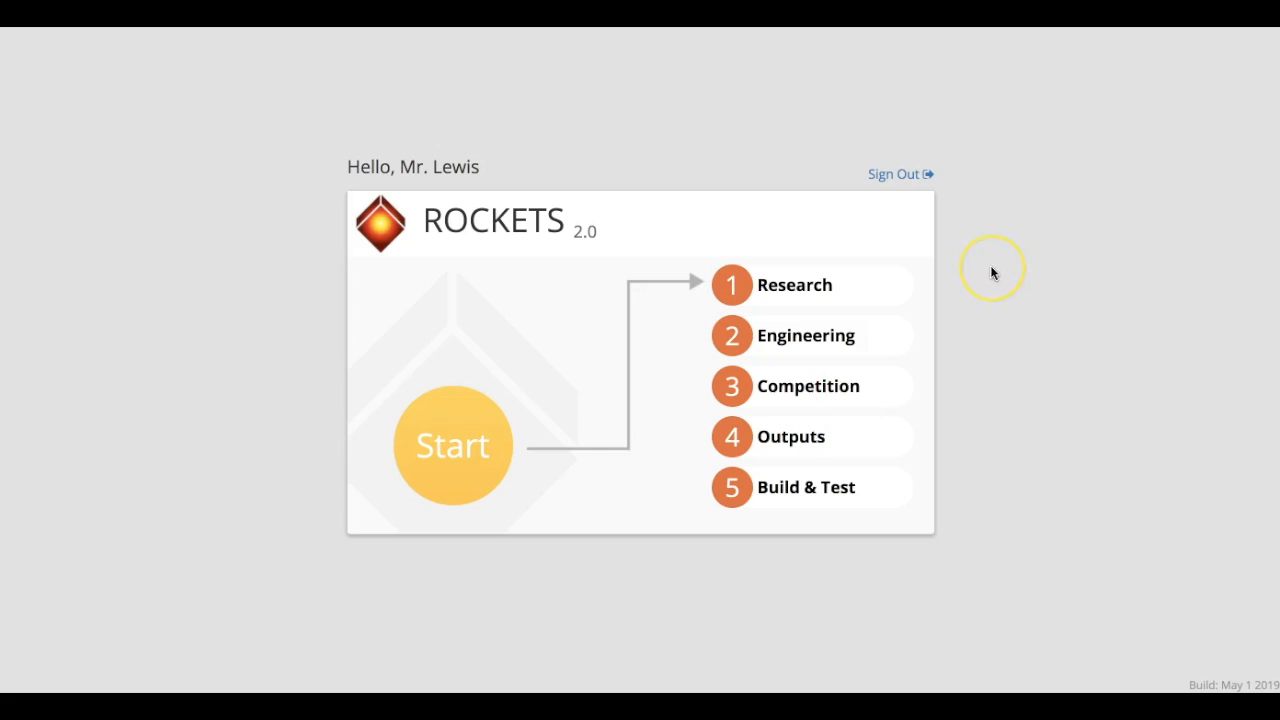
pyautogui.moveTo(993, 272)
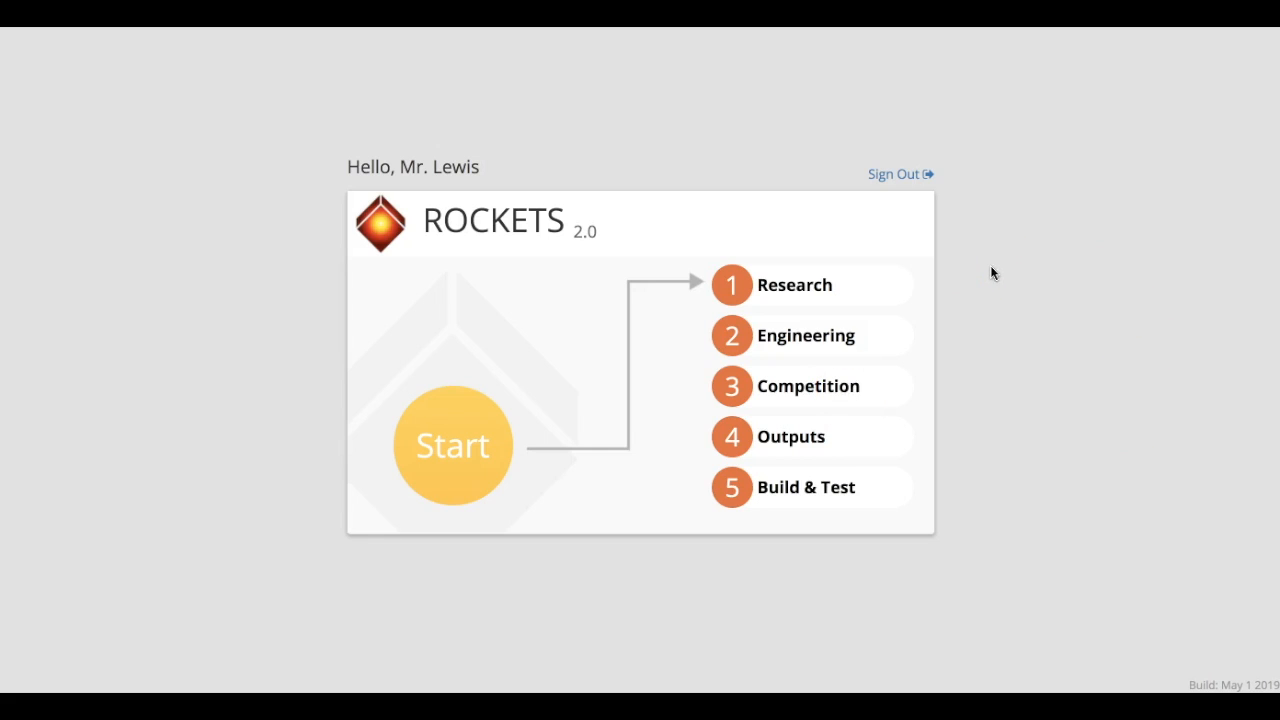
pyautogui.moveTo(770, 375)
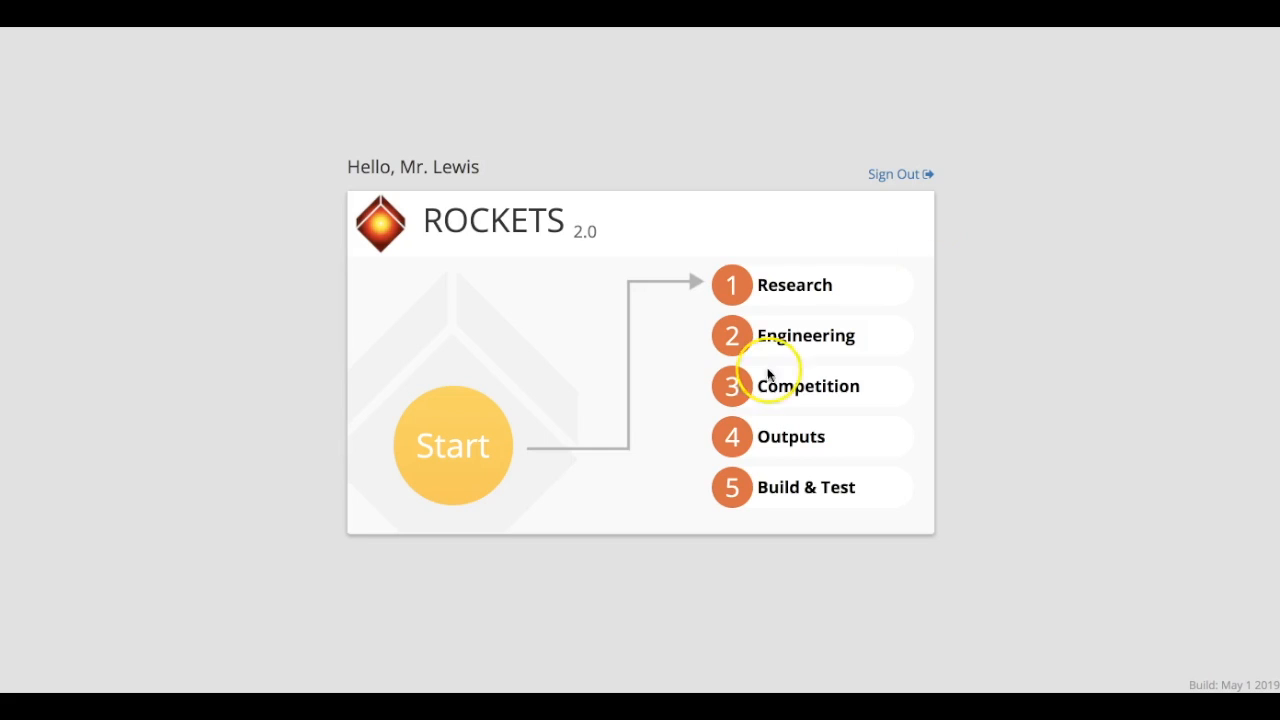
pyautogui.moveTo(902, 357)
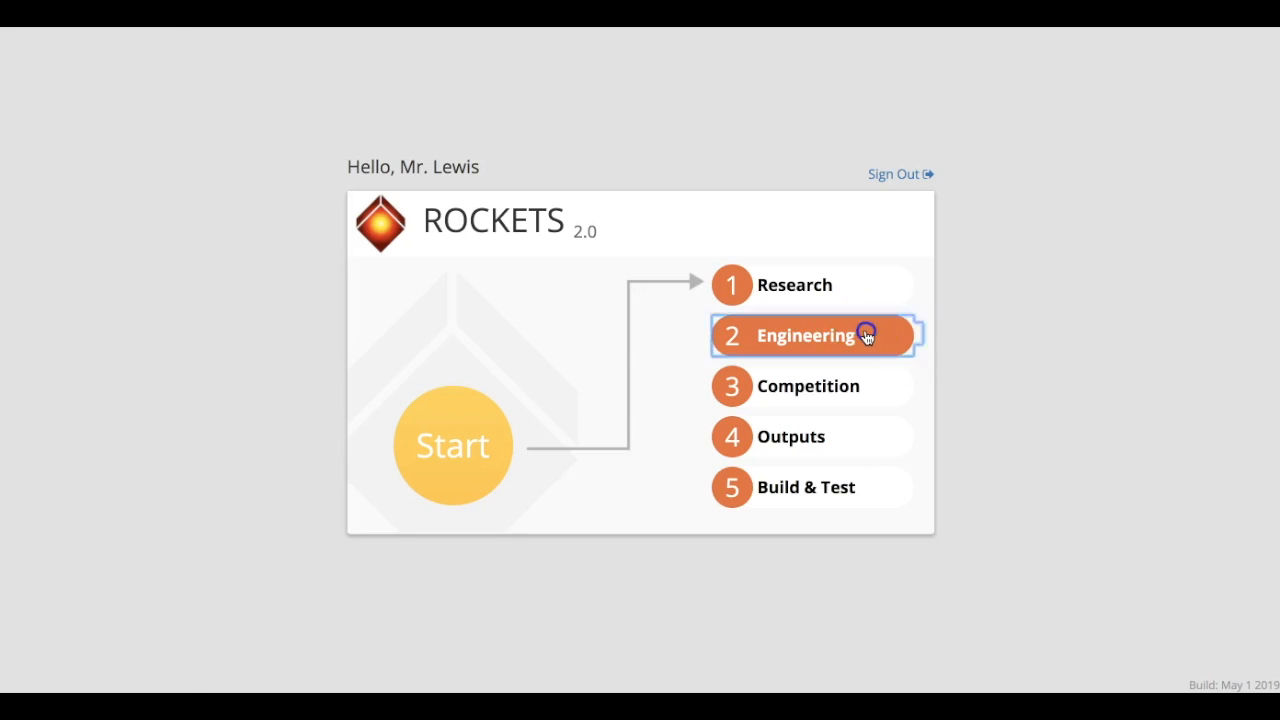
# In Engineering, show the propulsion bottle, nose parts and fins on the rocket model.
pyautogui.click(808, 335)
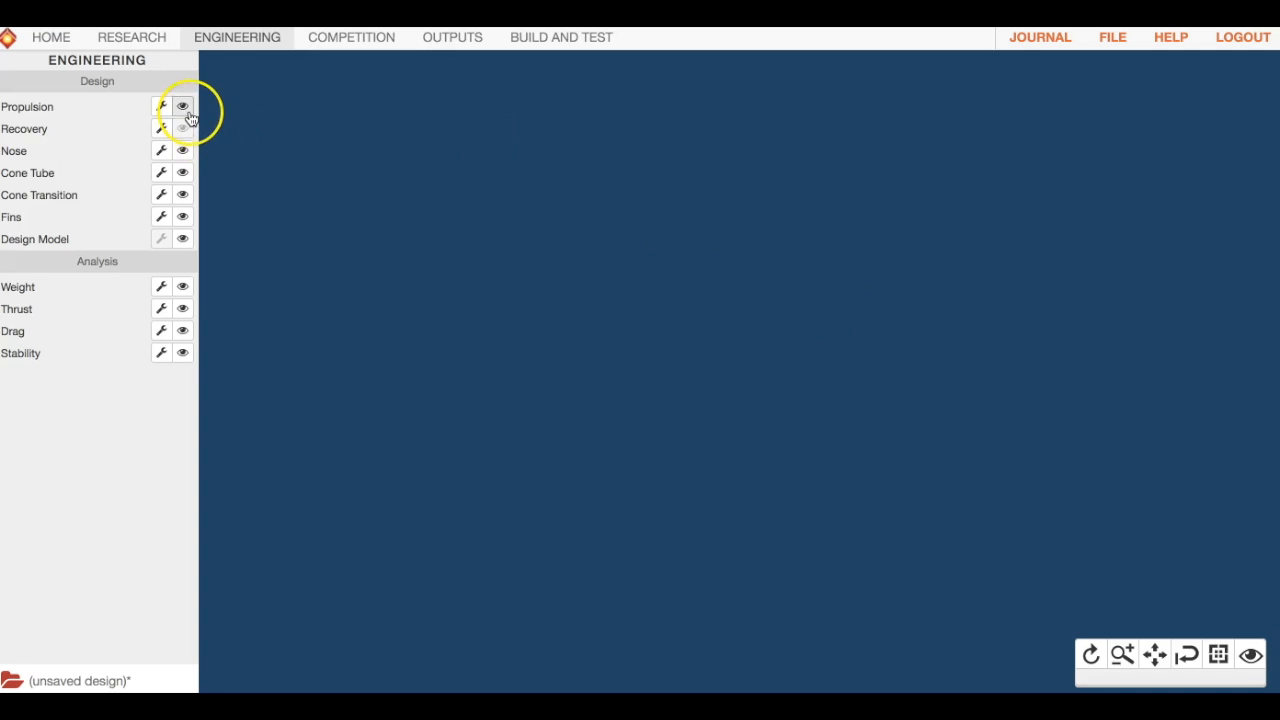
pyautogui.click(183, 106)
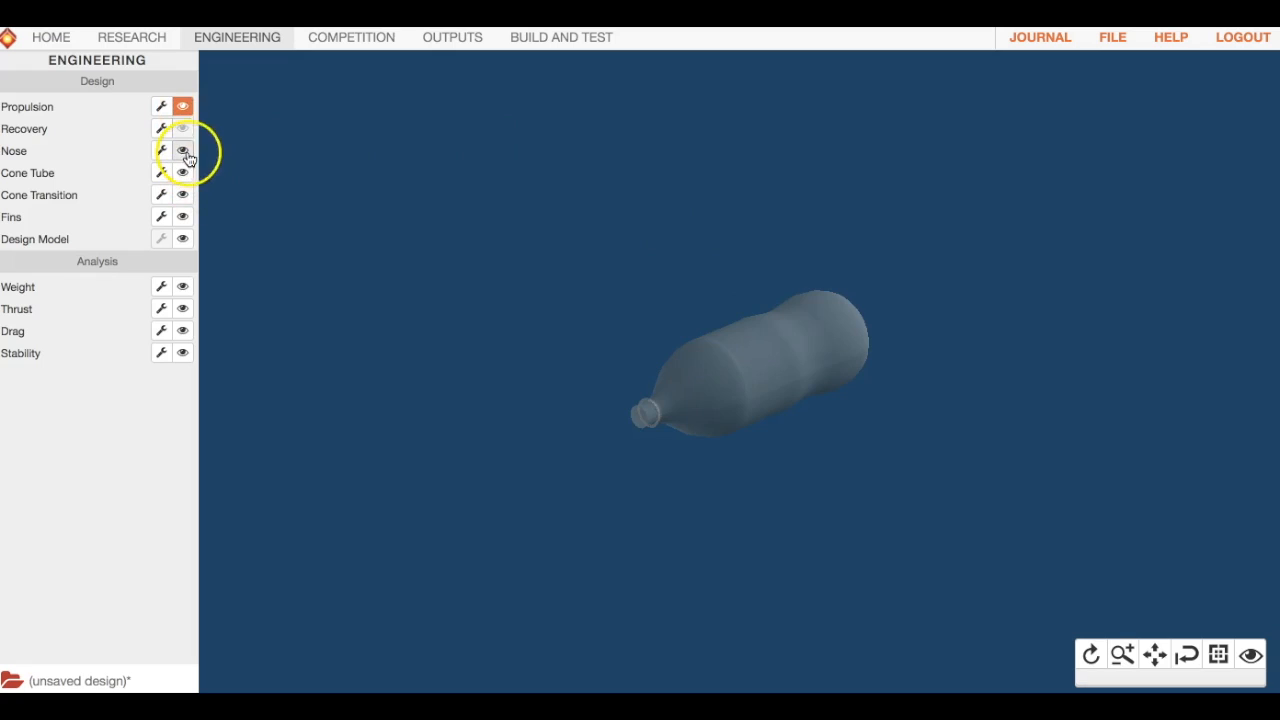
pyautogui.click(183, 215)
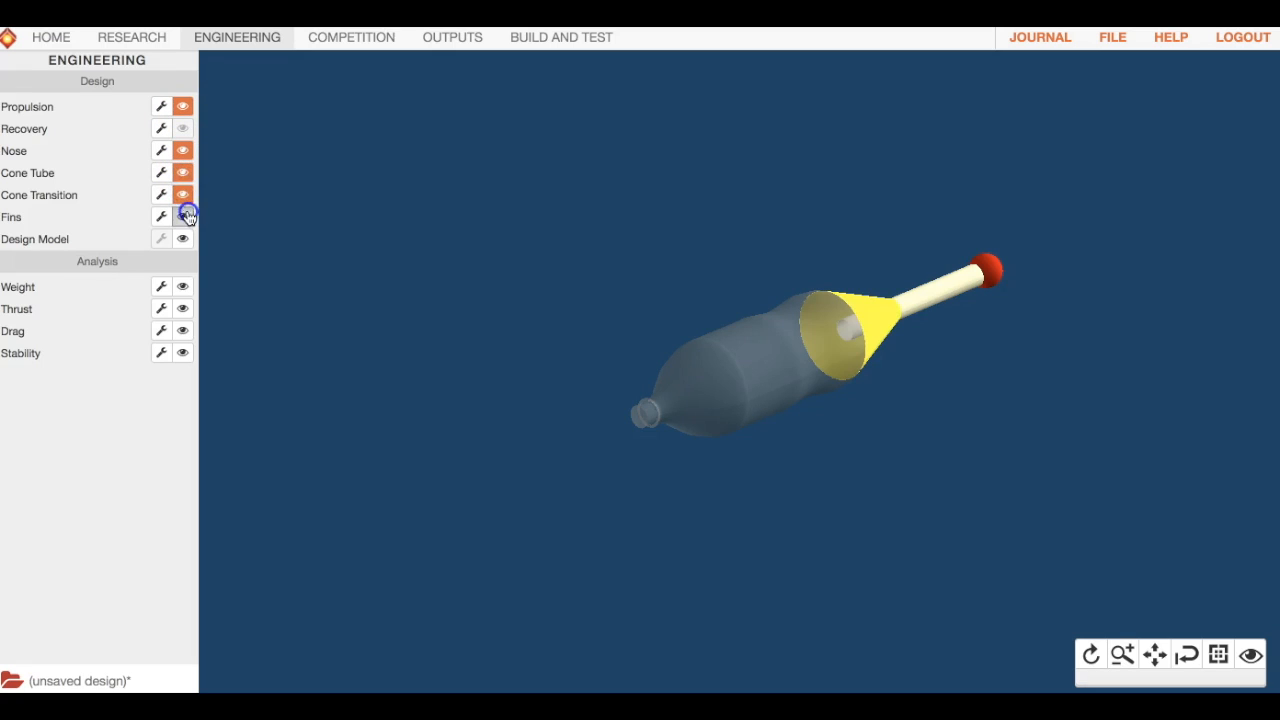
pyautogui.click(183, 238)
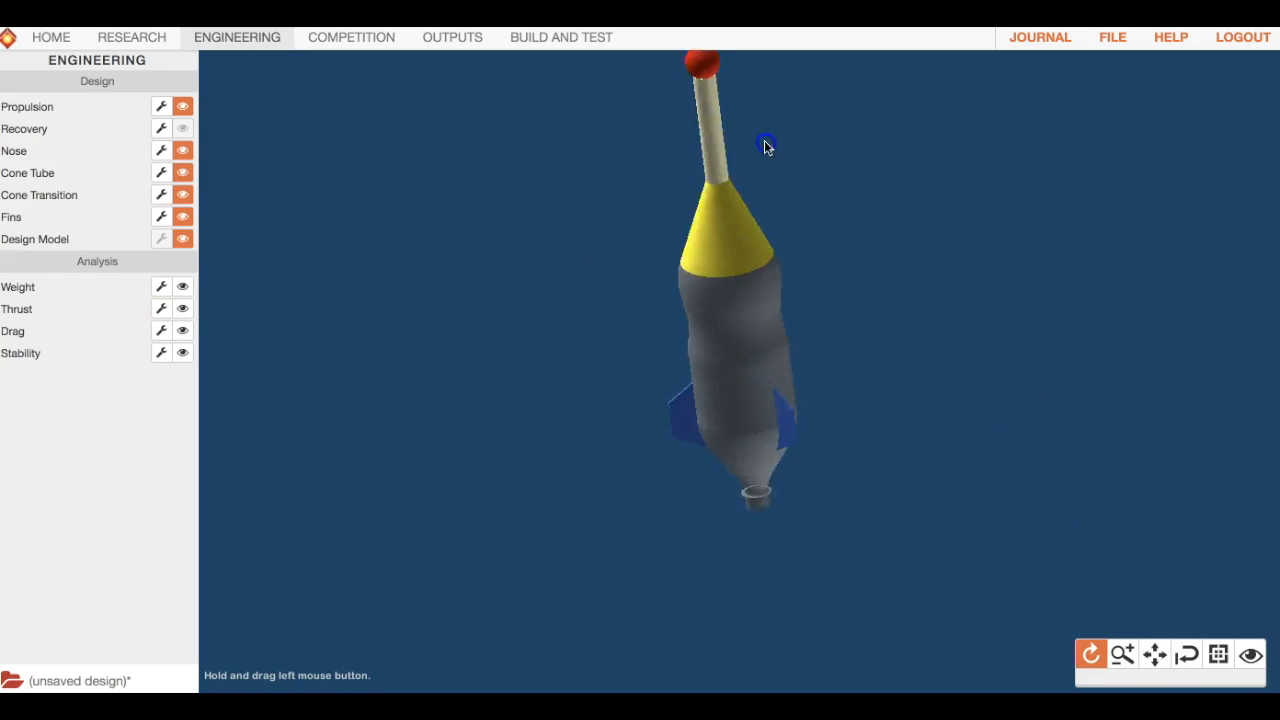
# Orbit the rocket to inspect its body and fins, then go to Outputs.
pyautogui.moveTo(765, 145); pyautogui.dragTo(1050, 485)
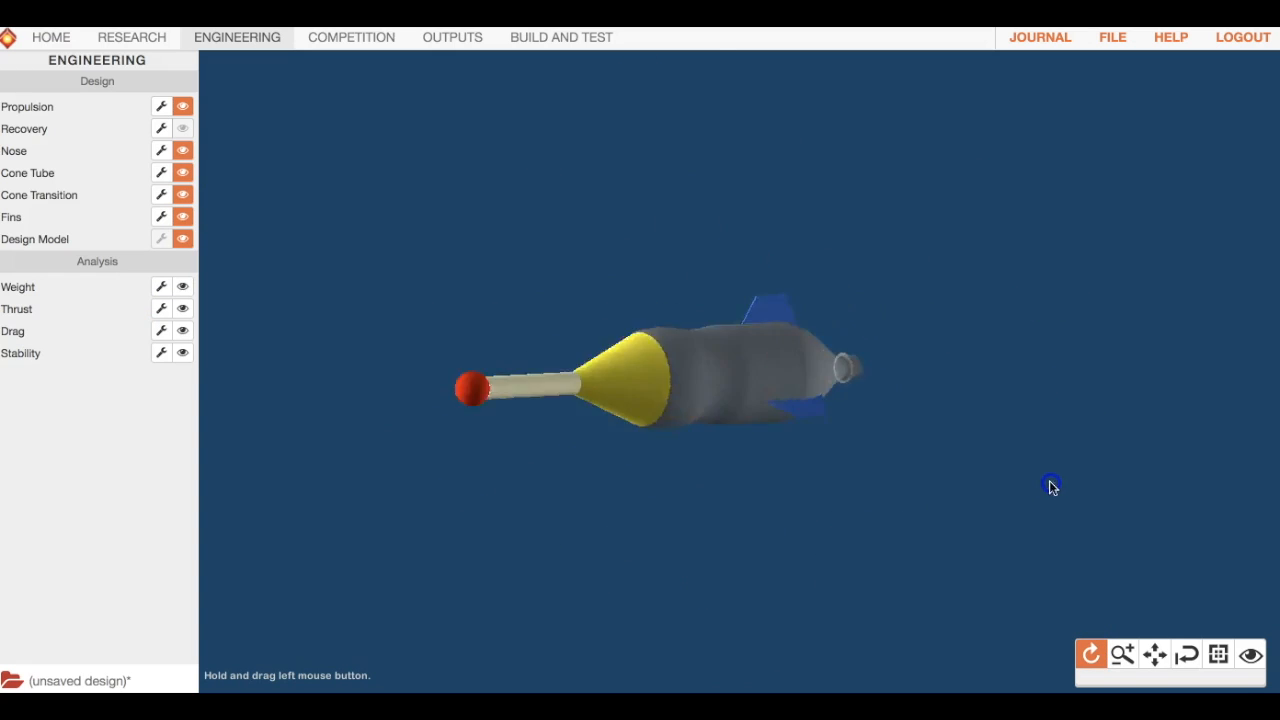
pyautogui.moveTo(1051, 485); pyautogui.dragTo(620, 570)
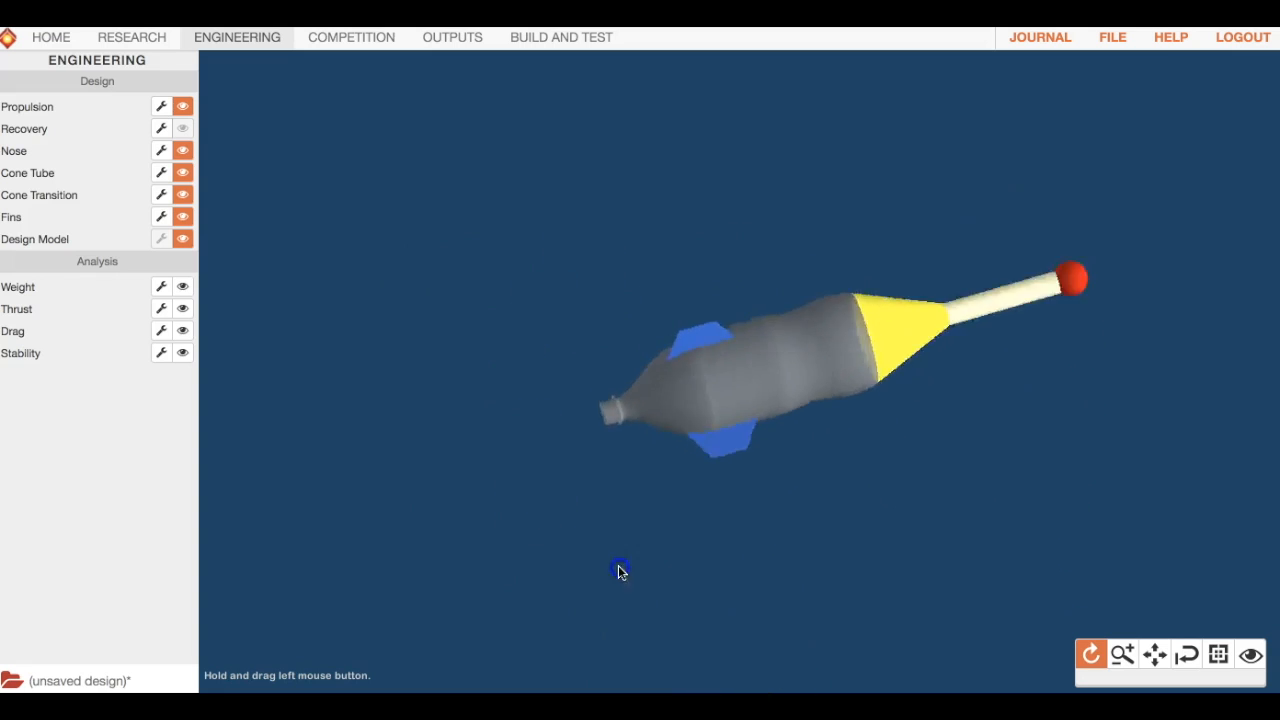
pyautogui.moveTo(620, 570); pyautogui.dragTo(602, 213)
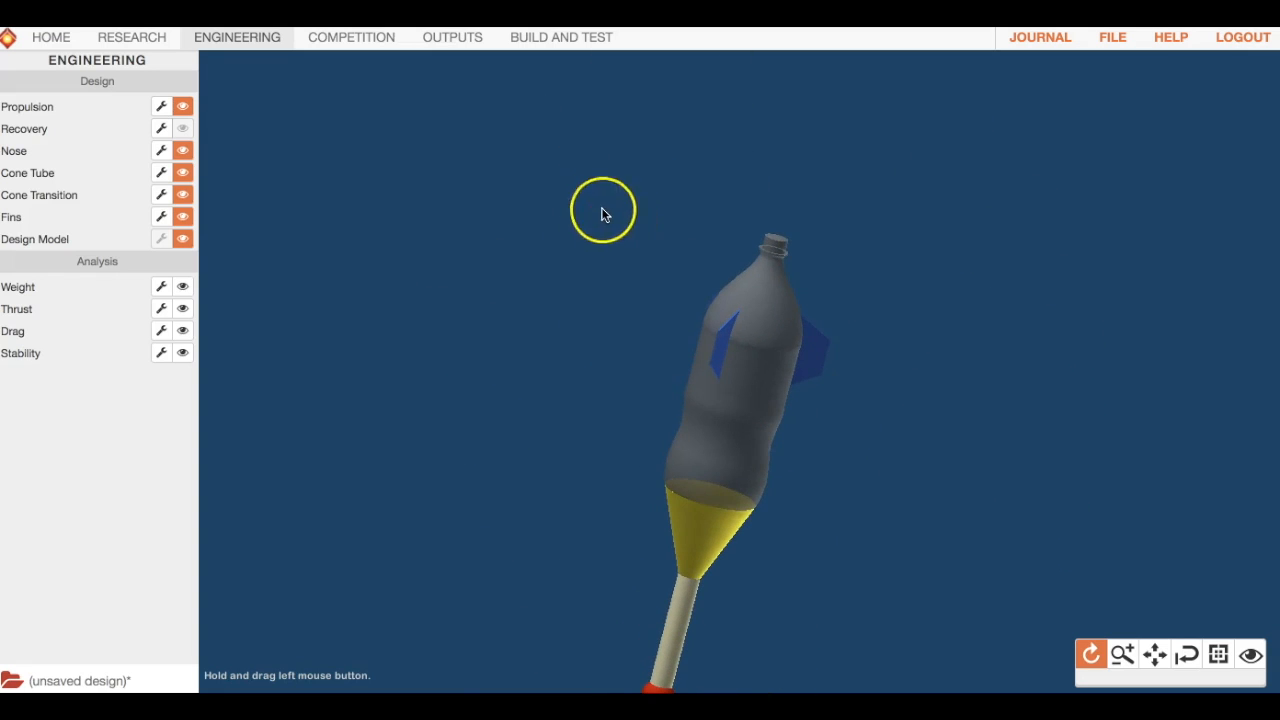
pyautogui.moveTo(603, 213); pyautogui.dragTo(488, 352)
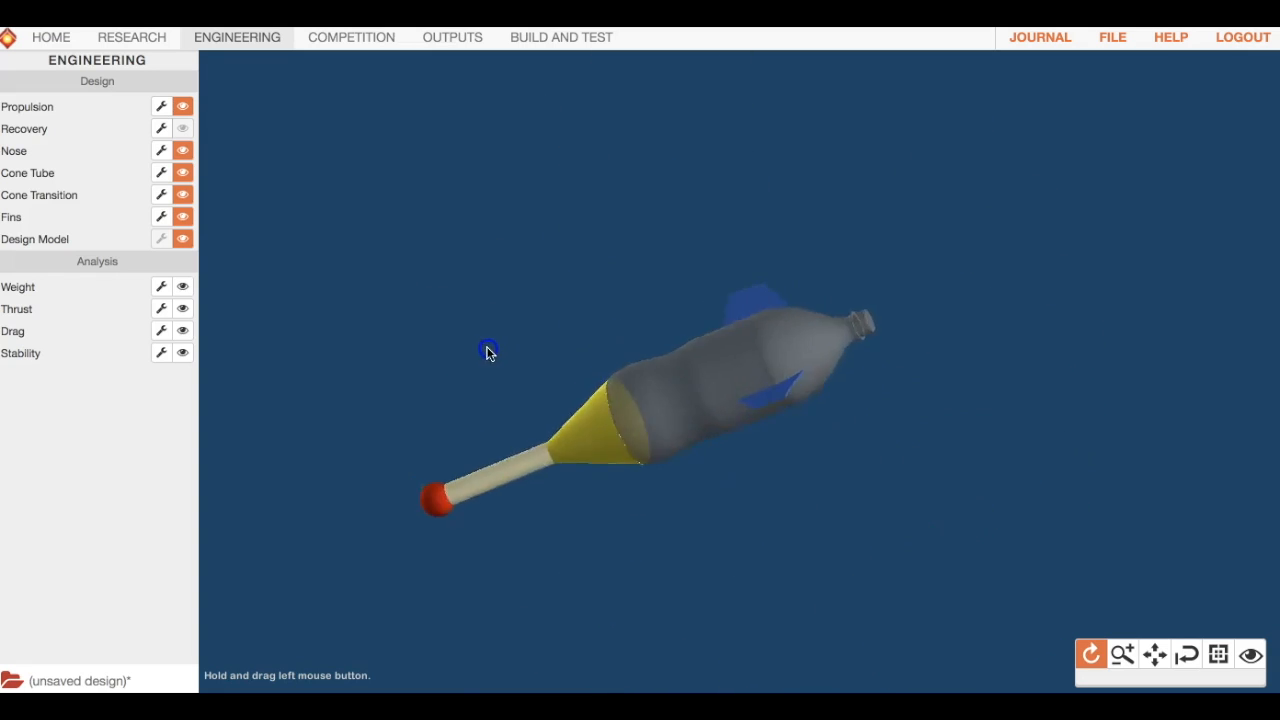
pyautogui.moveTo(488, 350); pyautogui.dragTo(508, 135)
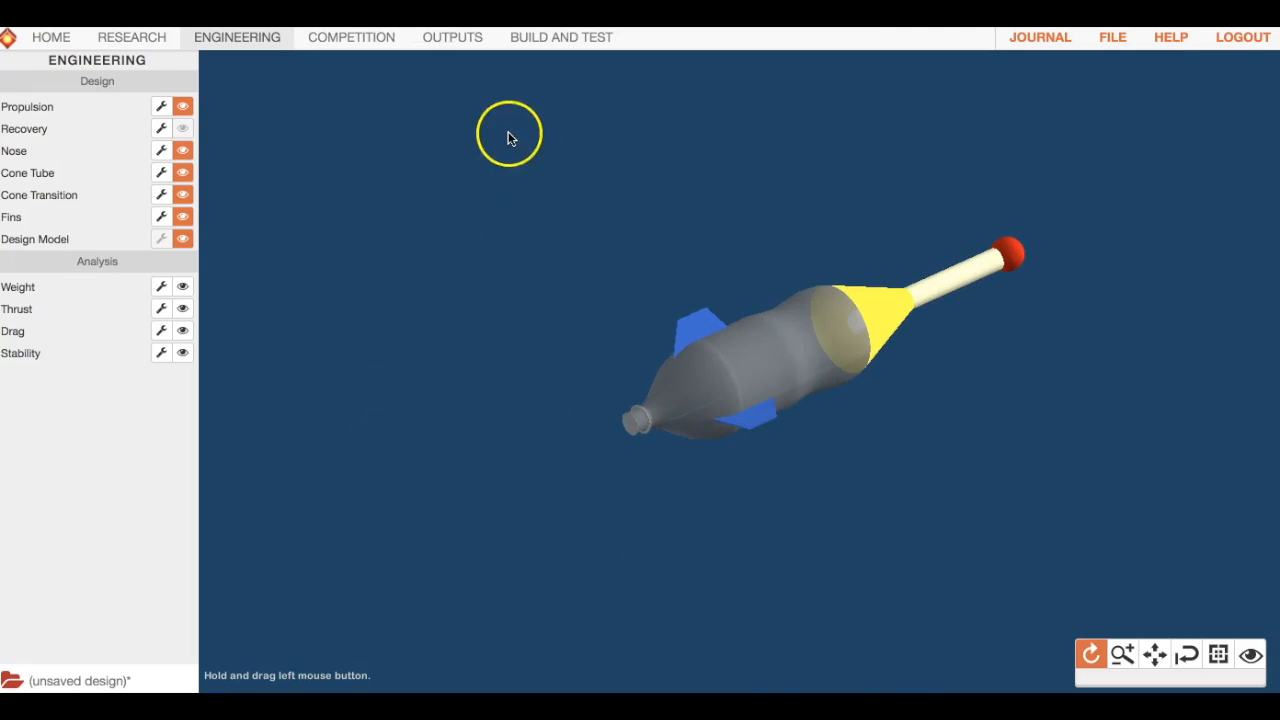
pyautogui.click(452, 37)
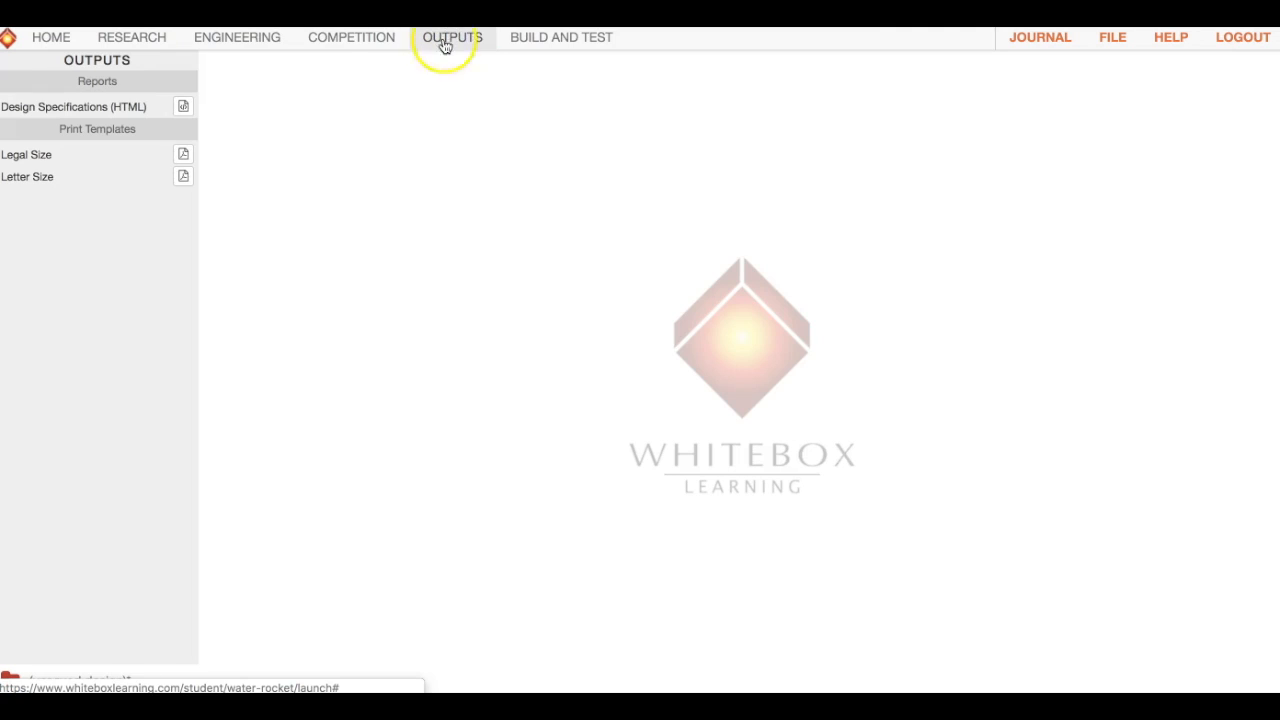
# Open the Design Specifications (HTML) report to see why the parachute won't deploy.
pyautogui.click(183, 106)
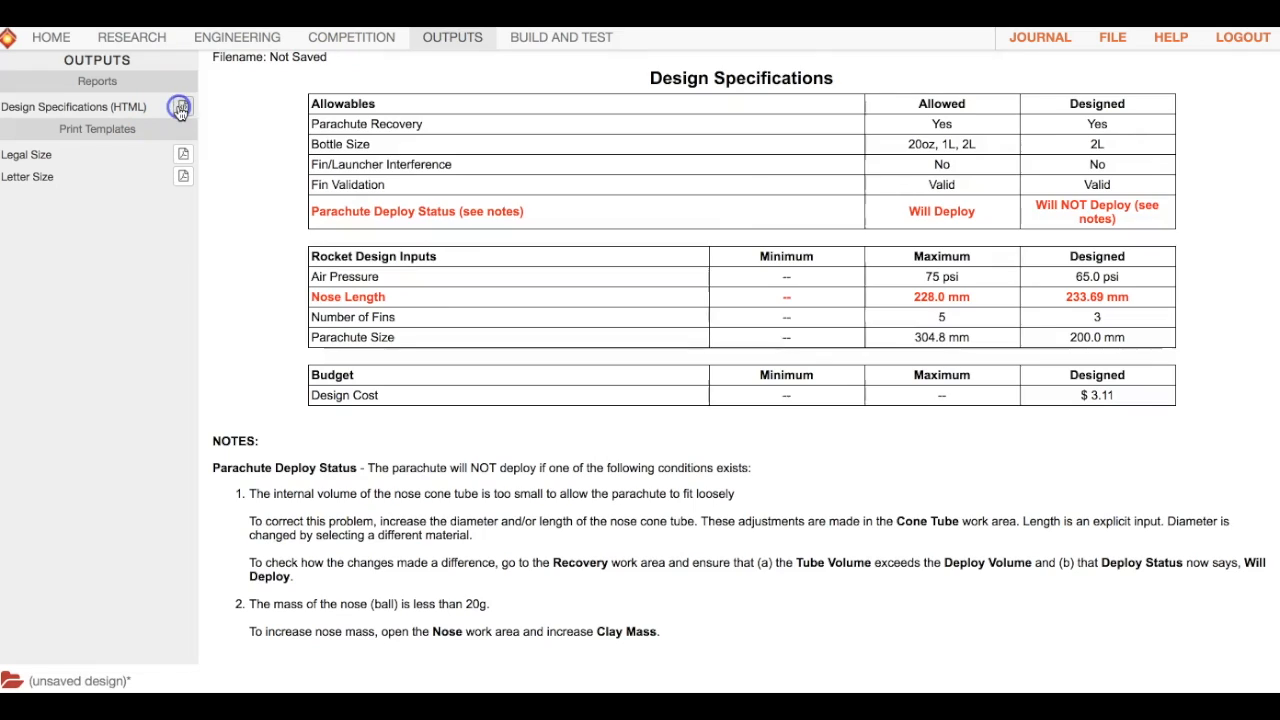
pyautogui.moveTo(308, 217)
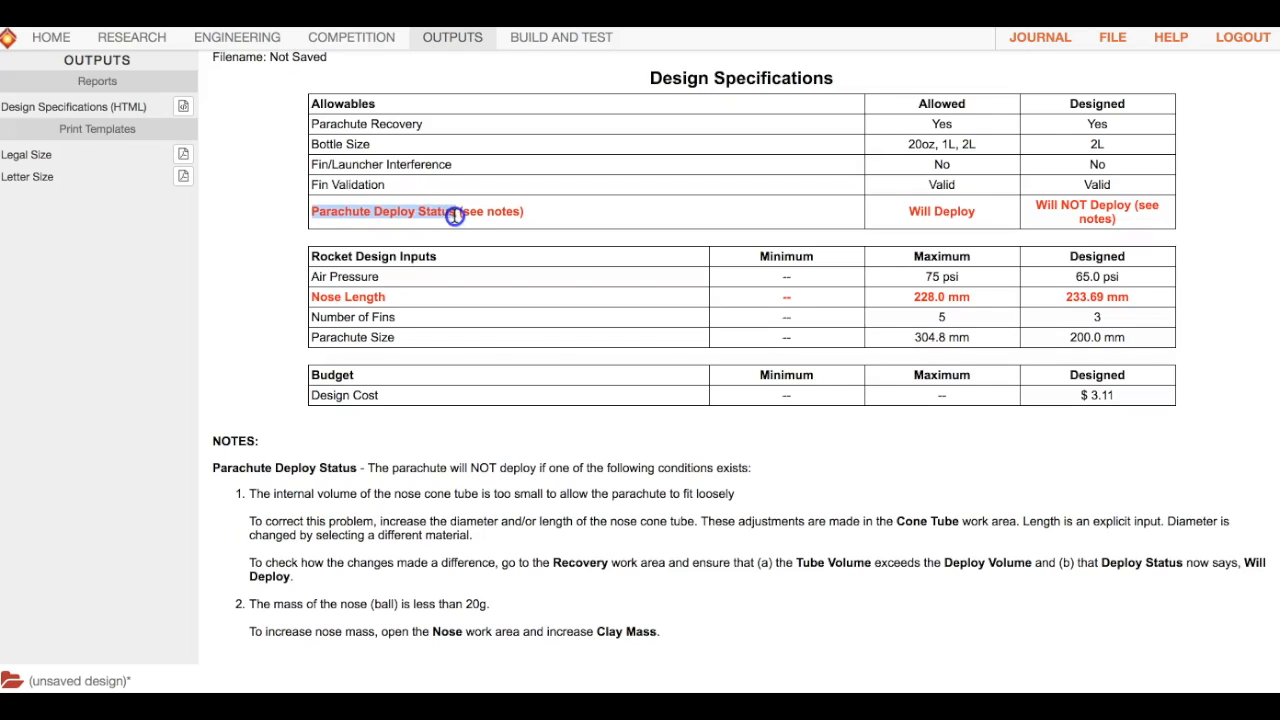
pyautogui.moveTo(455, 216)
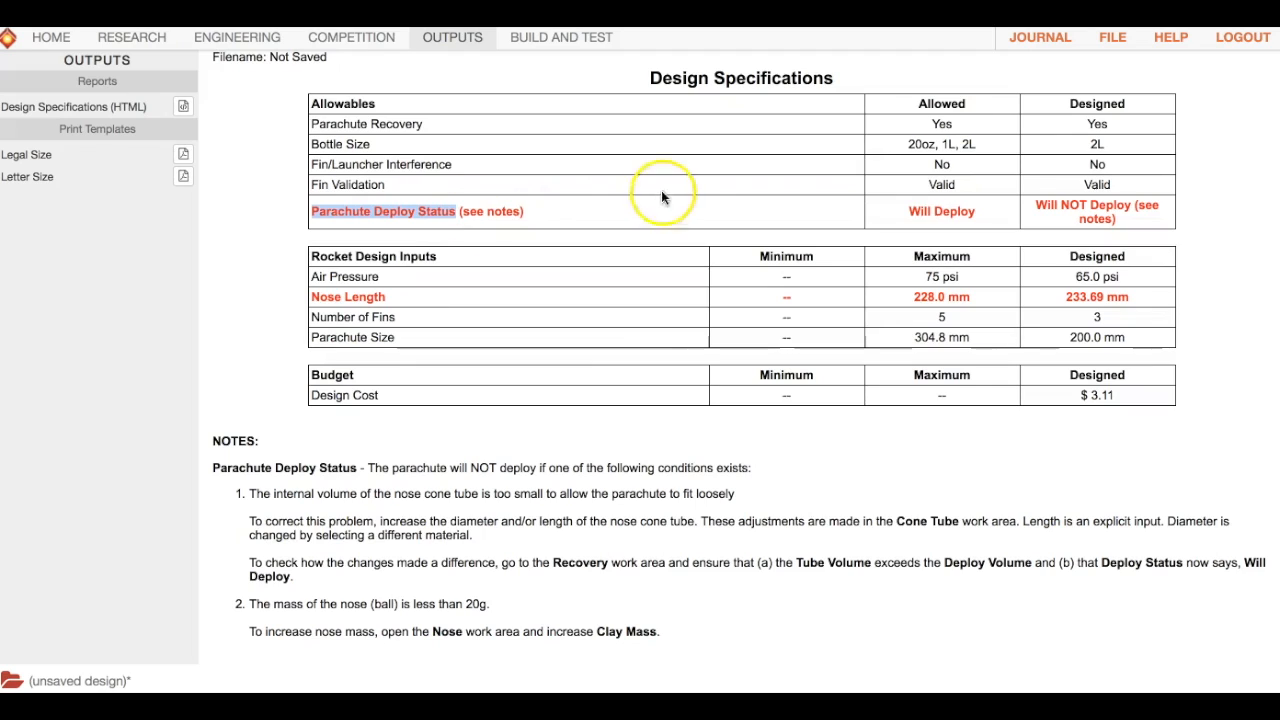
pyautogui.moveTo(713, 207)
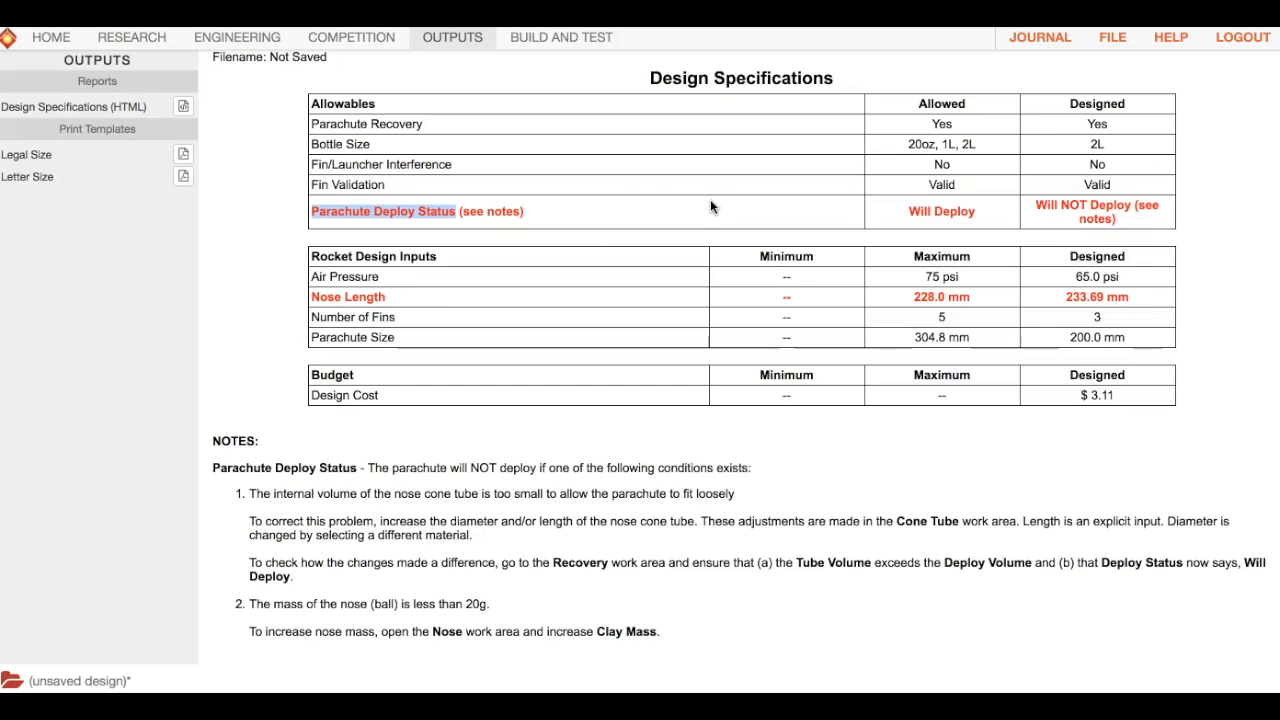
pyautogui.moveTo(536, 261)
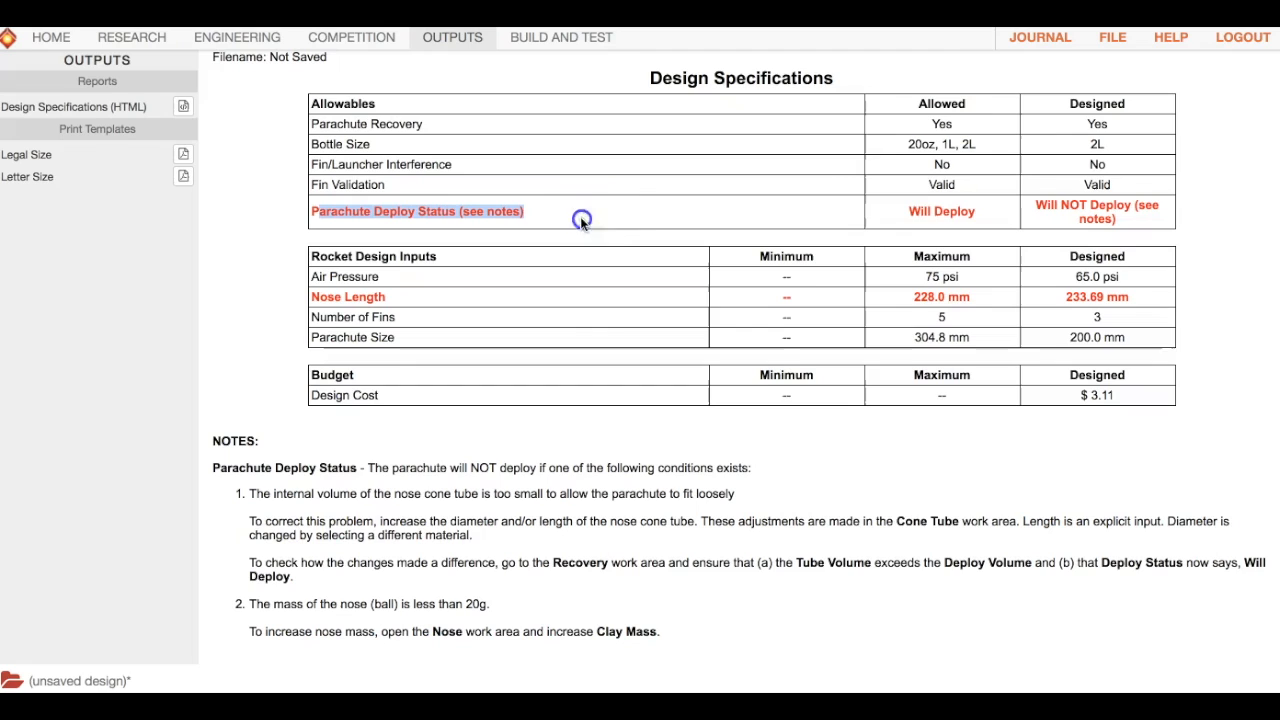
pyautogui.moveTo(582, 480)
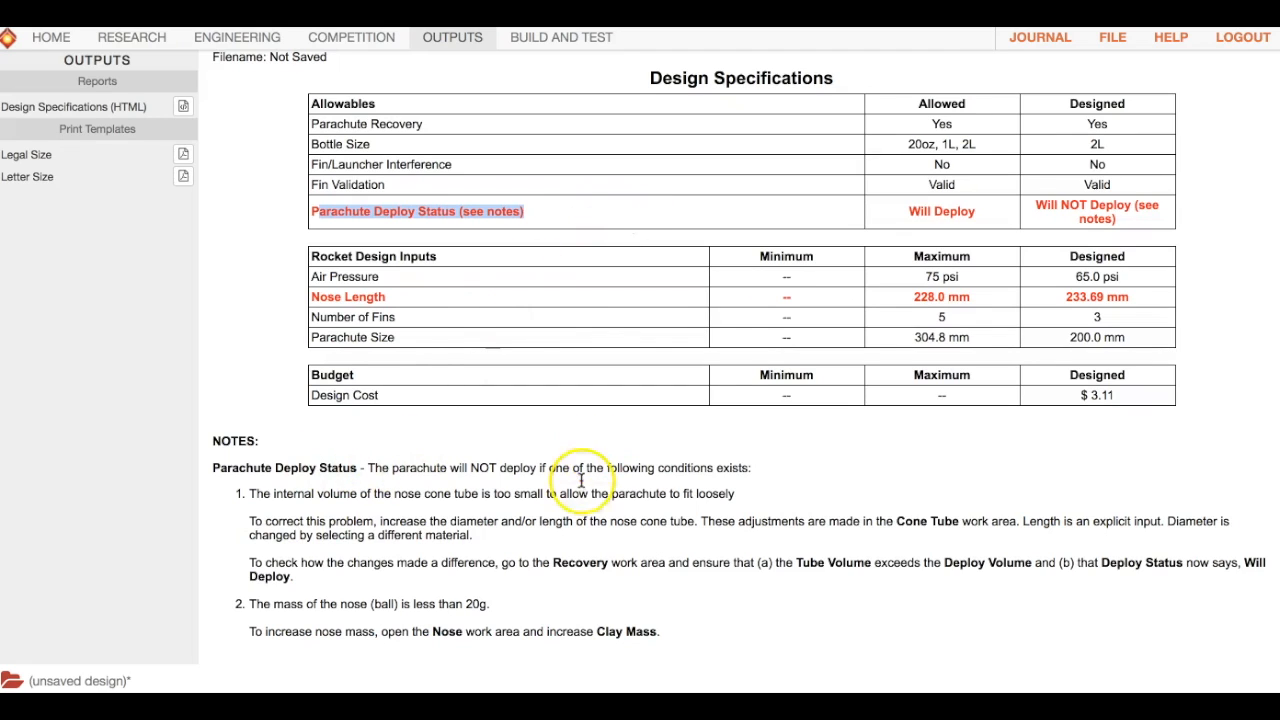
pyautogui.moveTo(257, 490)
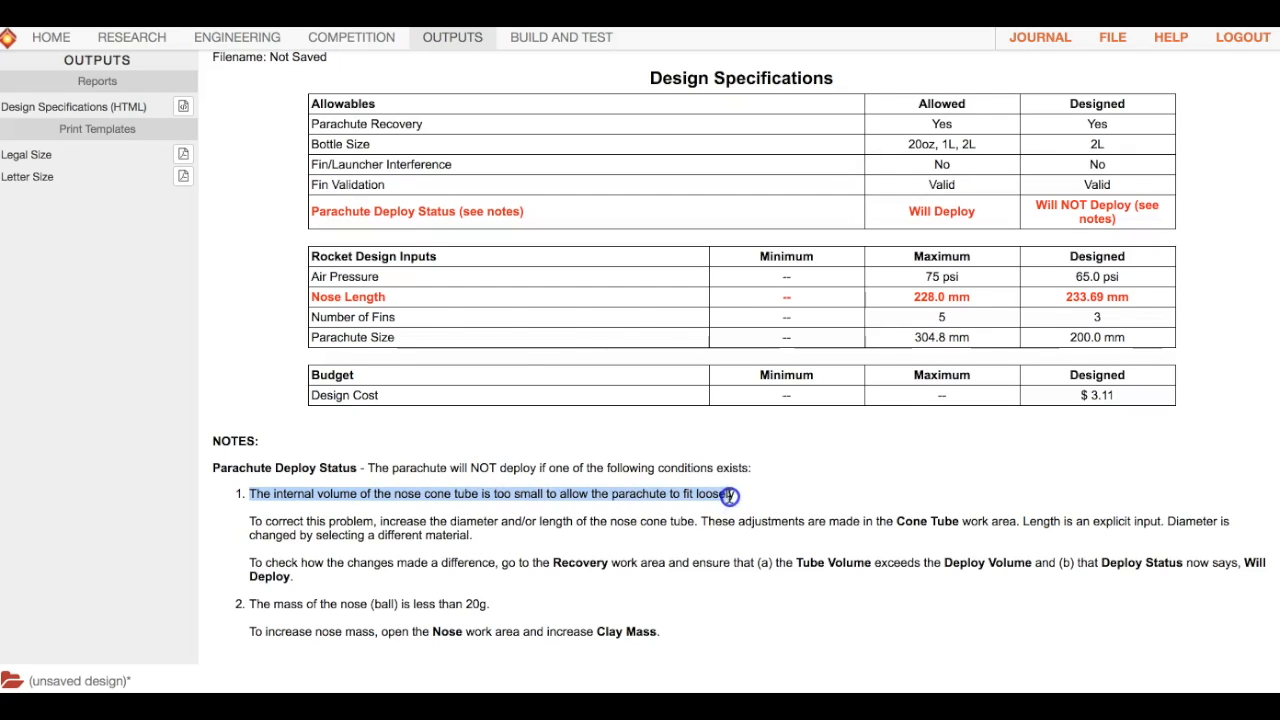
pyautogui.click(237, 37)
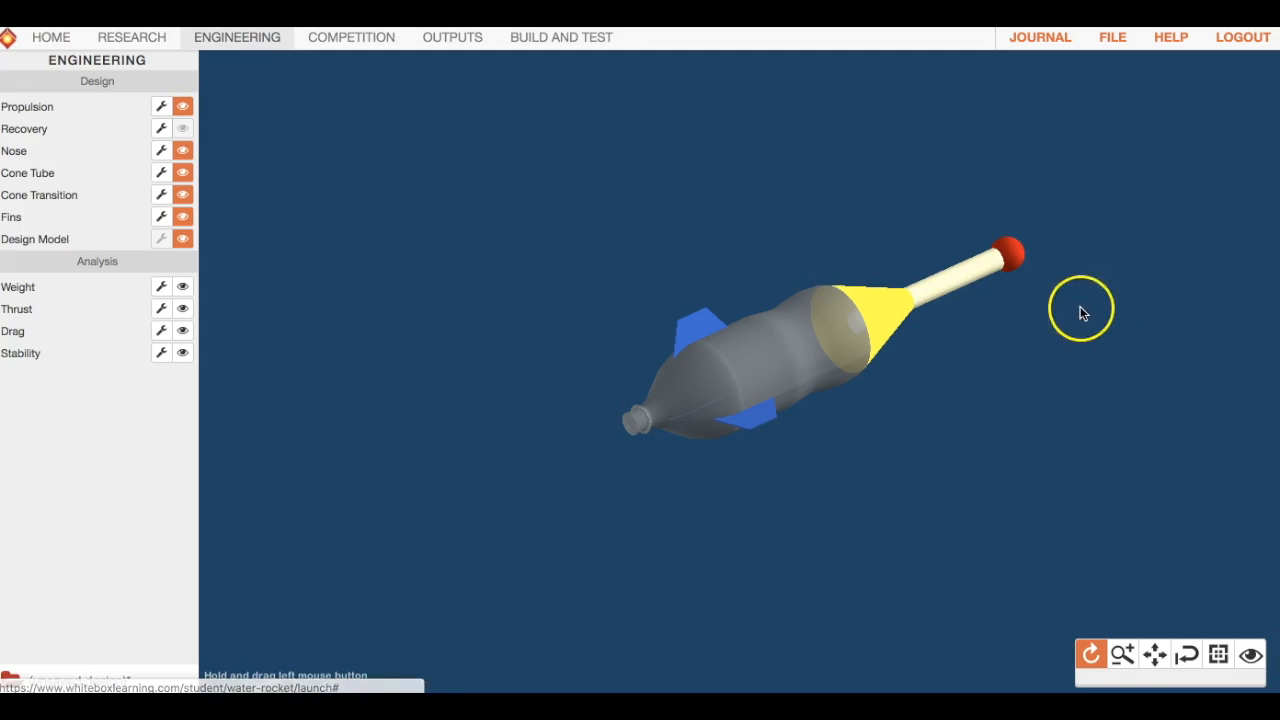
pyautogui.moveTo(1080, 310); pyautogui.dragTo(935, 245)
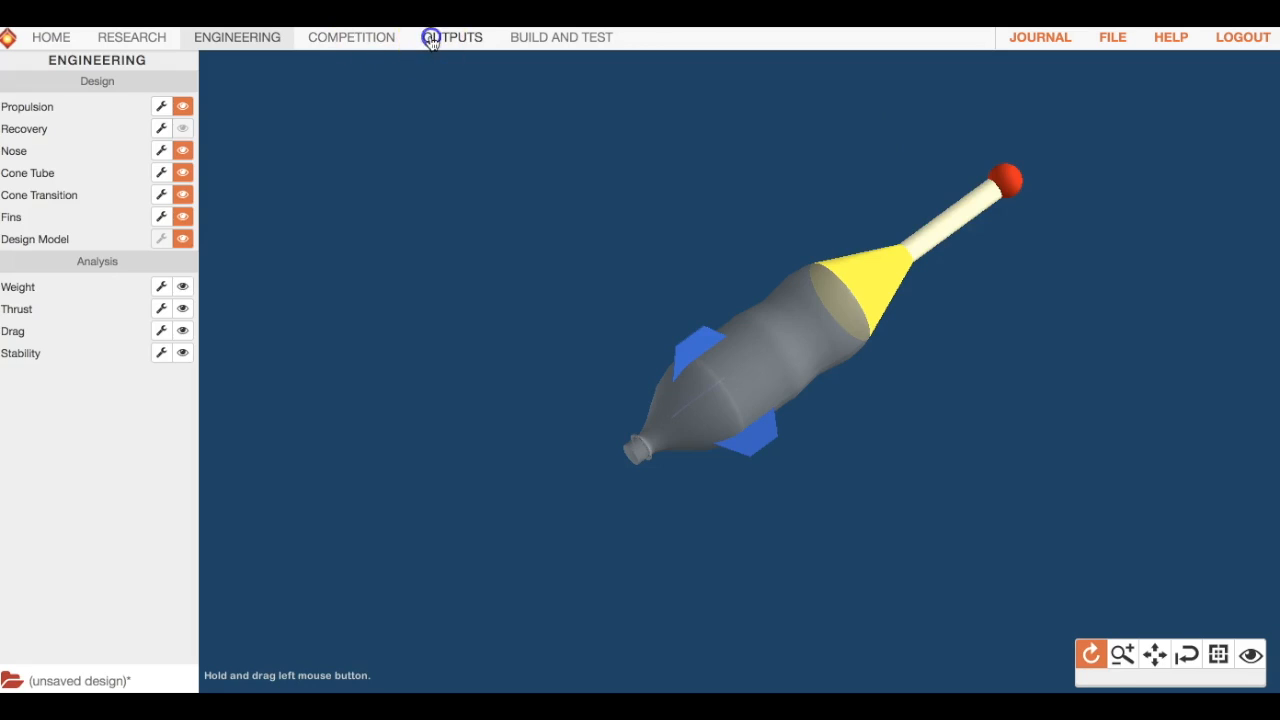
pyautogui.click(452, 37)
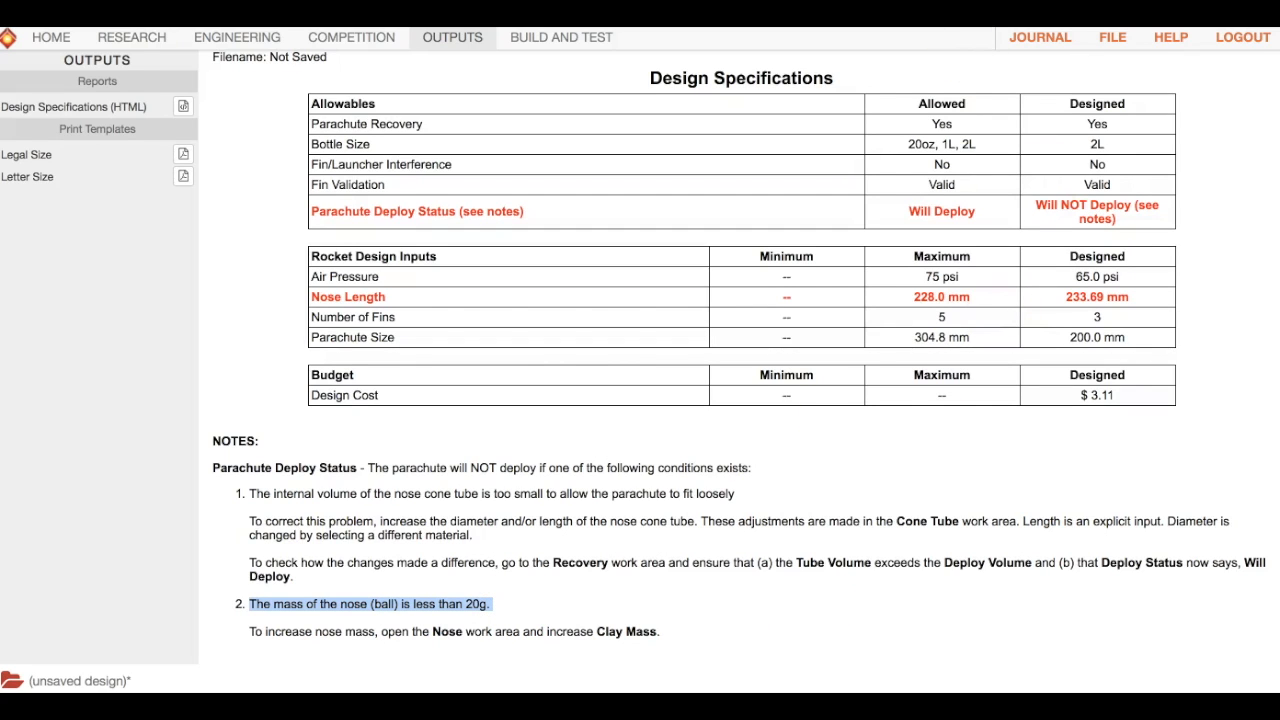
# Apply 20 g of clay mass to the nose, raising its mass to 21.75 g.
pyautogui.click(237, 37)
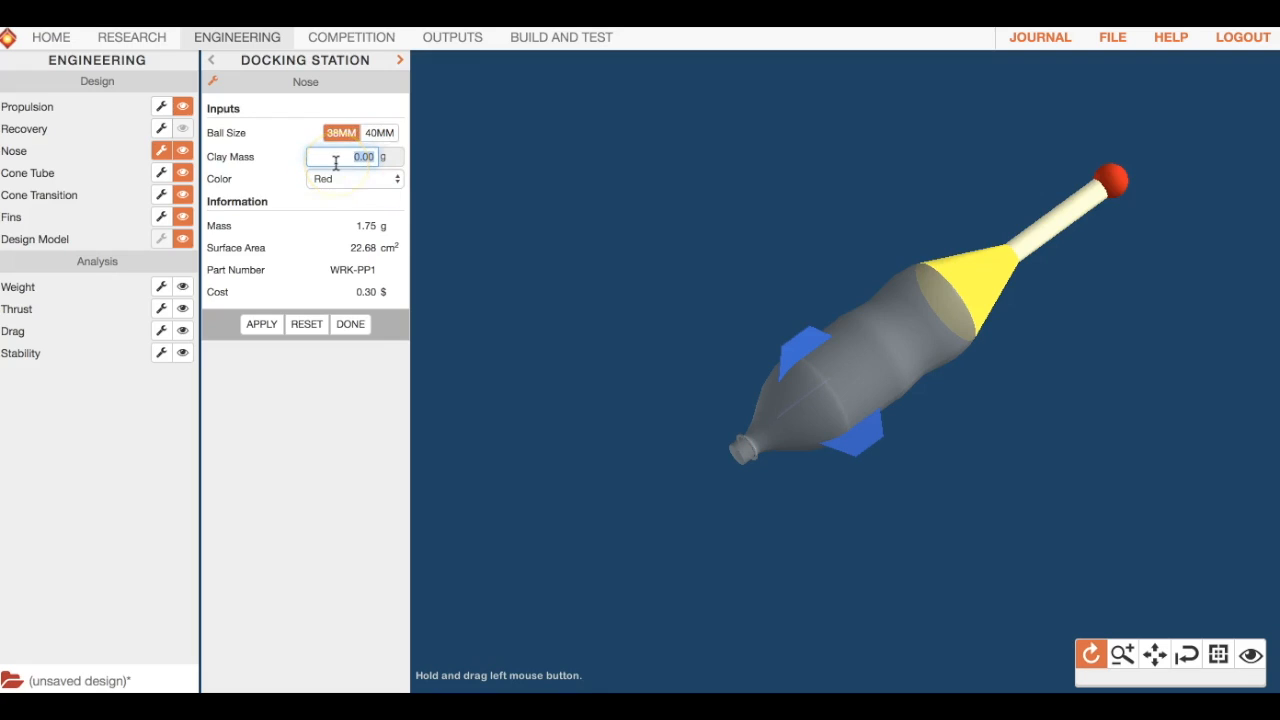
pyautogui.write('20')
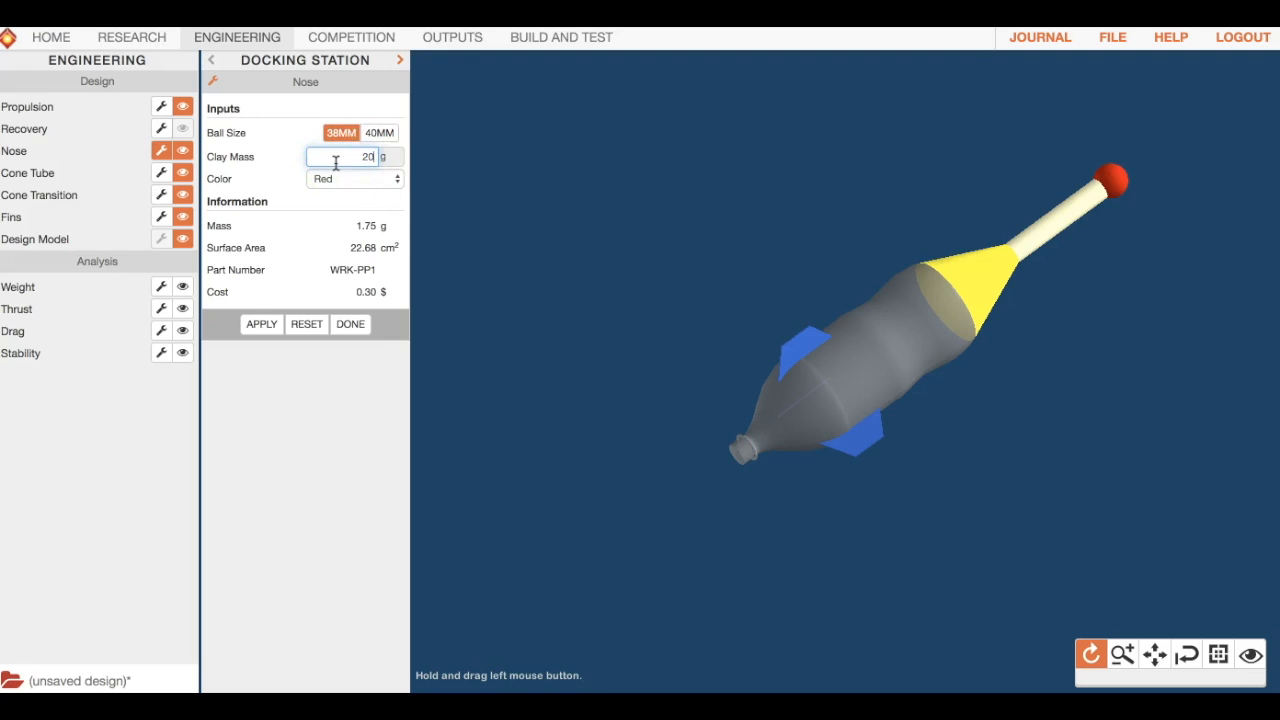
pyautogui.click(261, 323)
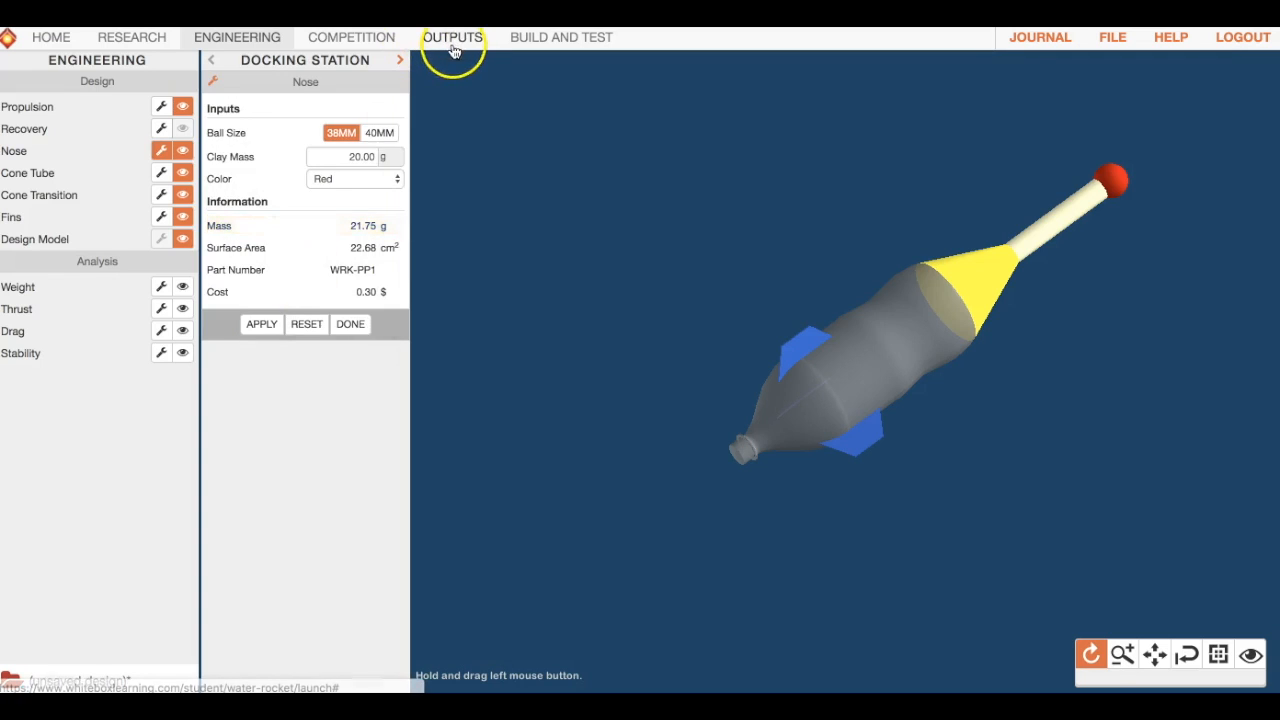
pyautogui.click(452, 37)
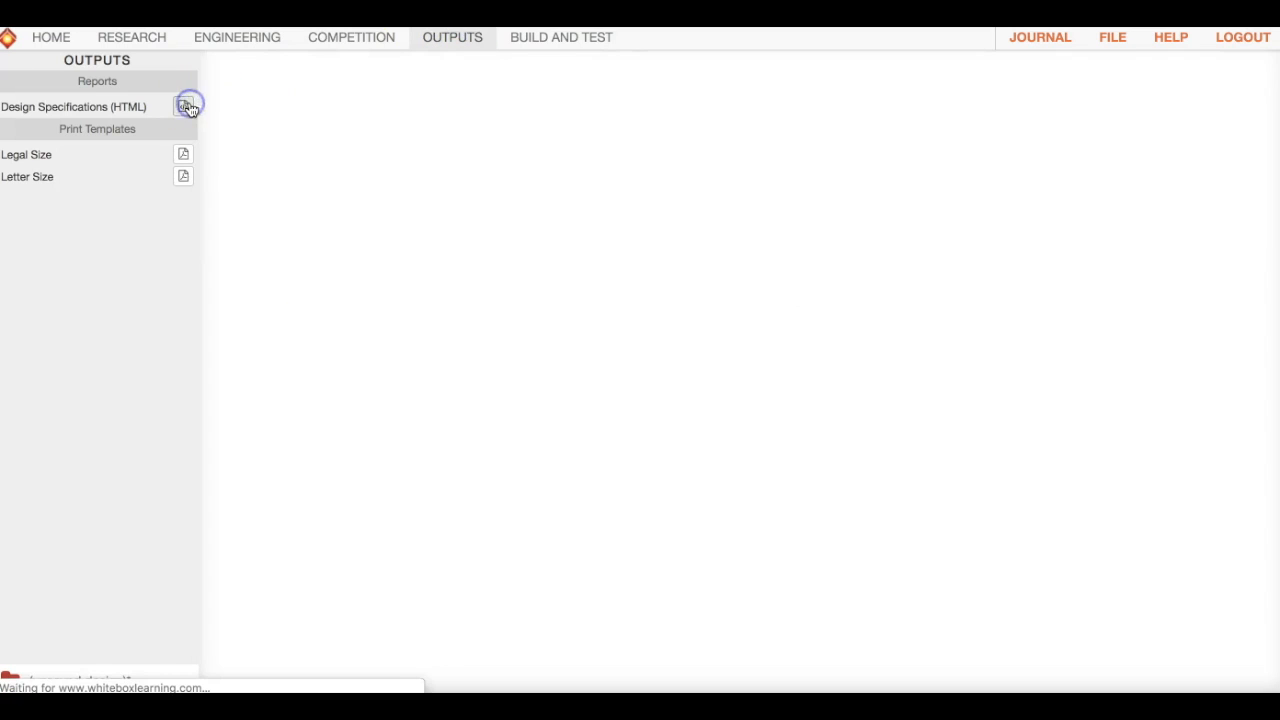
pyautogui.click(184, 106)
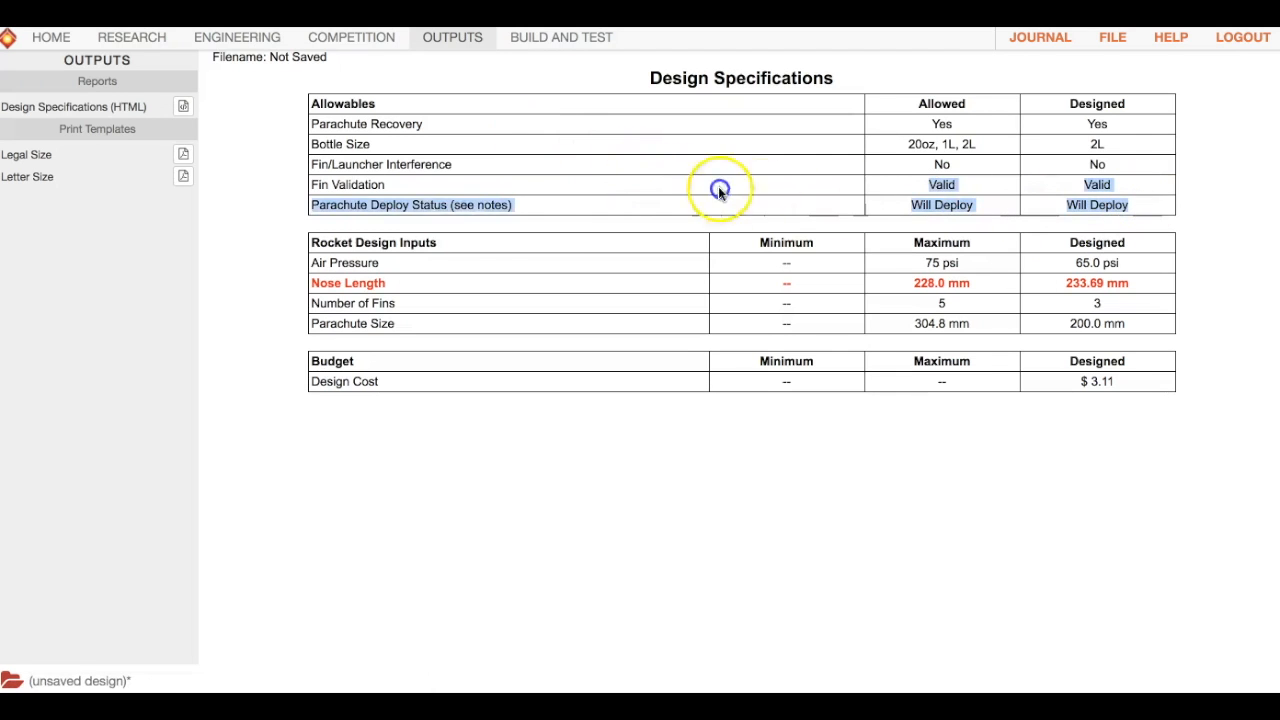
pyautogui.moveTo(1025, 215)
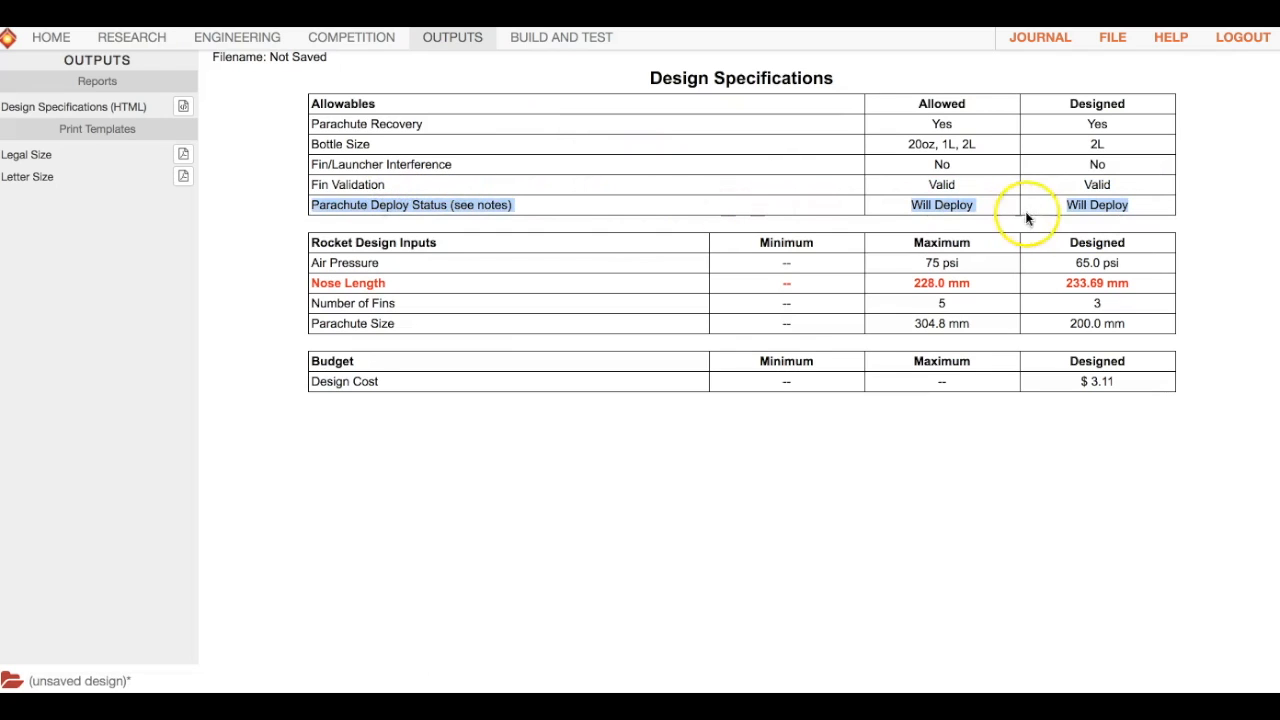
pyautogui.moveTo(827, 116)
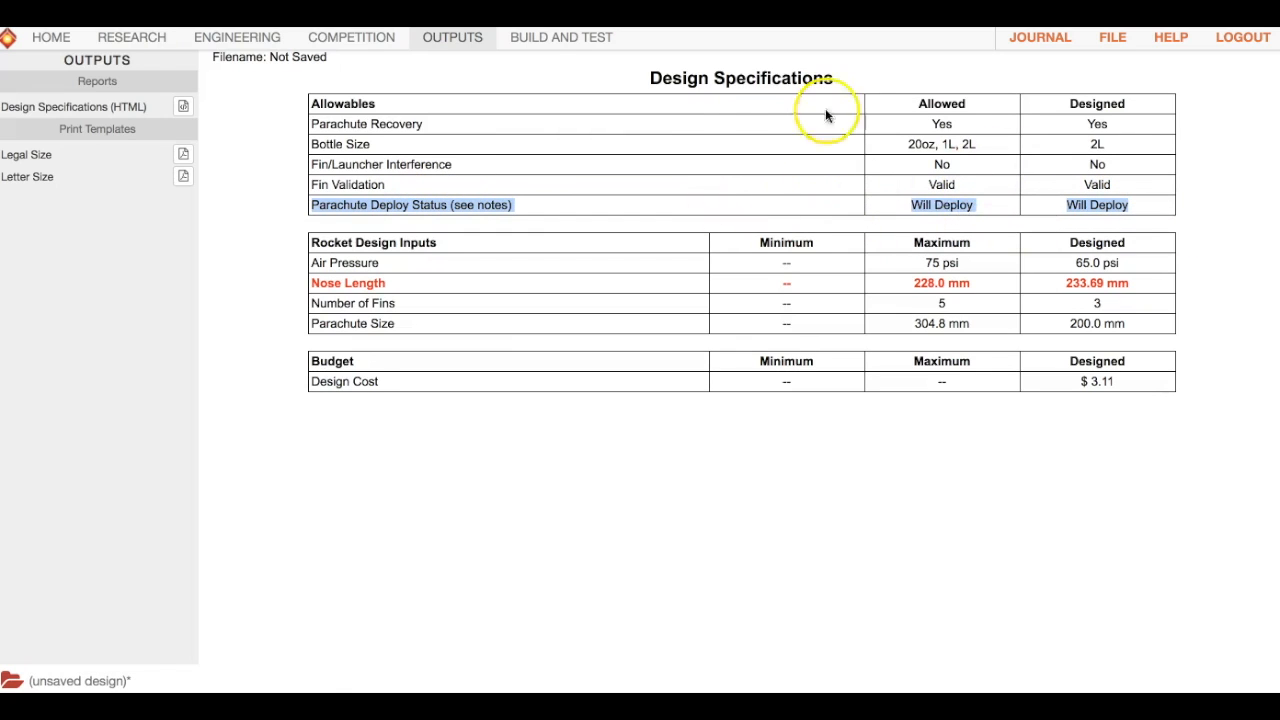
pyautogui.moveTo(895, 217)
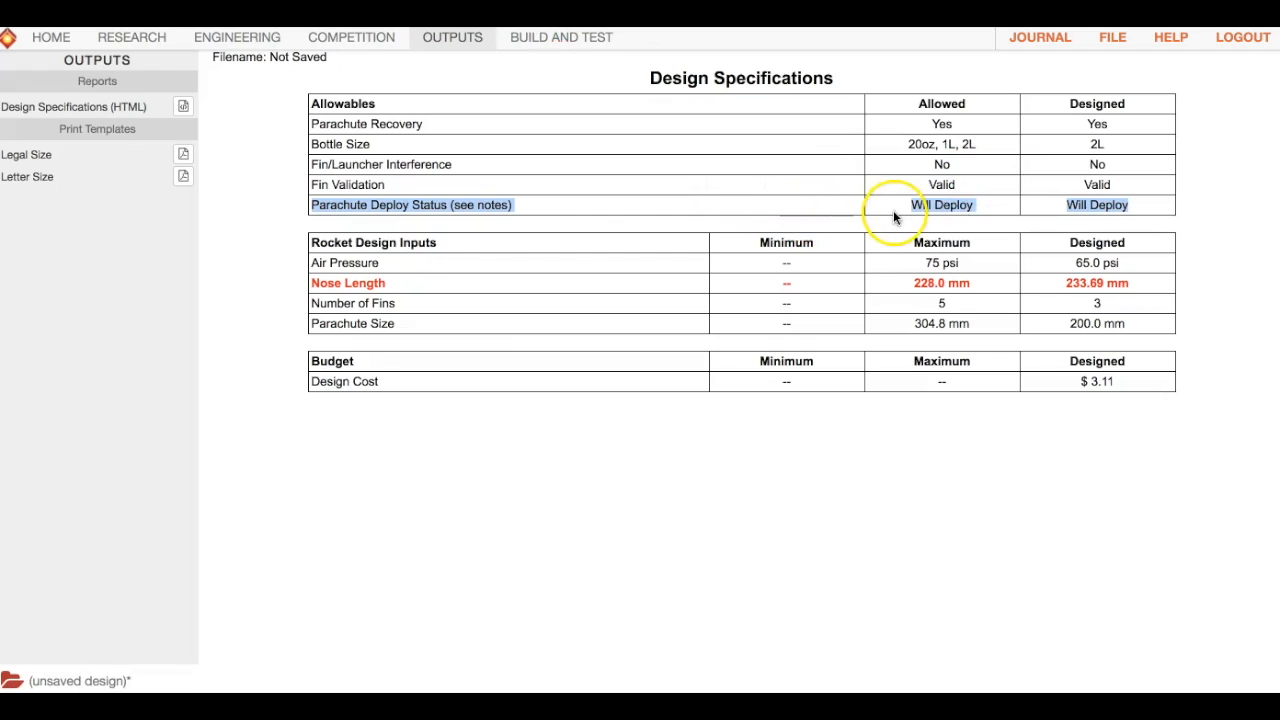
pyautogui.moveTo(315, 283)
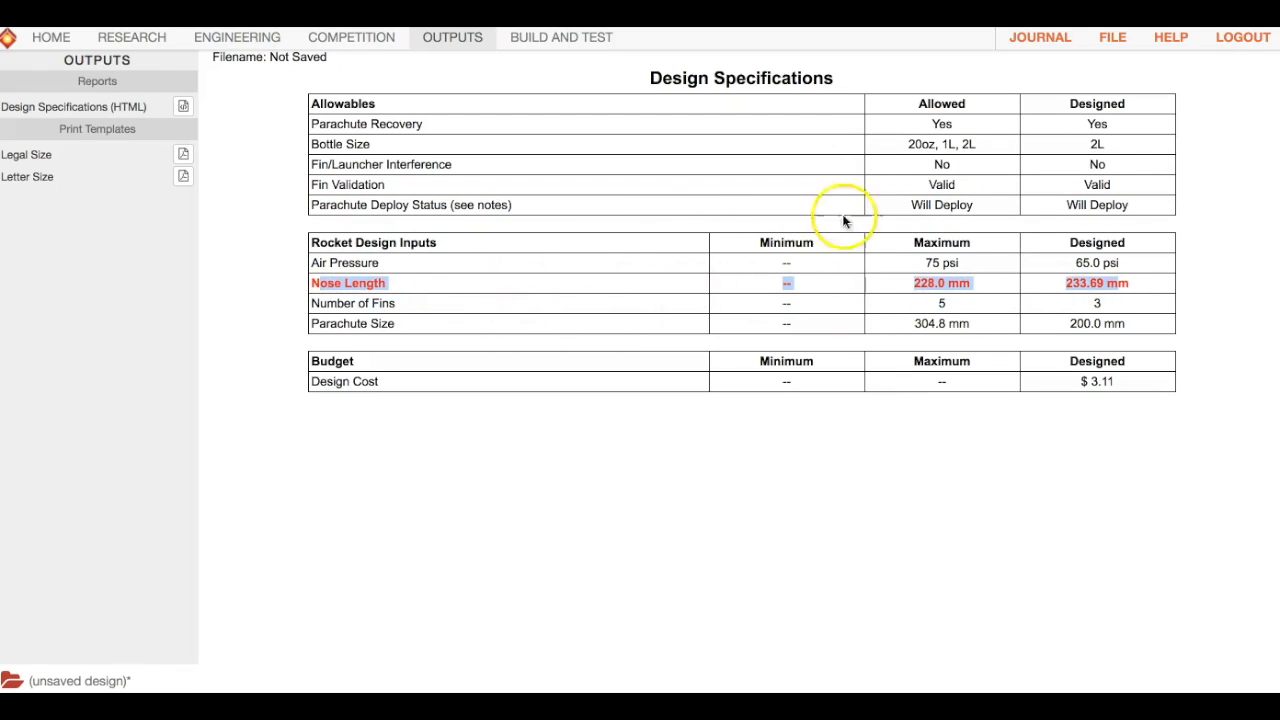
pyautogui.moveTo(395, 195)
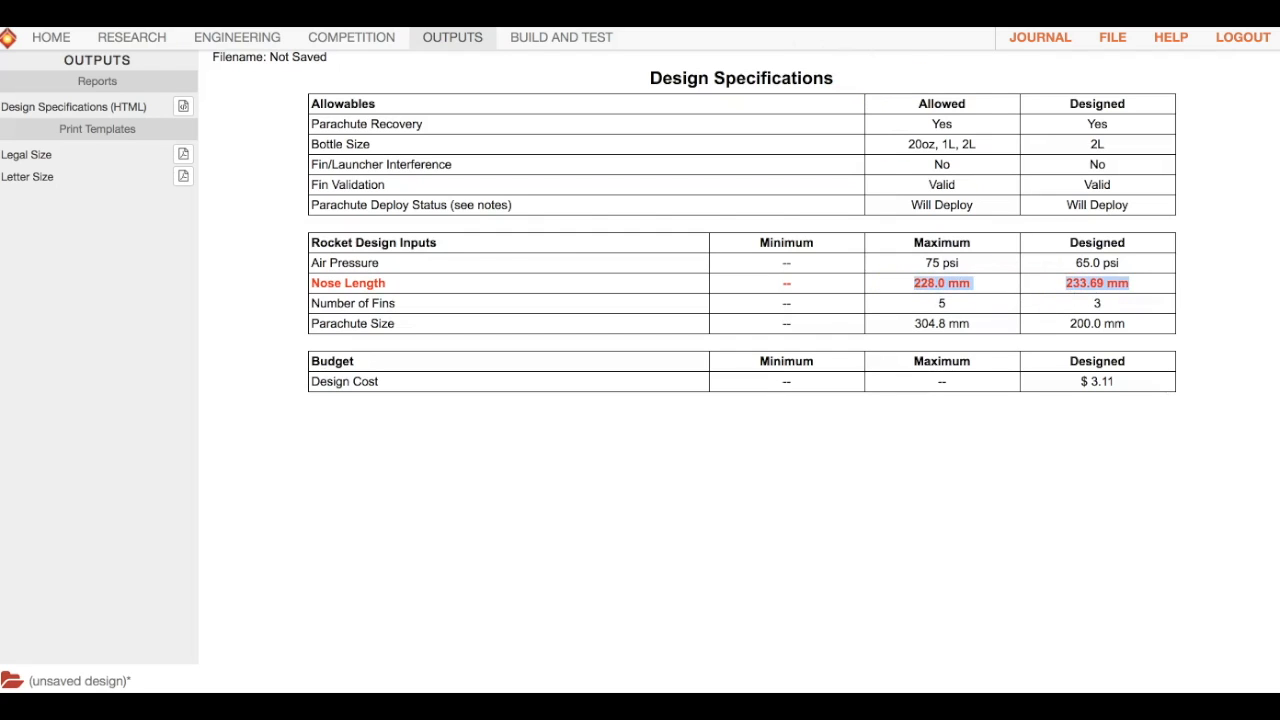
# Close the nose panel and set the cone tube length to 170 mm.
pyautogui.click(236, 37)
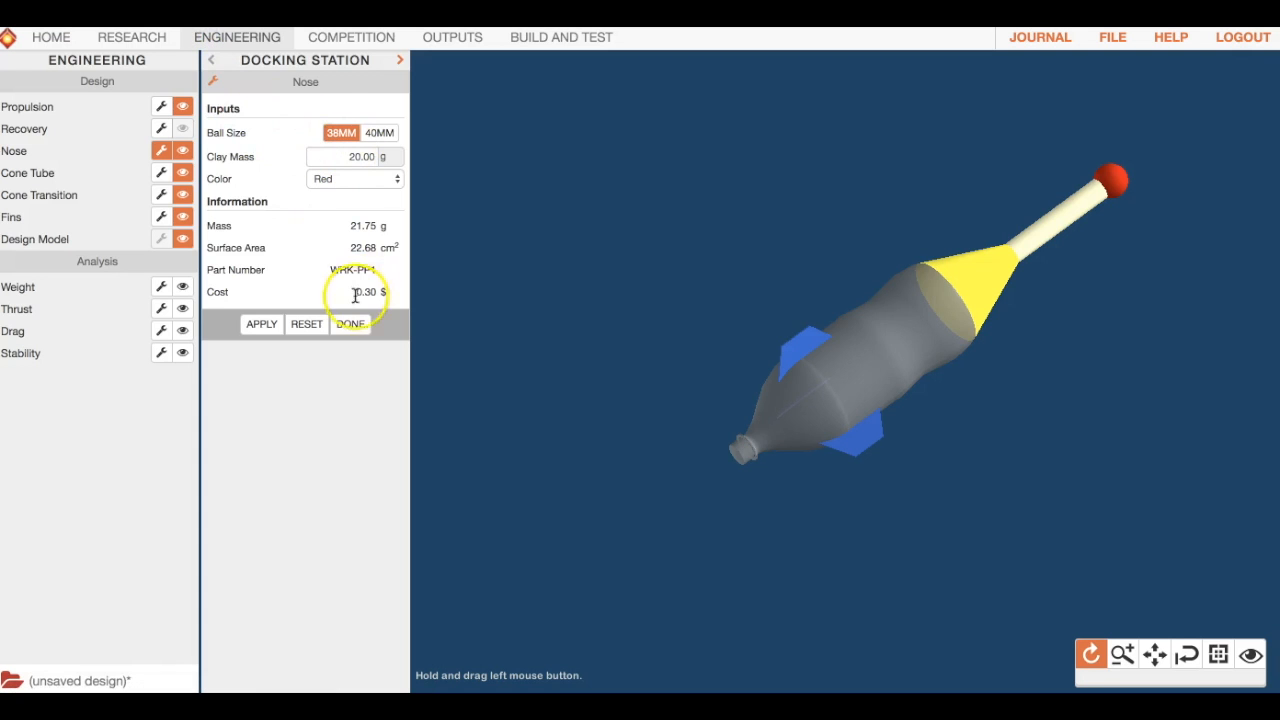
pyautogui.click(350, 323)
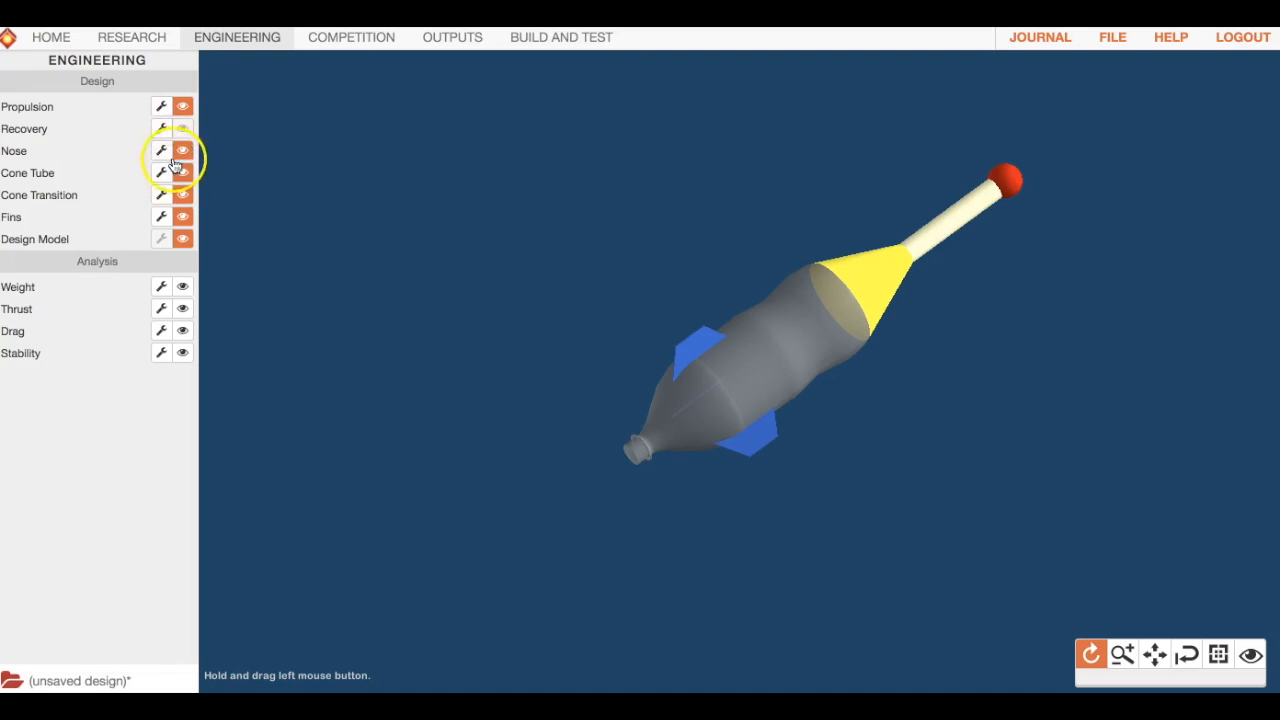
pyautogui.click(183, 128)
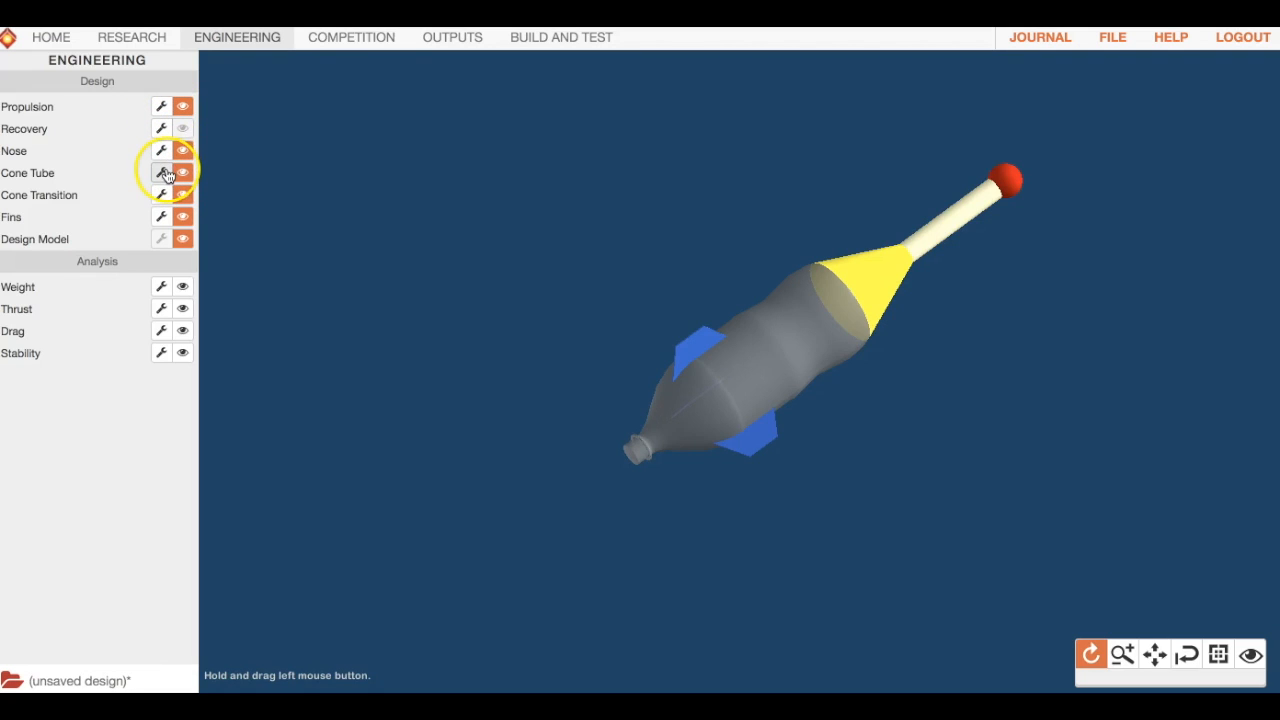
pyautogui.click(161, 172)
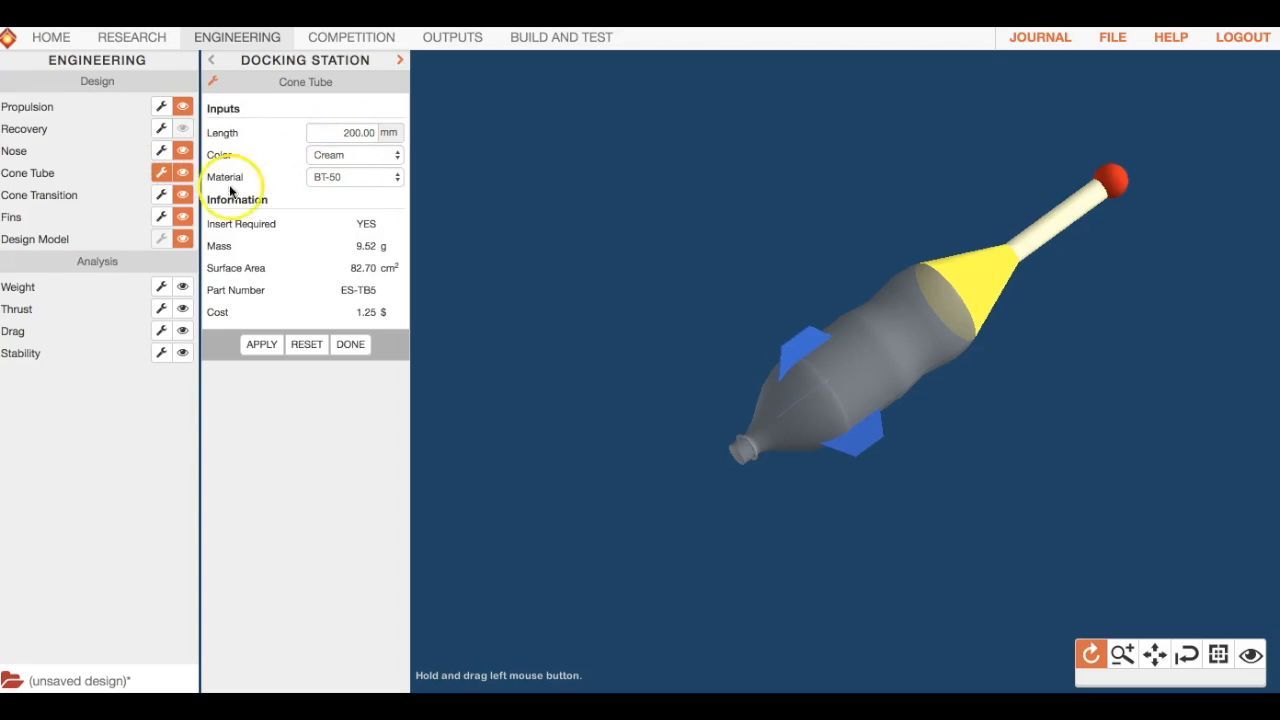
pyautogui.click(160, 194)
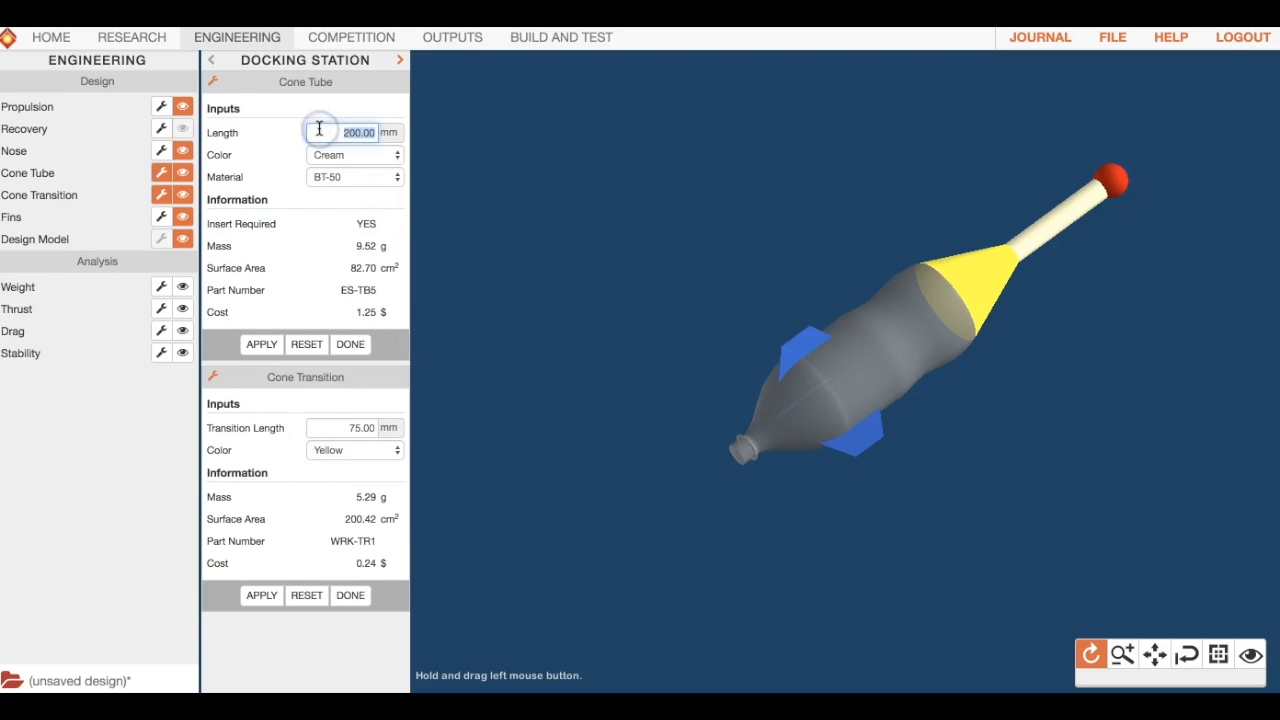
pyautogui.write('170')
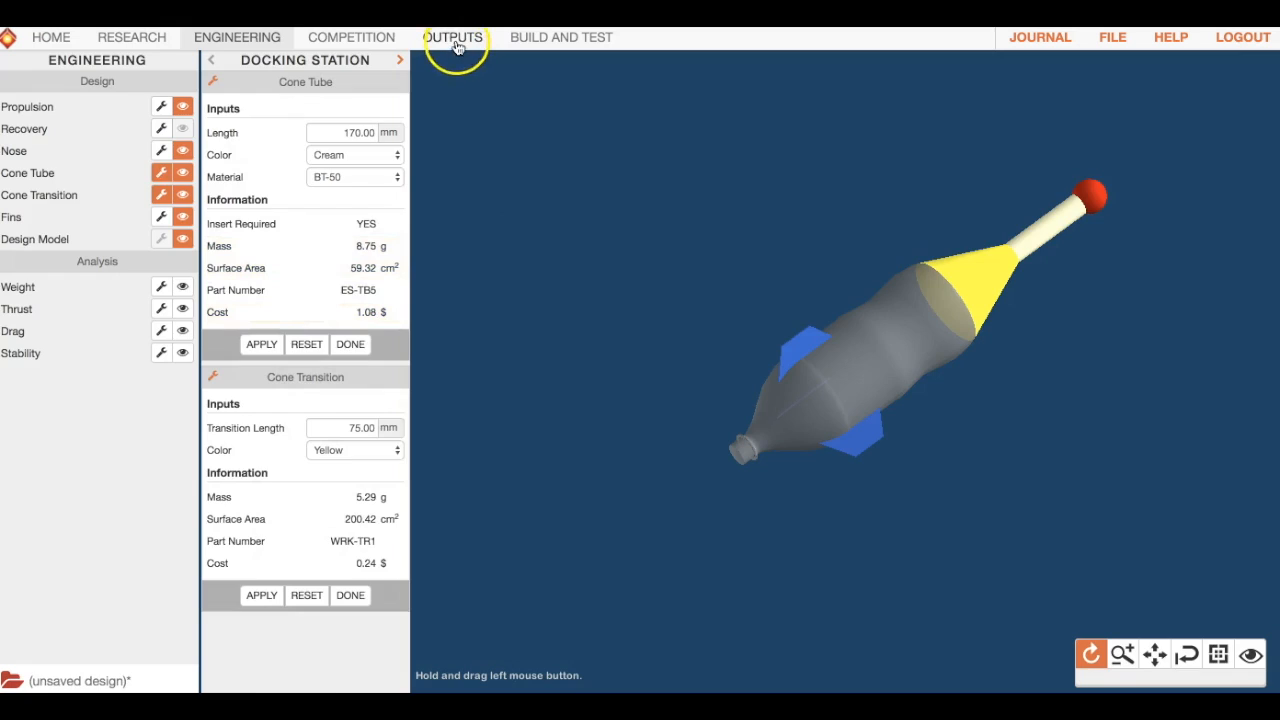
# Regenerate the specifications report confirming the 203.69 mm nose fits the 228 mm limit.
pyautogui.click(452, 37)
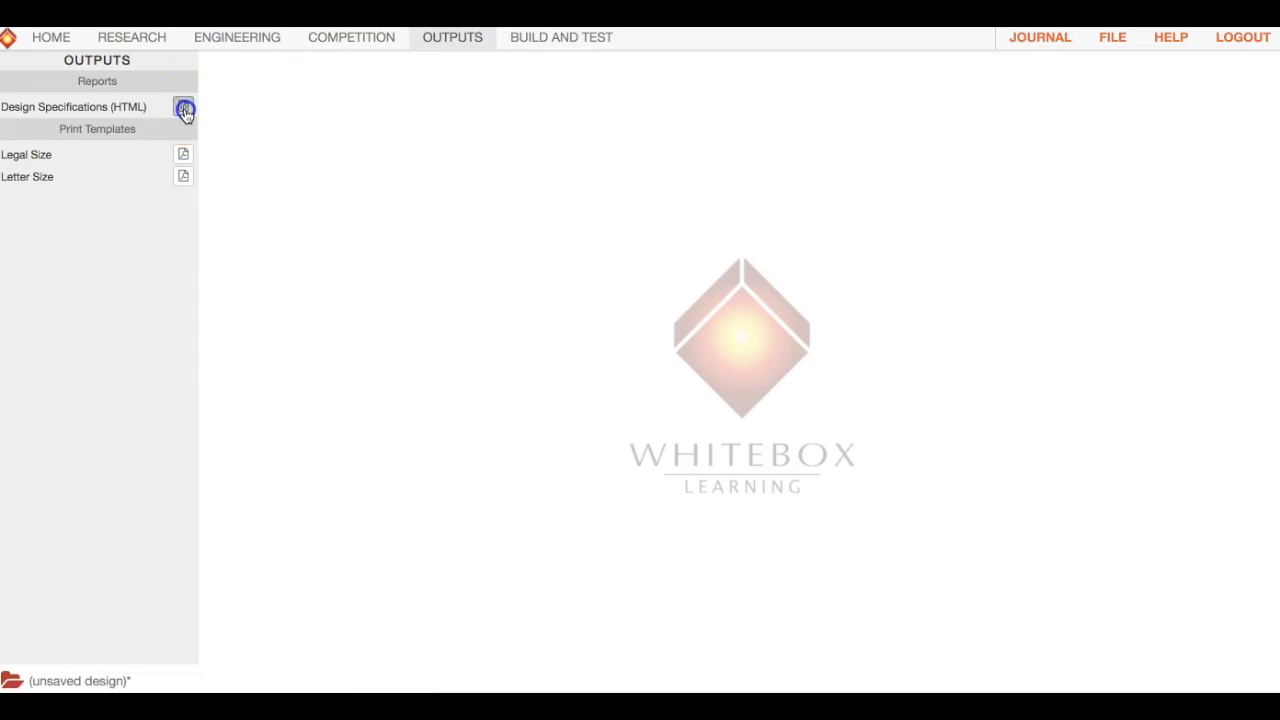
pyautogui.click(184, 107)
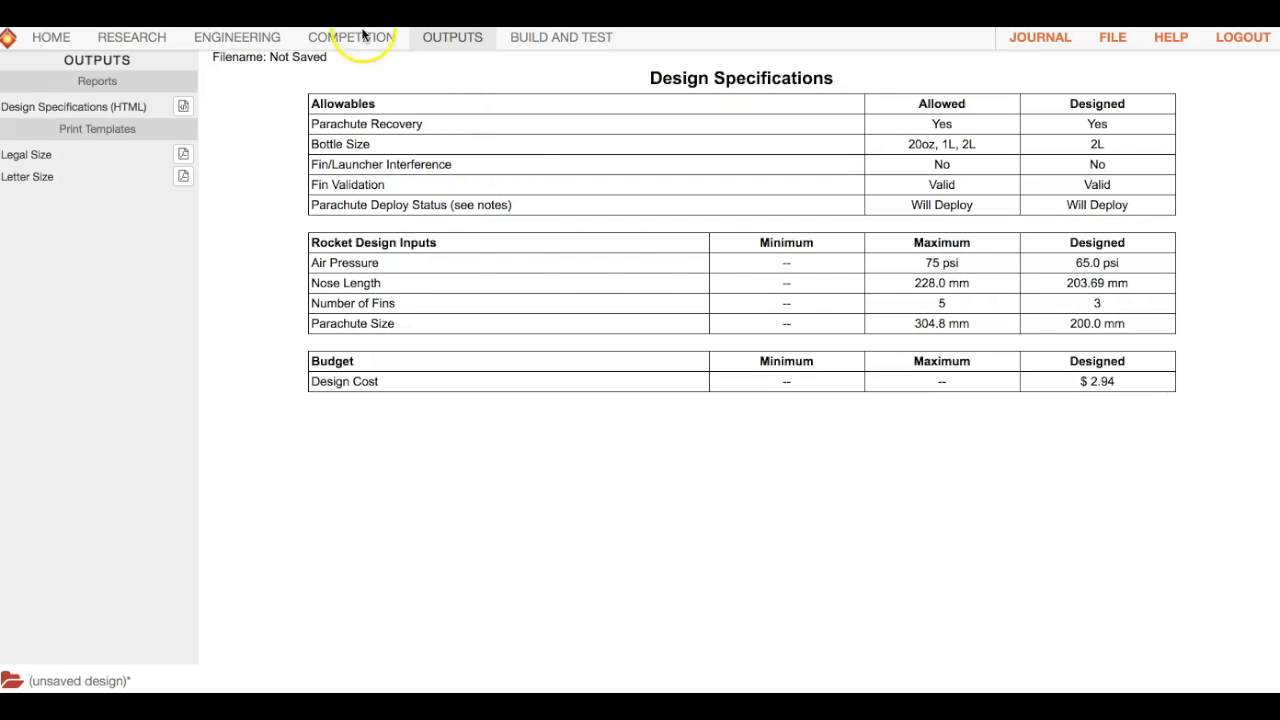
pyautogui.click(351, 37)
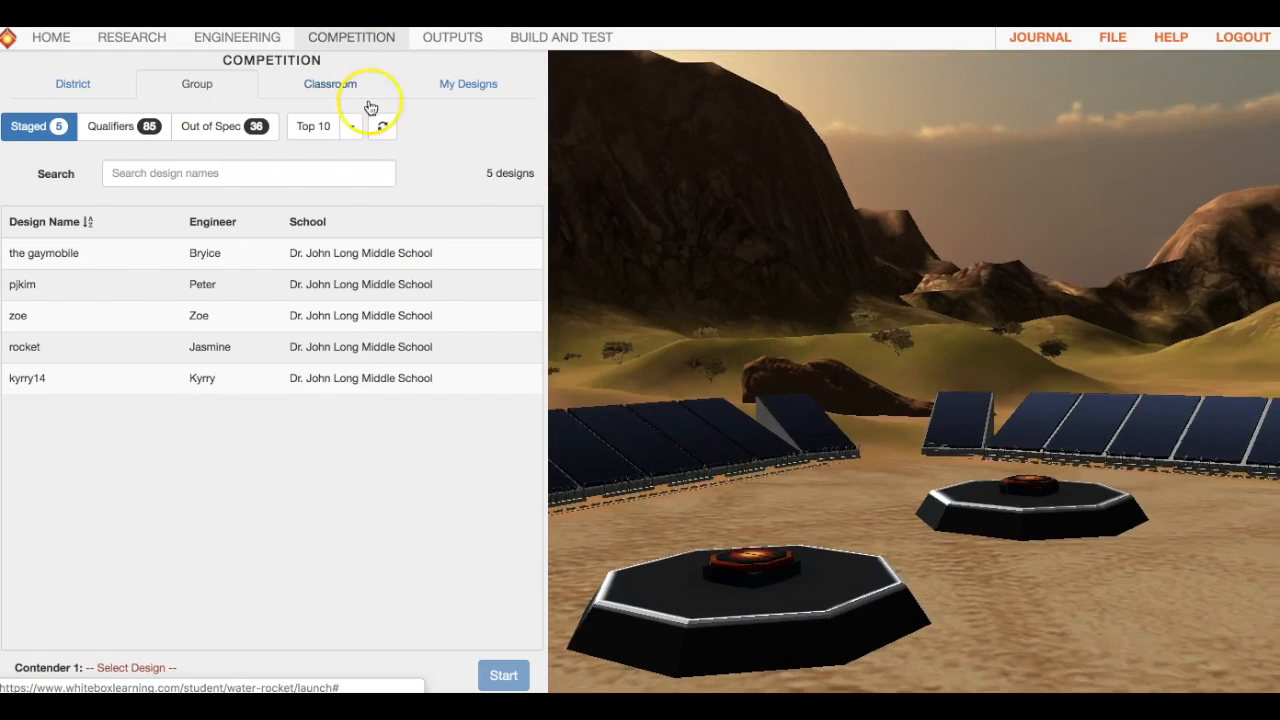
pyautogui.click(236, 37)
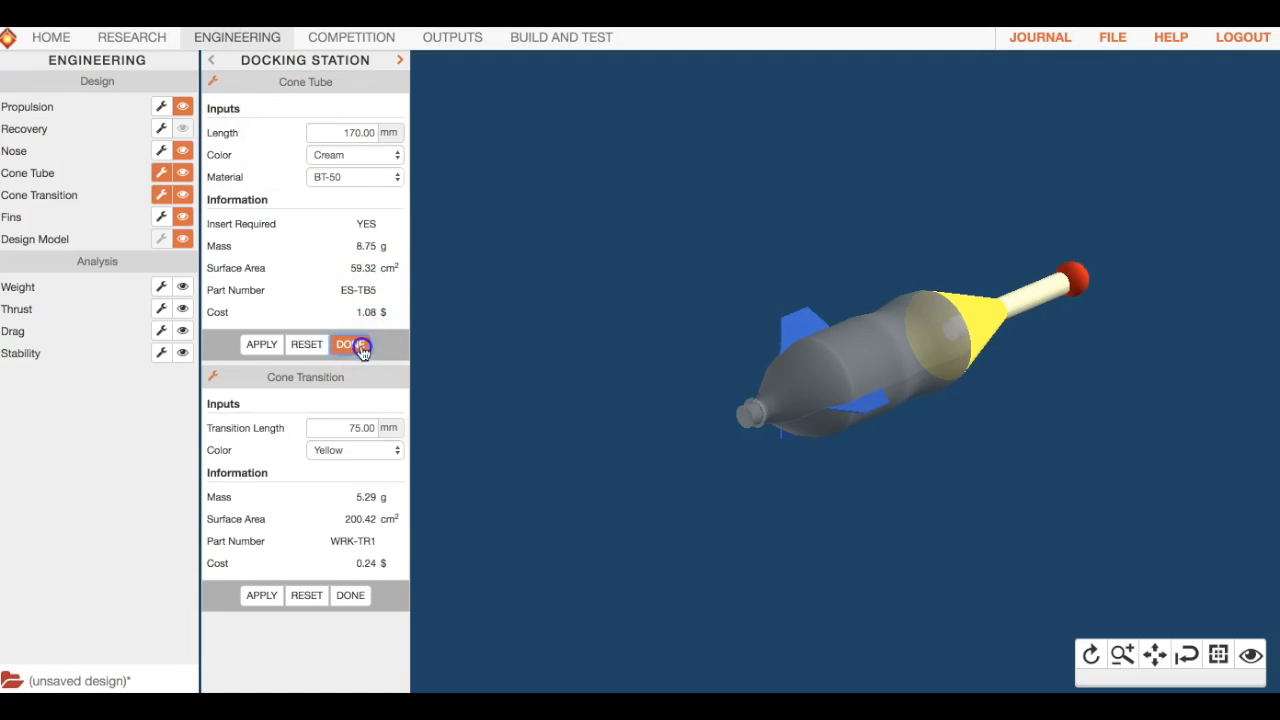
# Close the cone panels, check the 65 PSI Coke bottle pressure, then go to Research.
pyautogui.click(351, 344)
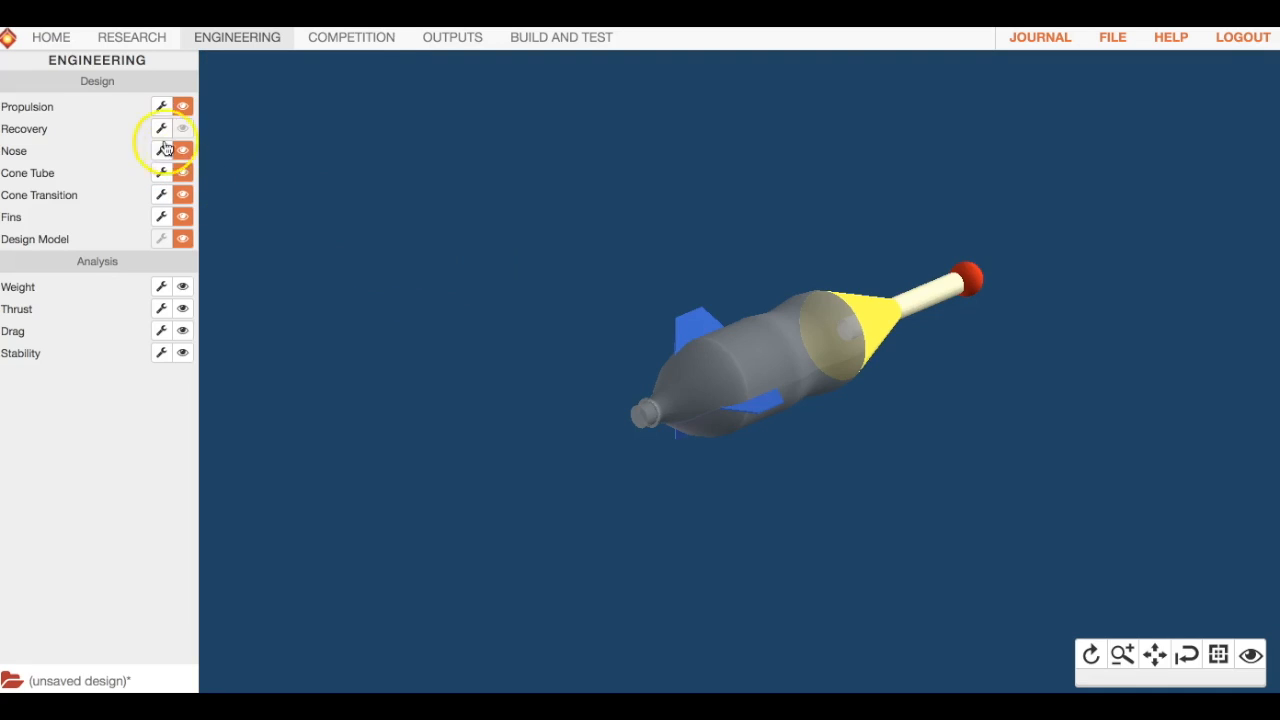
pyautogui.click(161, 106)
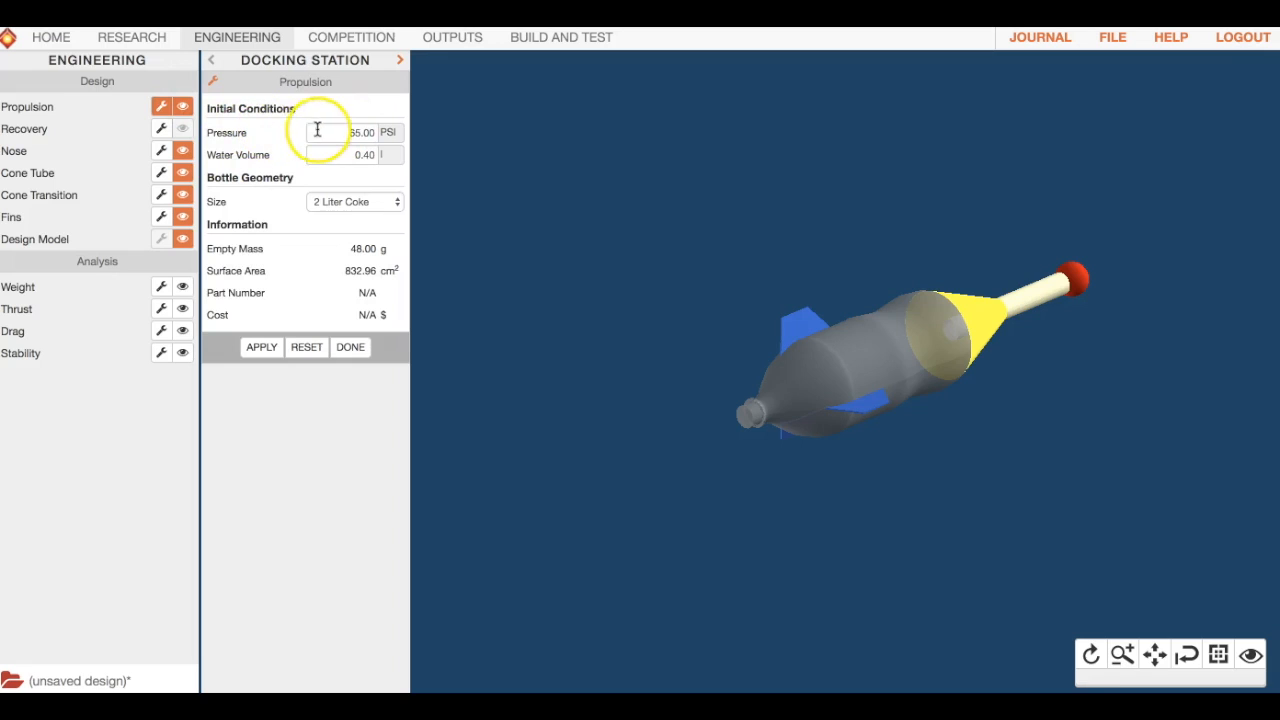
pyautogui.tripleClick(350, 132)
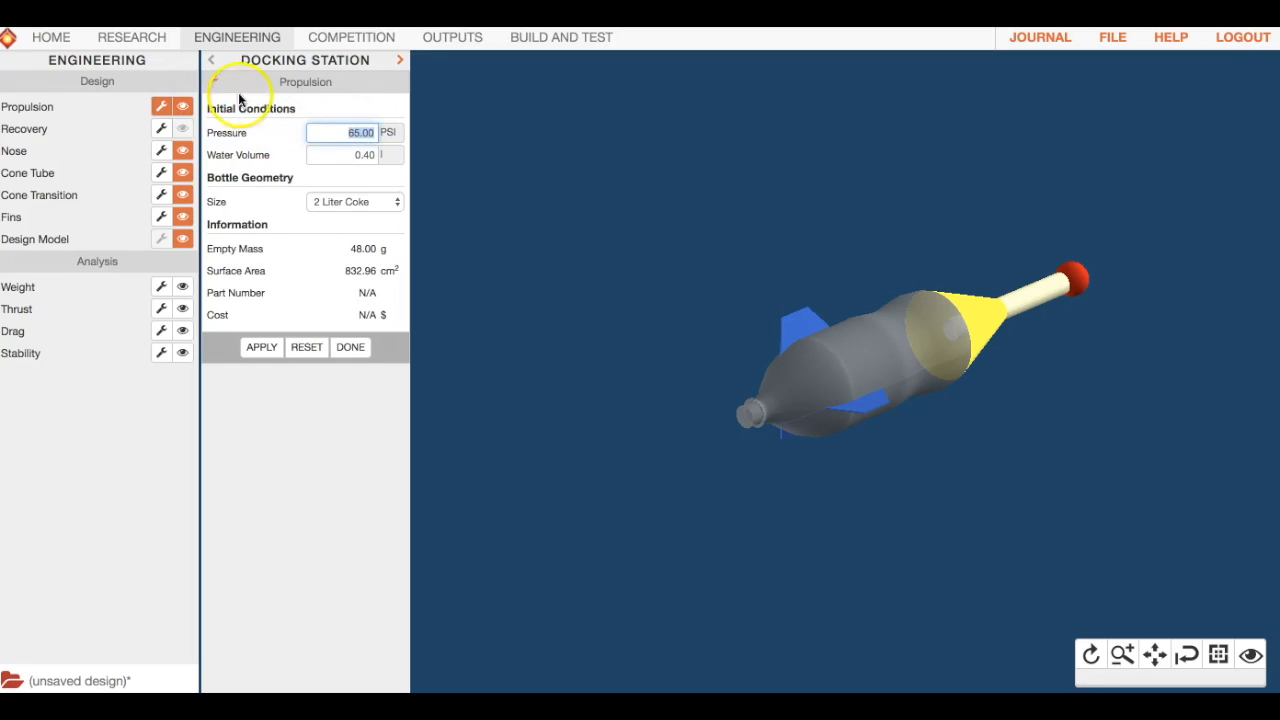
pyautogui.click(131, 37)
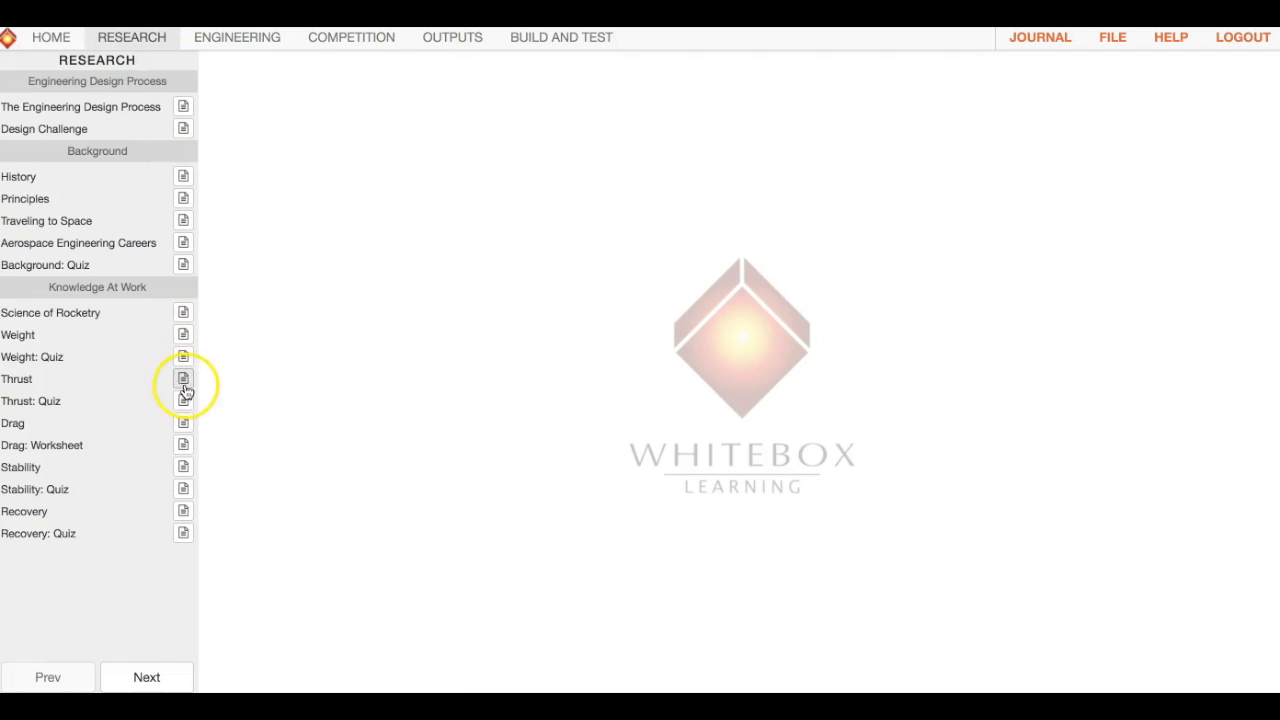
# Open the Thrust page with the water volume and air pressure velocity charts.
pyautogui.click(183, 378)
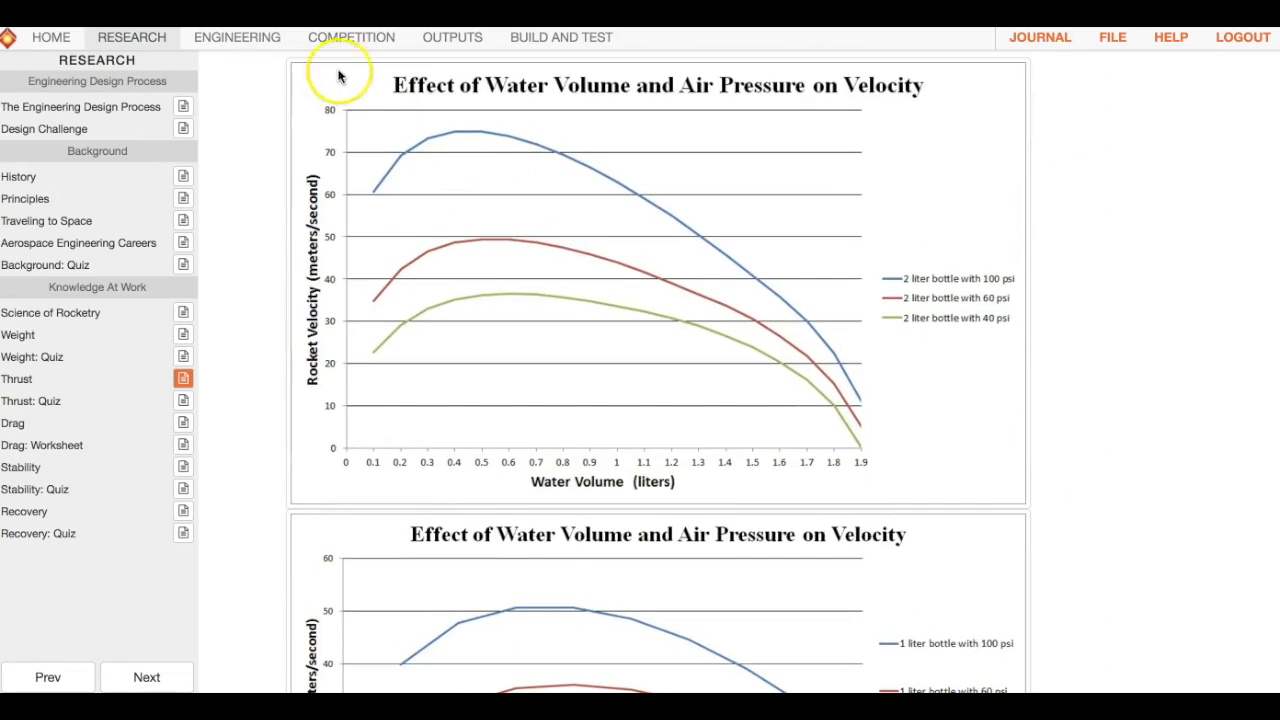
pyautogui.moveTo(1032, 166)
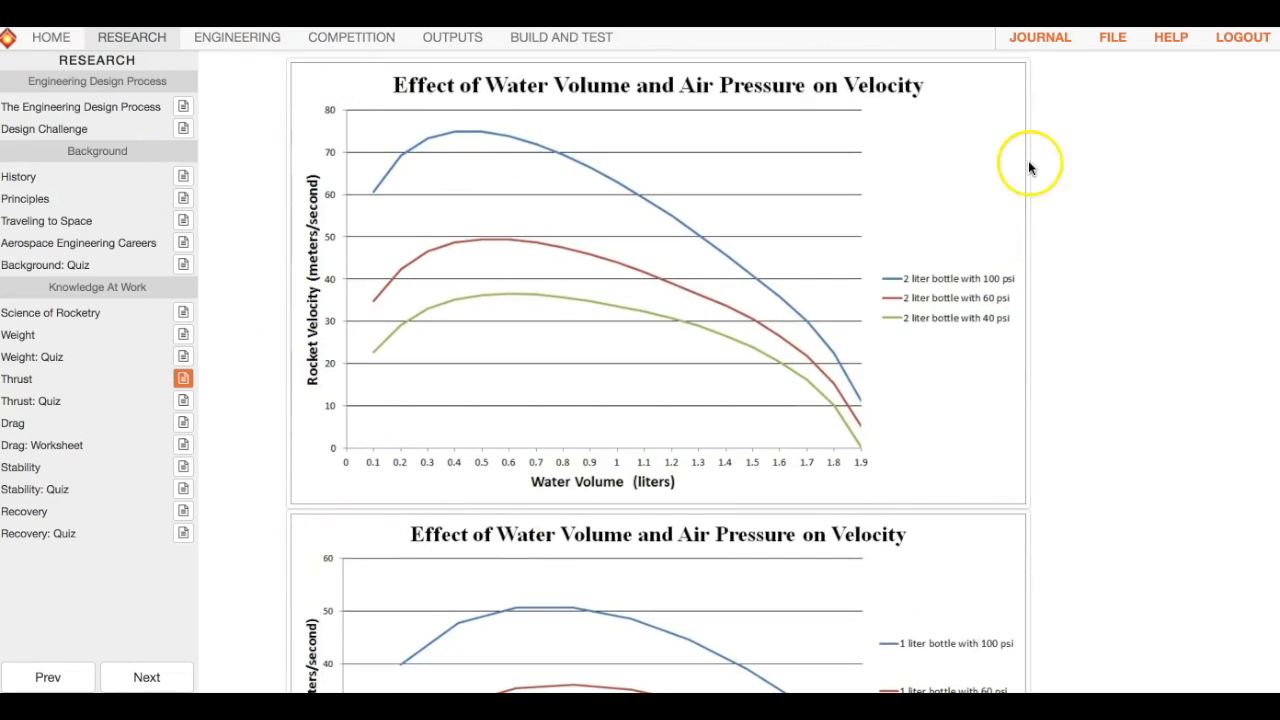
pyautogui.moveTo(420, 95)
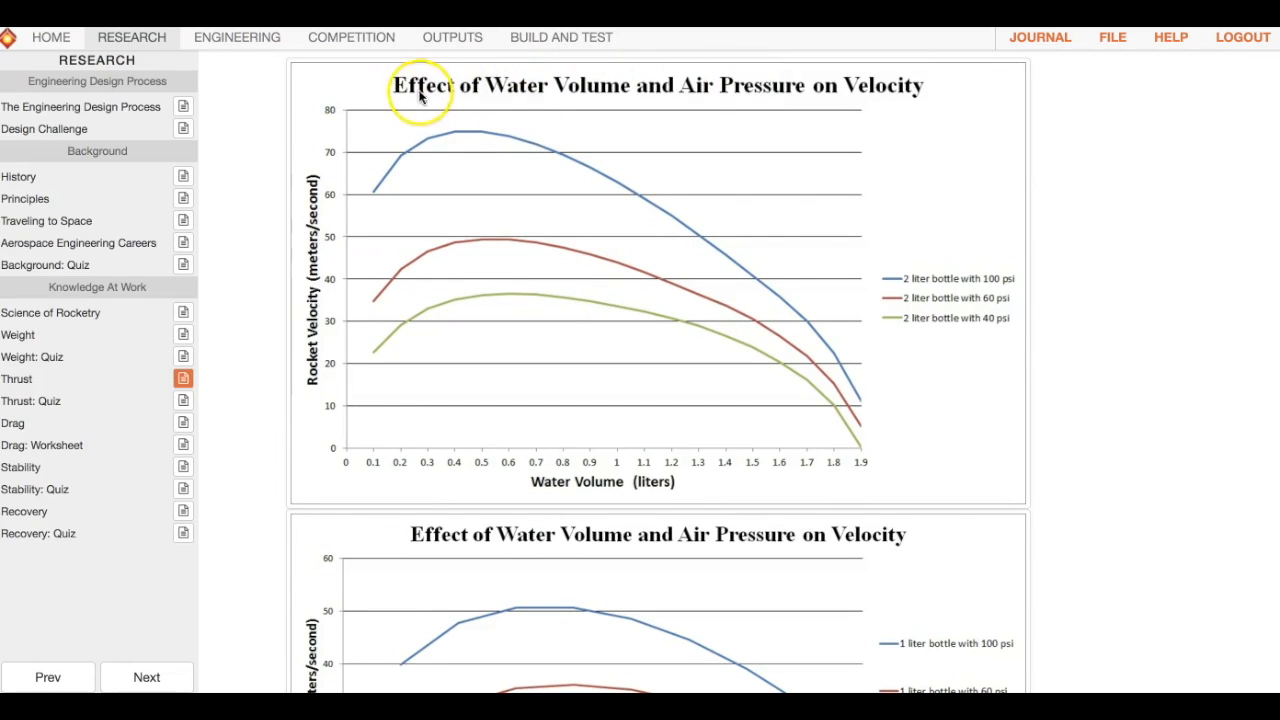
pyautogui.moveTo(282, 343)
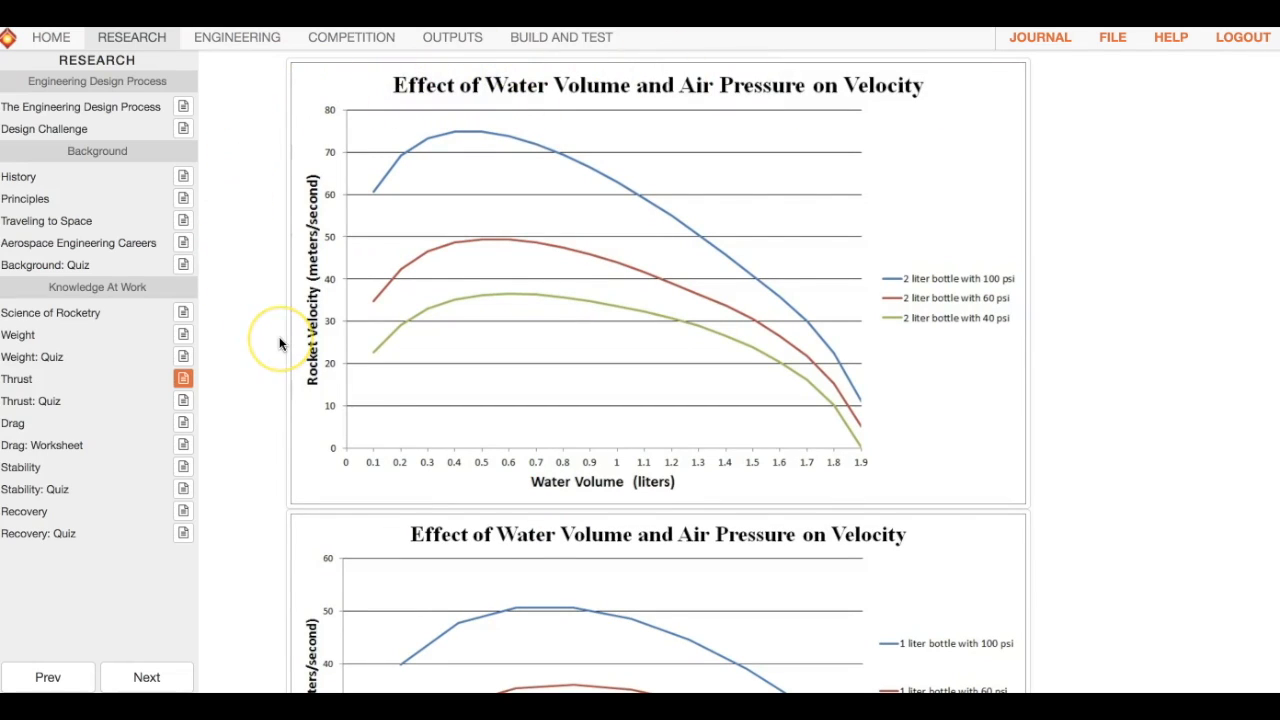
pyautogui.moveTo(507, 427)
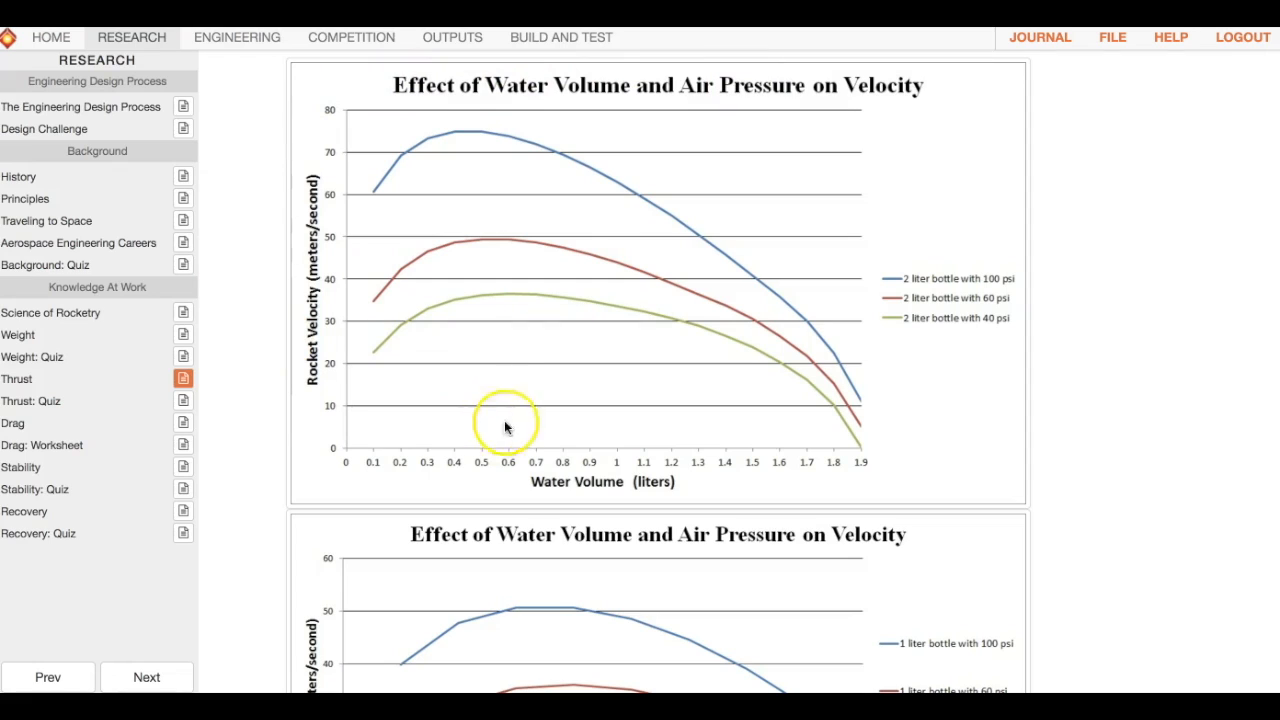
pyautogui.moveTo(632, 488)
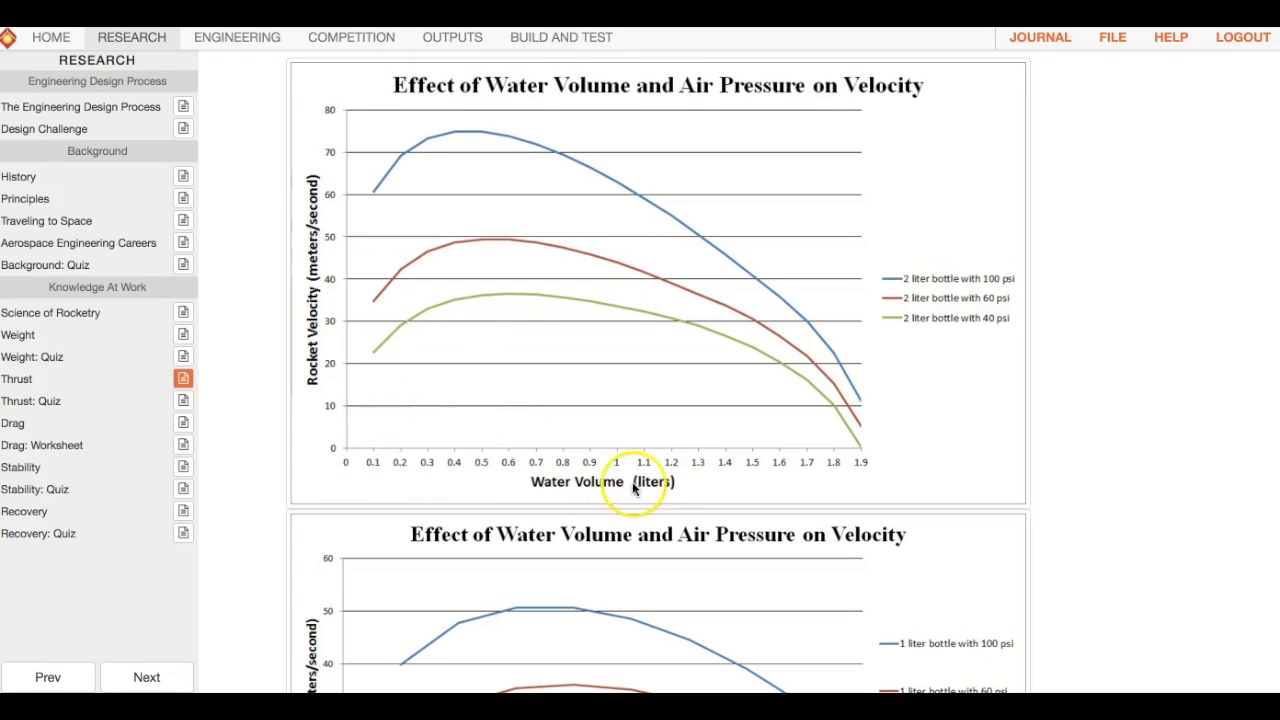
pyautogui.moveTo(631, 465)
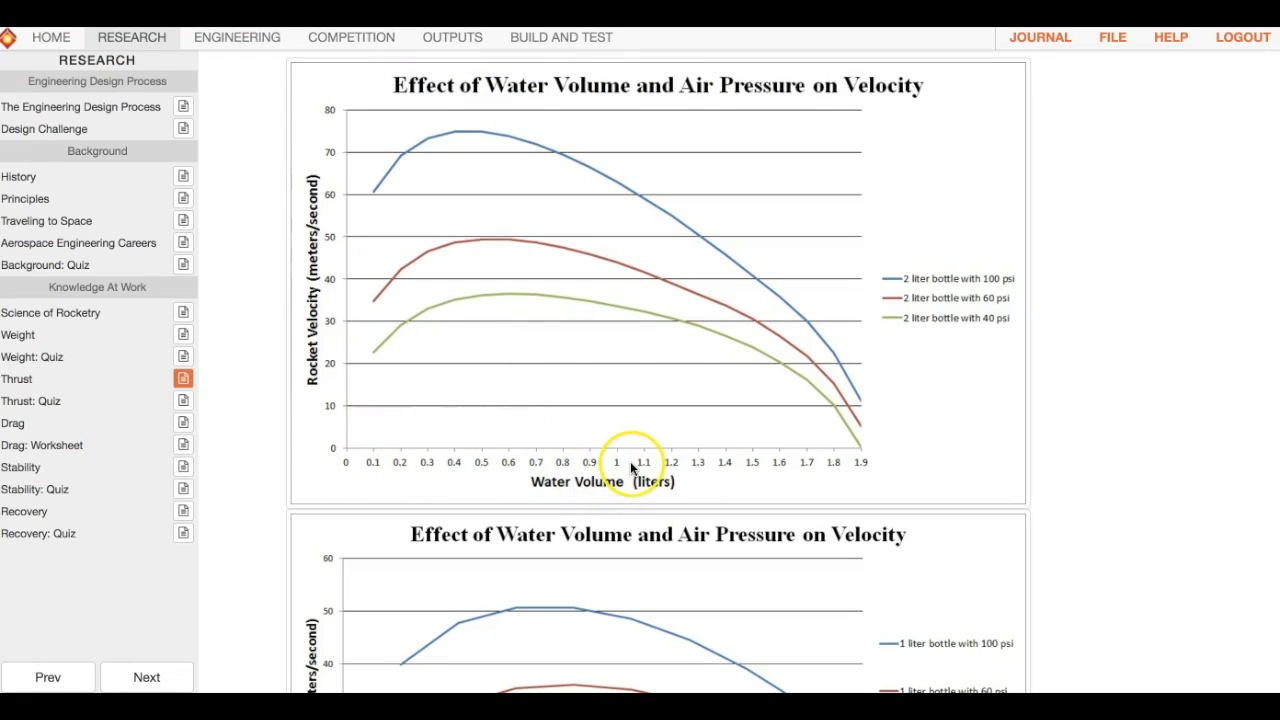
pyautogui.moveTo(632, 465)
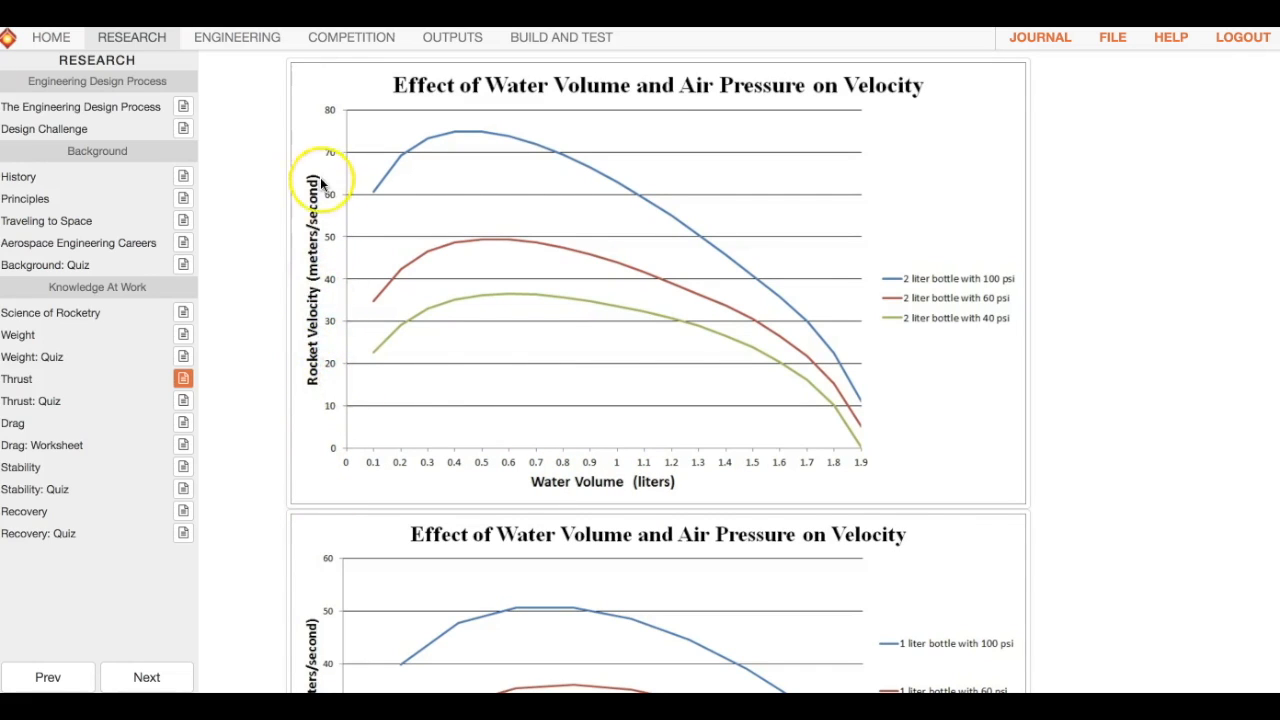
pyautogui.moveTo(890, 287)
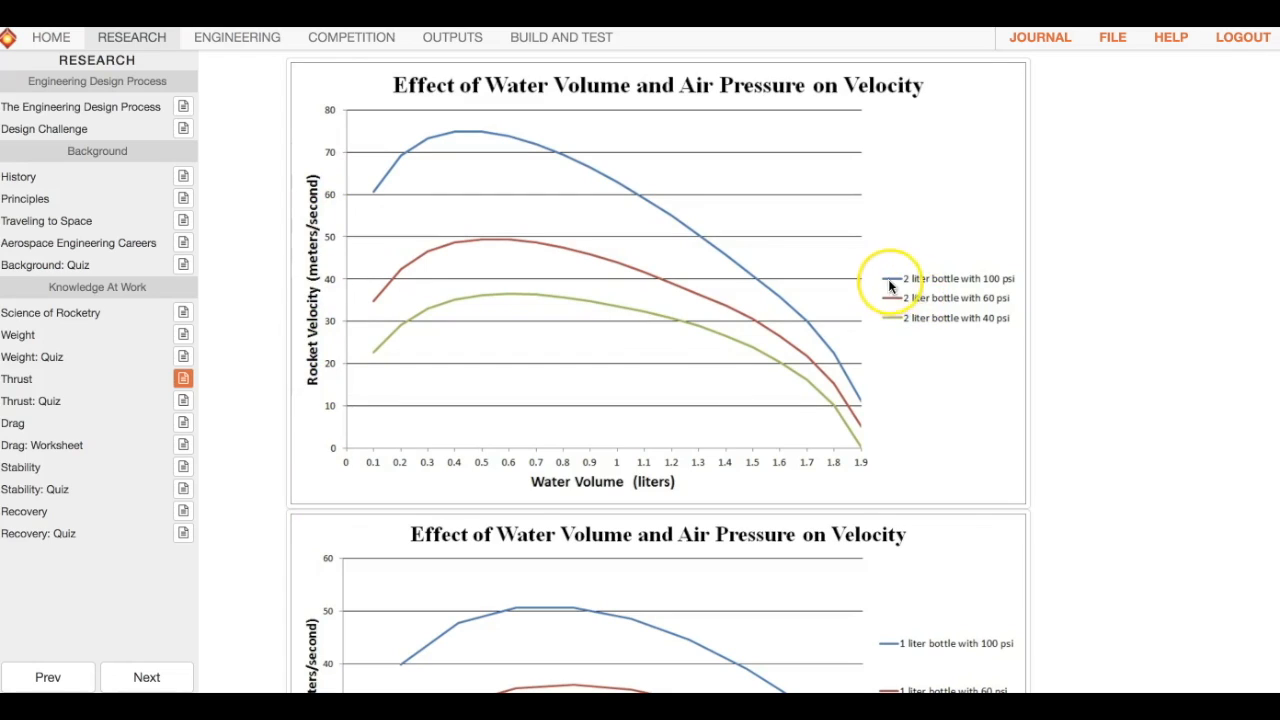
pyautogui.moveTo(983, 285)
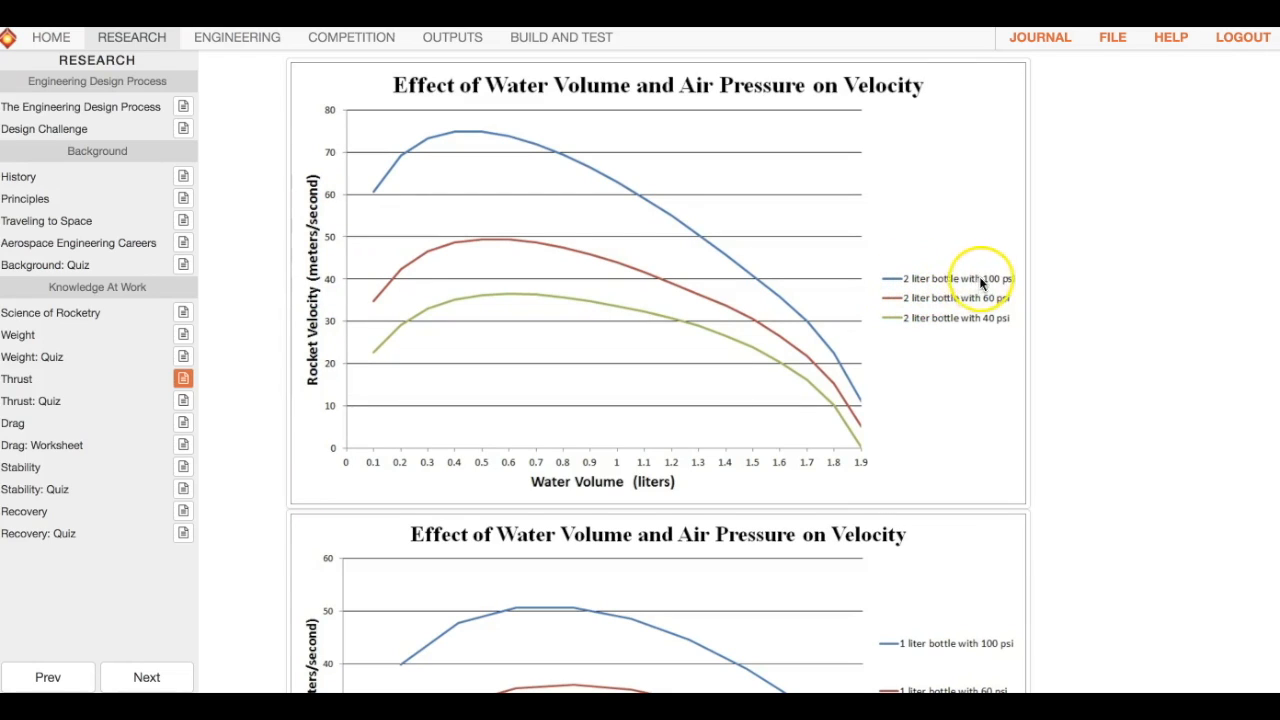
pyautogui.moveTo(951, 220)
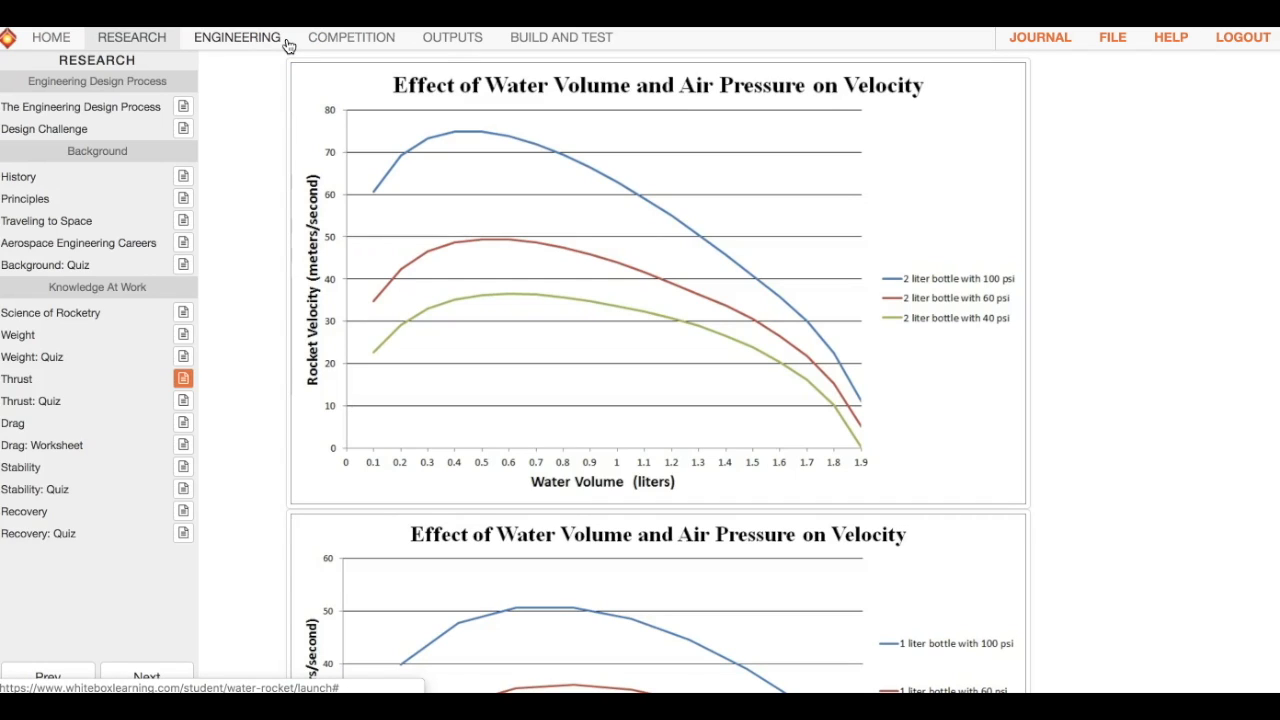
pyautogui.moveTo(310, 52)
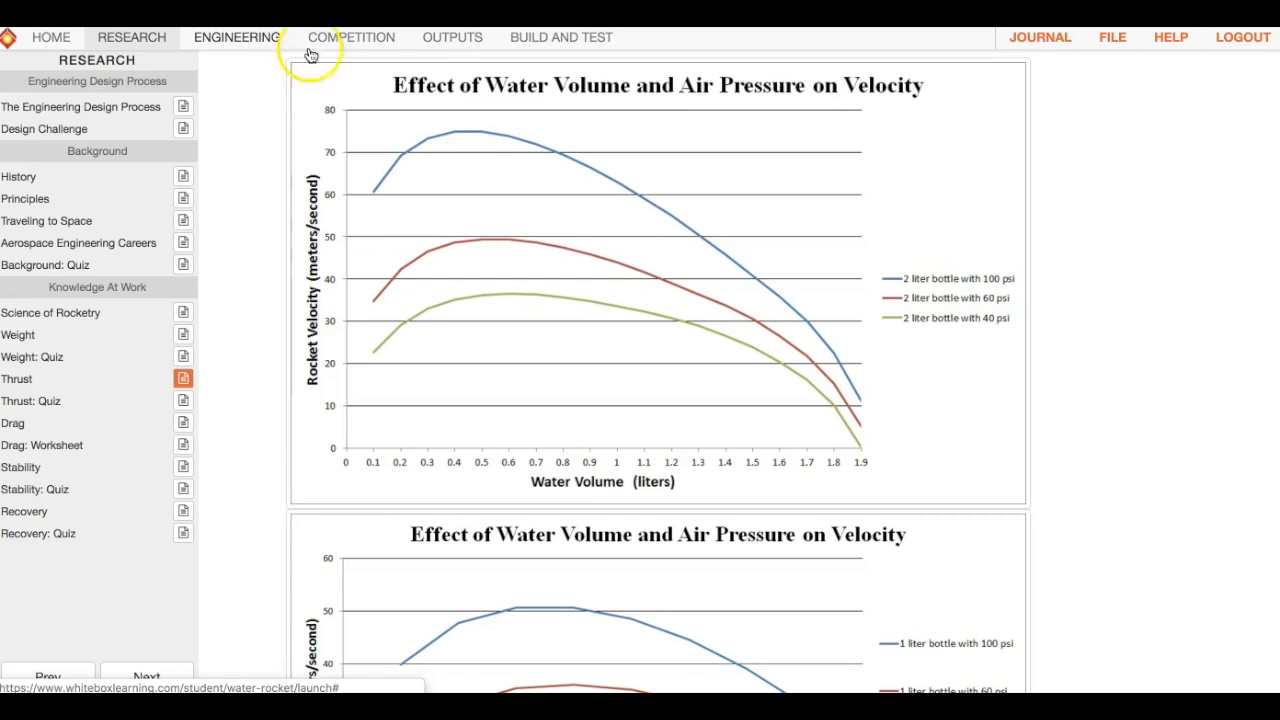
pyautogui.moveTo(932, 291)
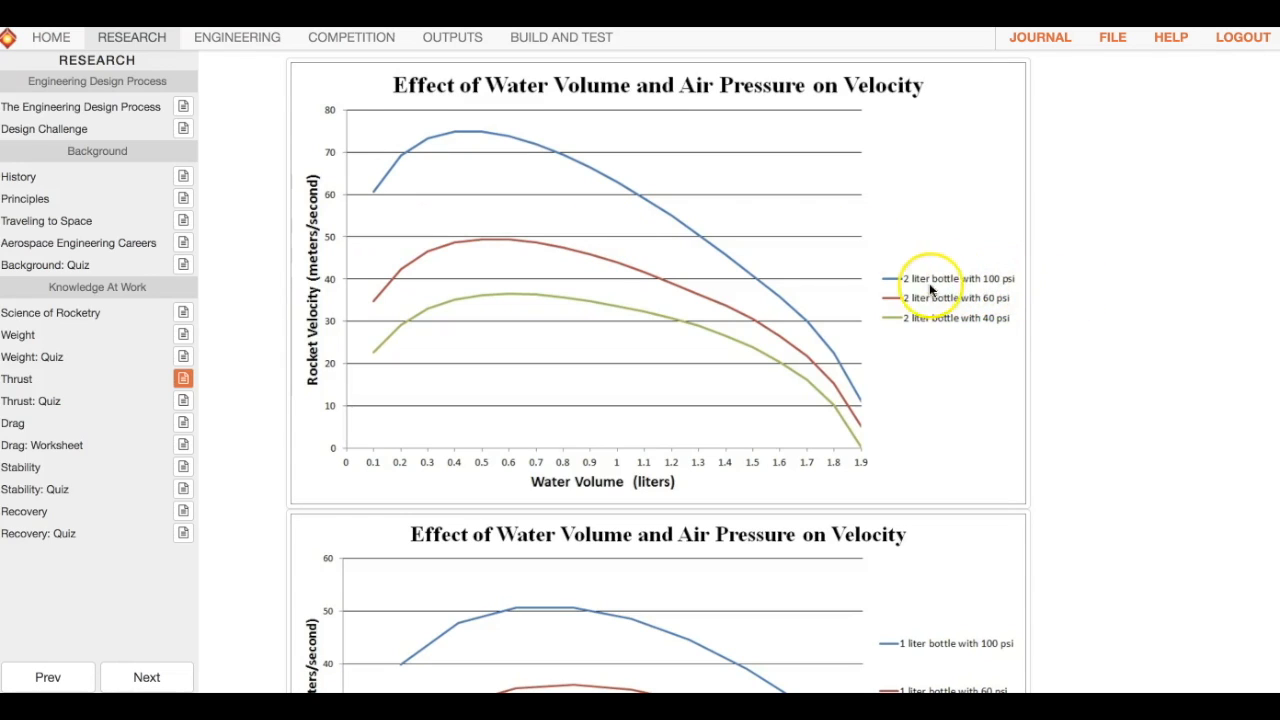
pyautogui.moveTo(978, 285)
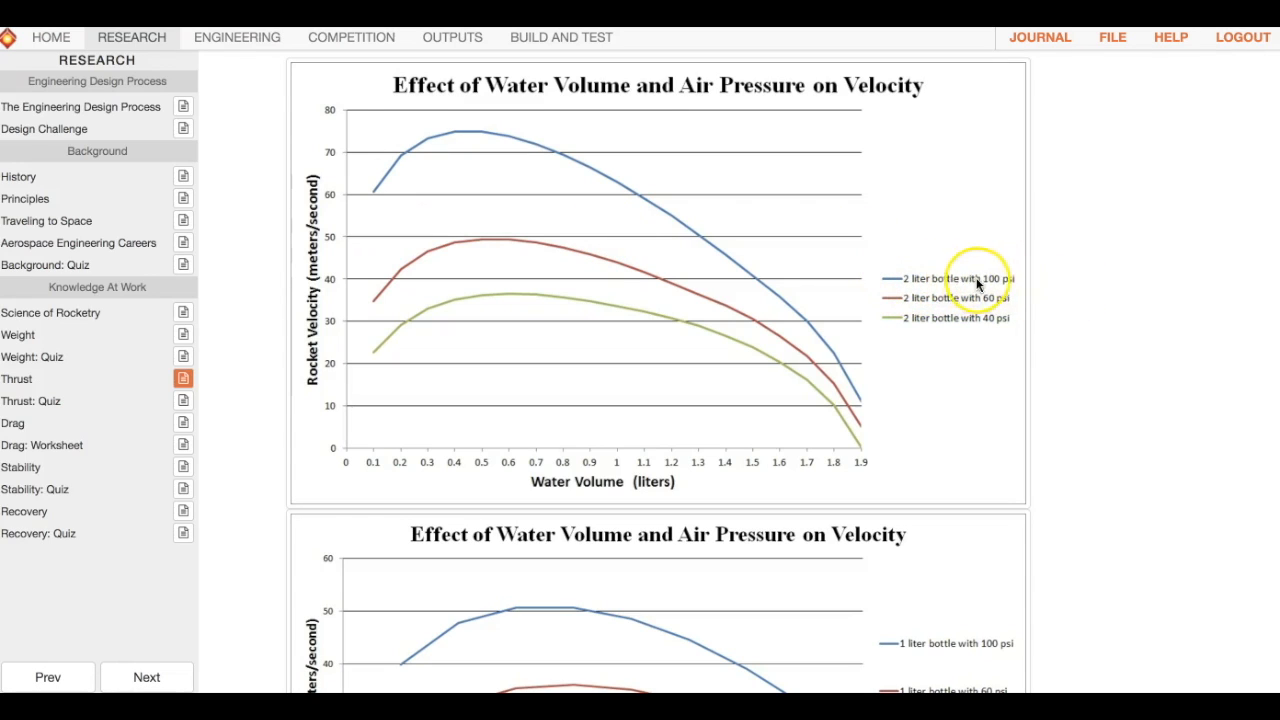
pyautogui.moveTo(558, 155)
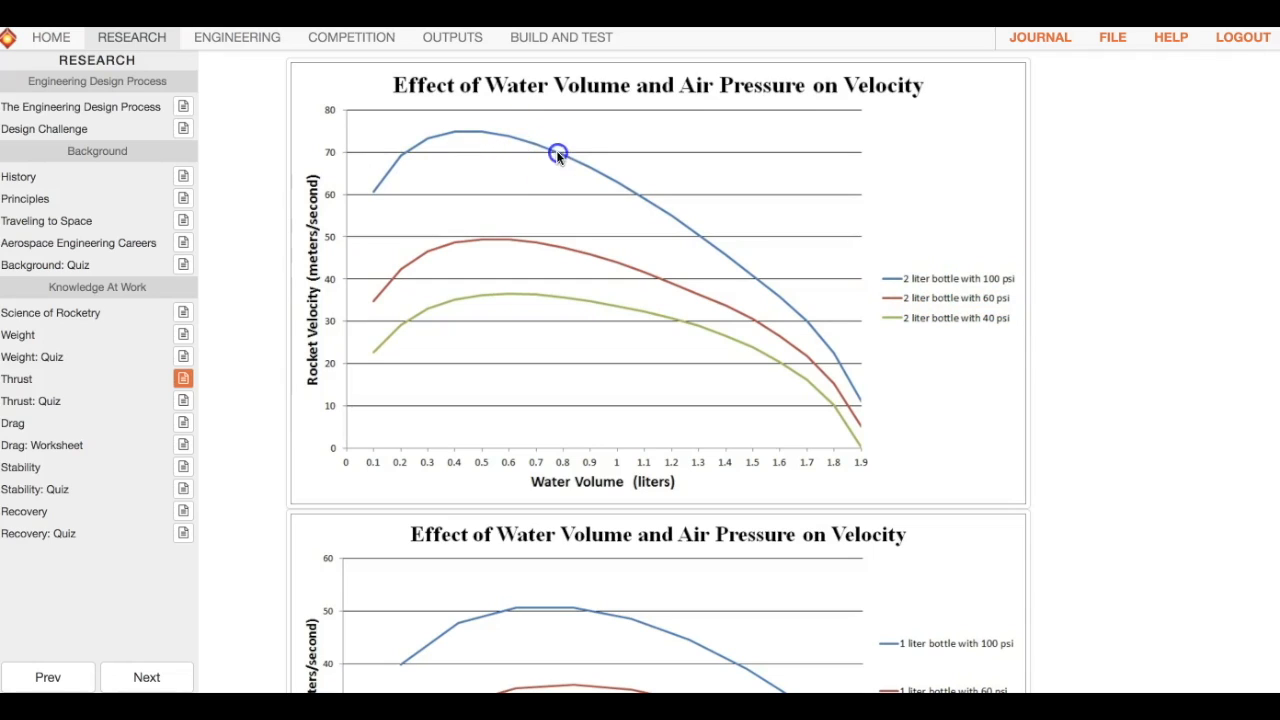
pyautogui.moveTo(492, 452)
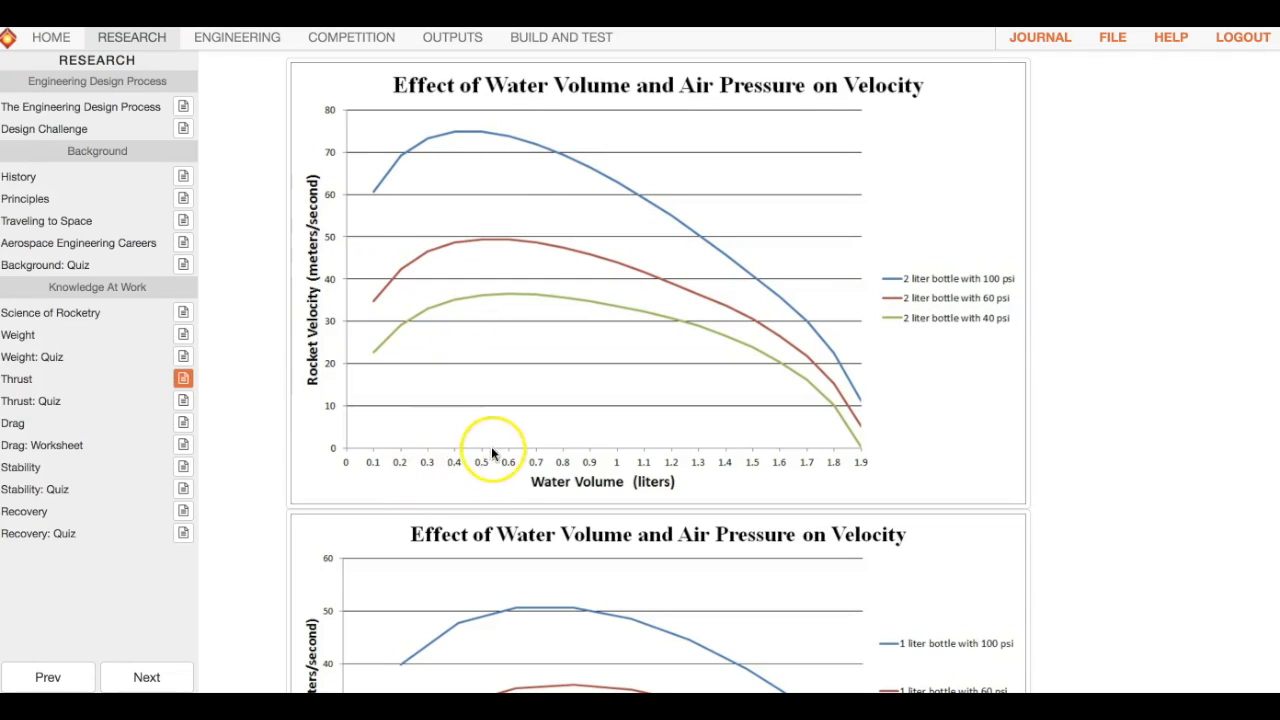
pyautogui.moveTo(462, 446)
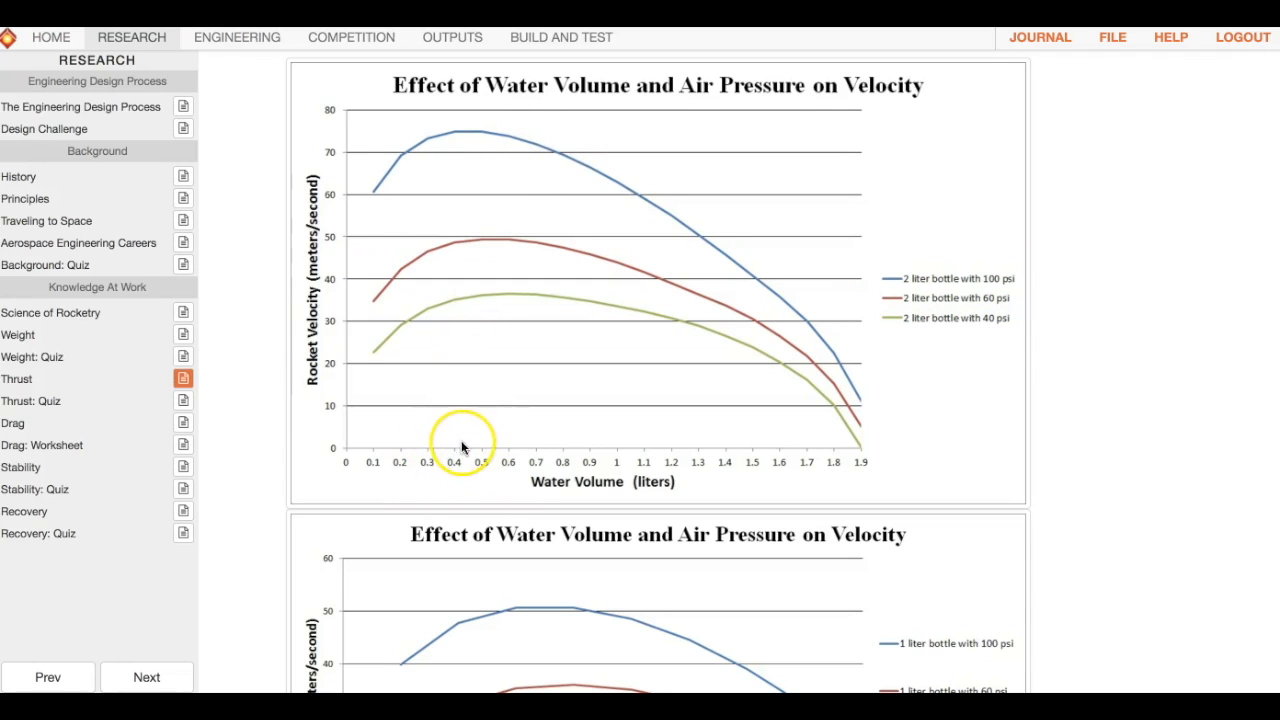
pyautogui.moveTo(462, 230)
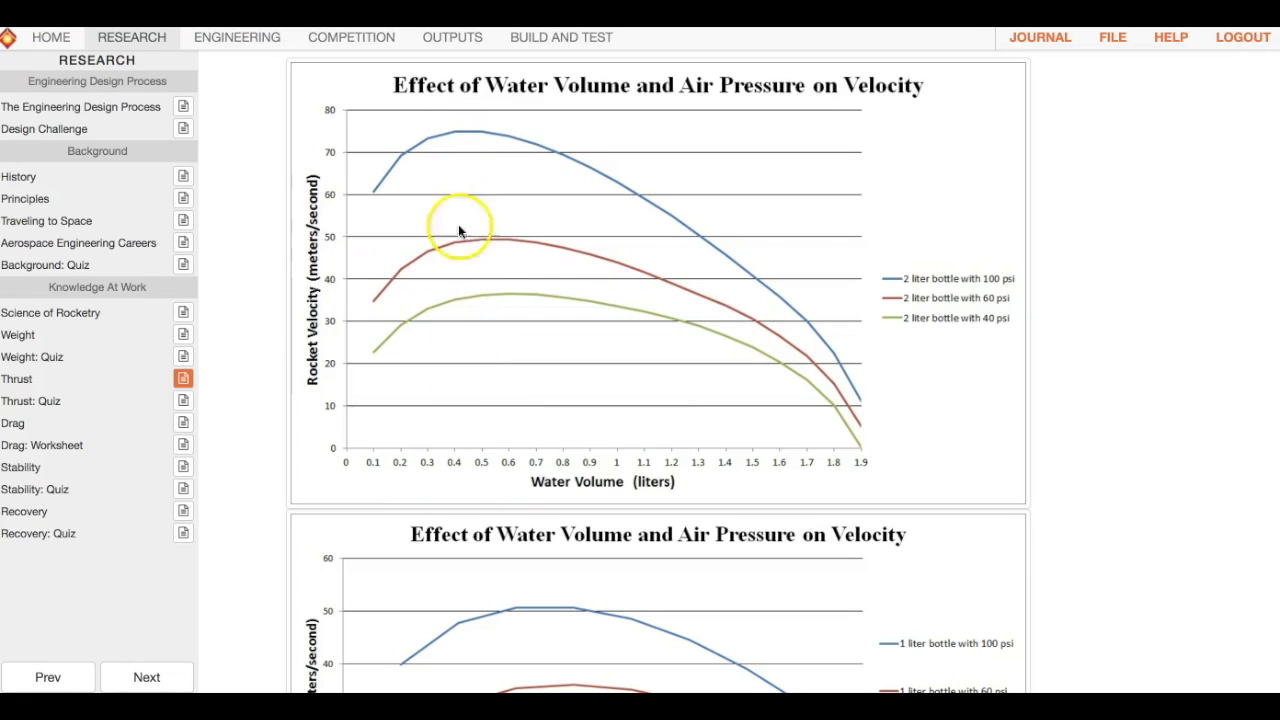
pyautogui.moveTo(475, 338)
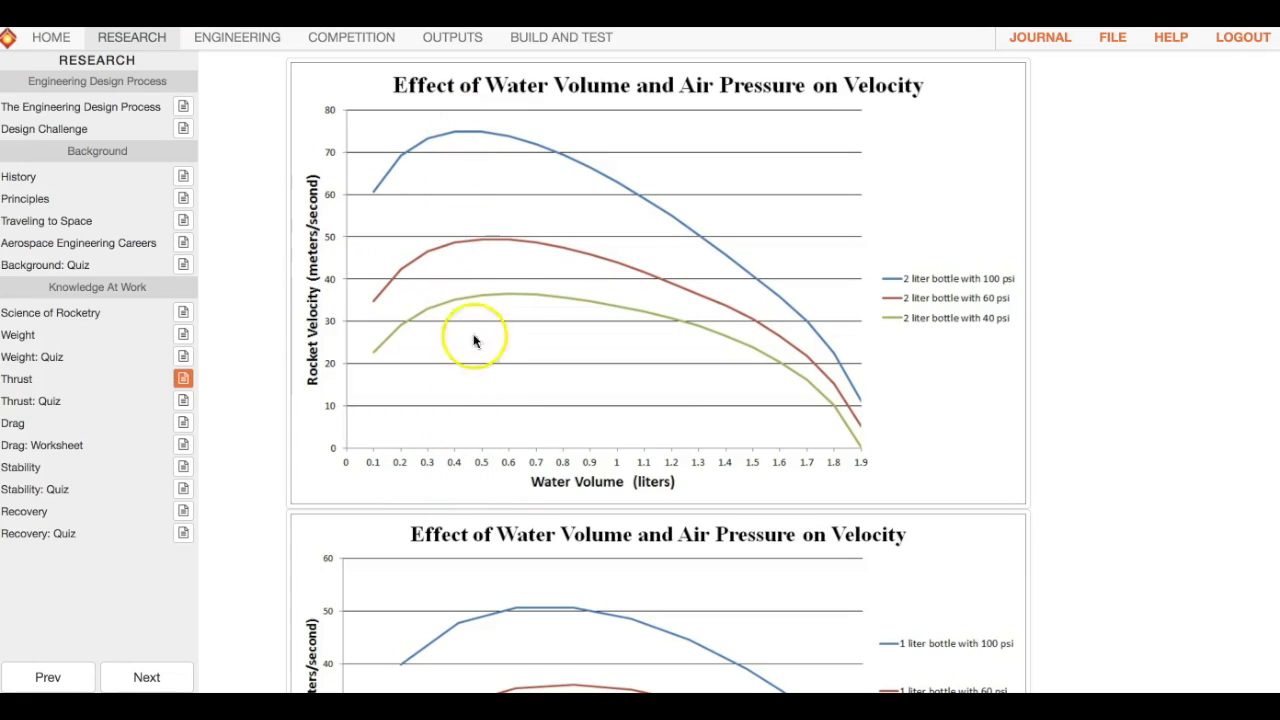
pyautogui.moveTo(490, 358)
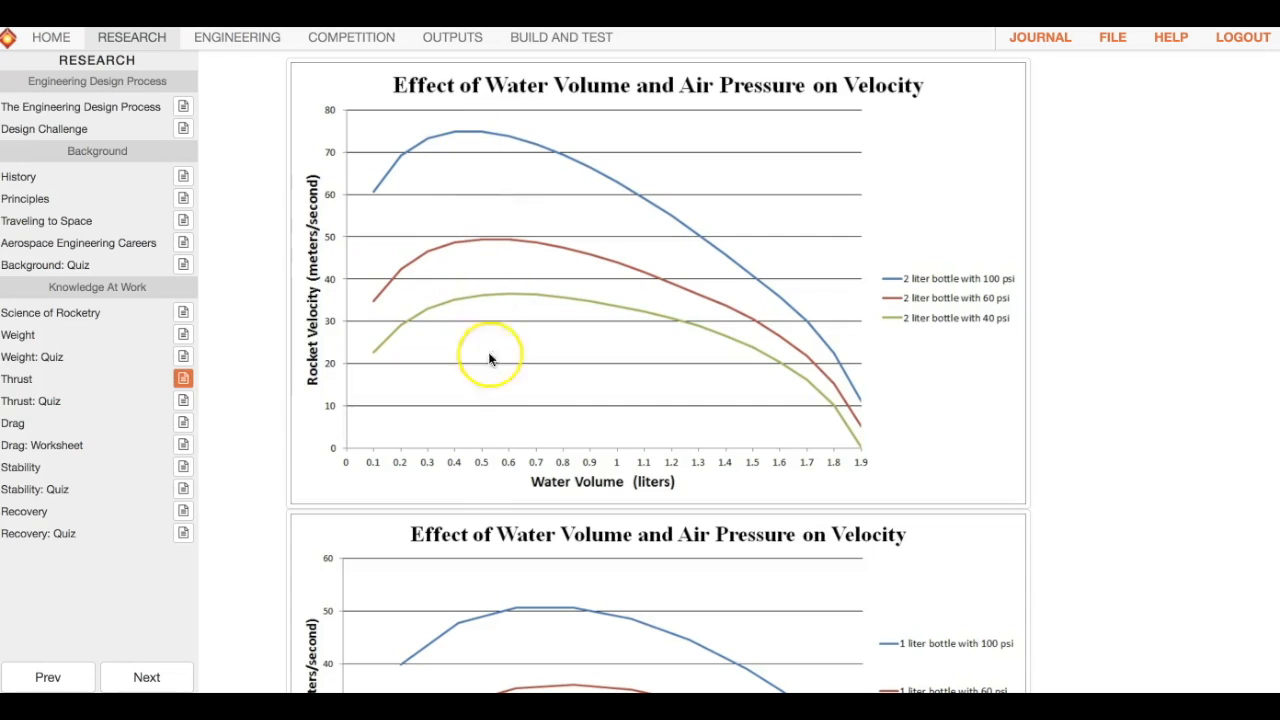
pyautogui.moveTo(485, 418)
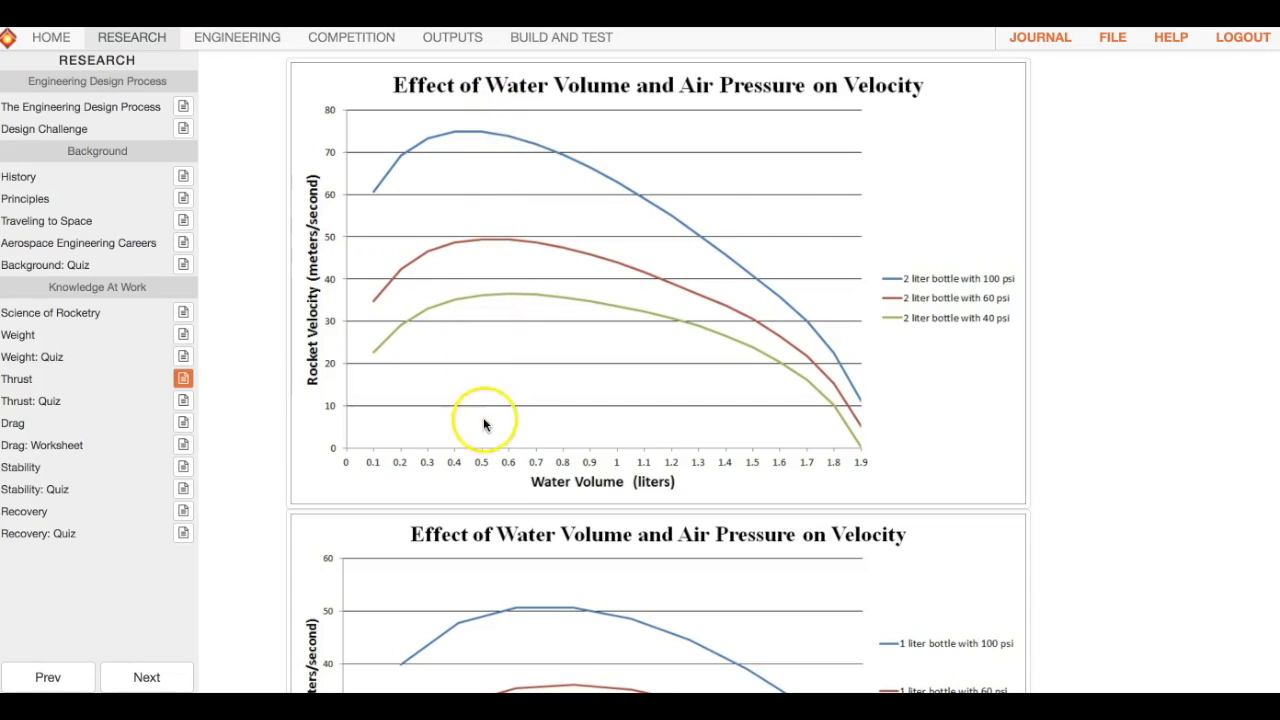
pyautogui.moveTo(487, 425)
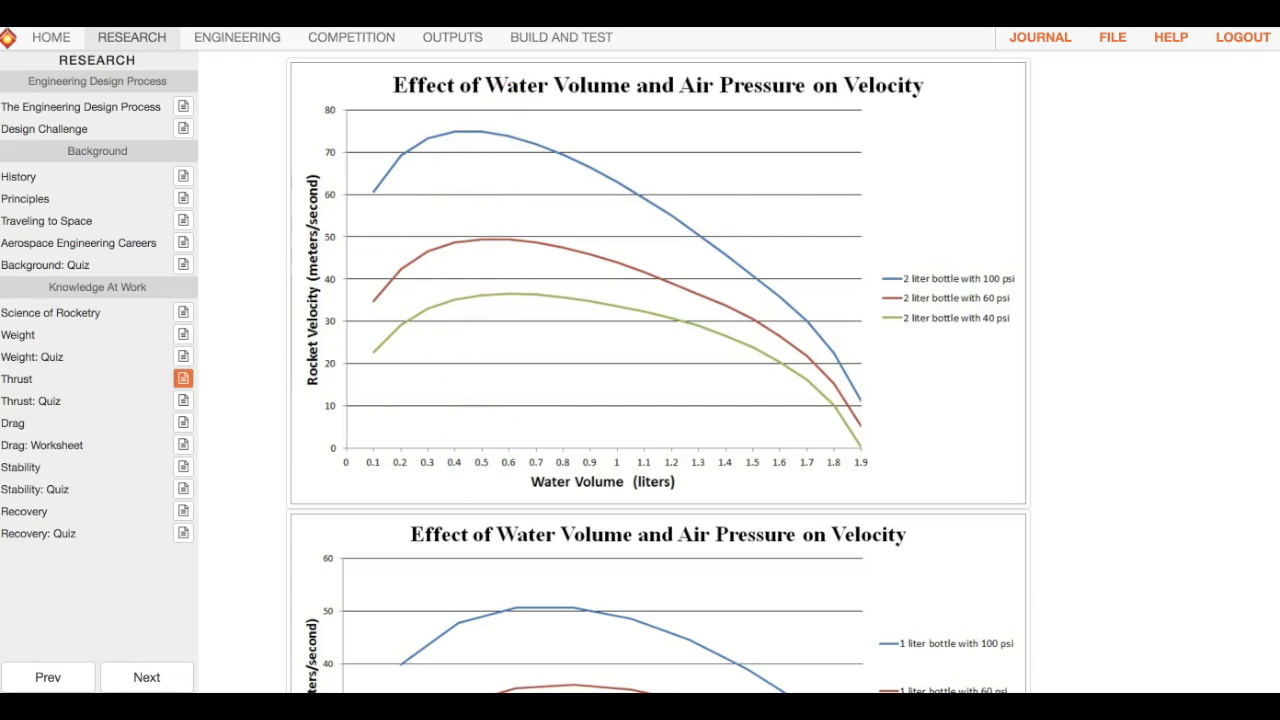
pyautogui.moveTo(237, 37)
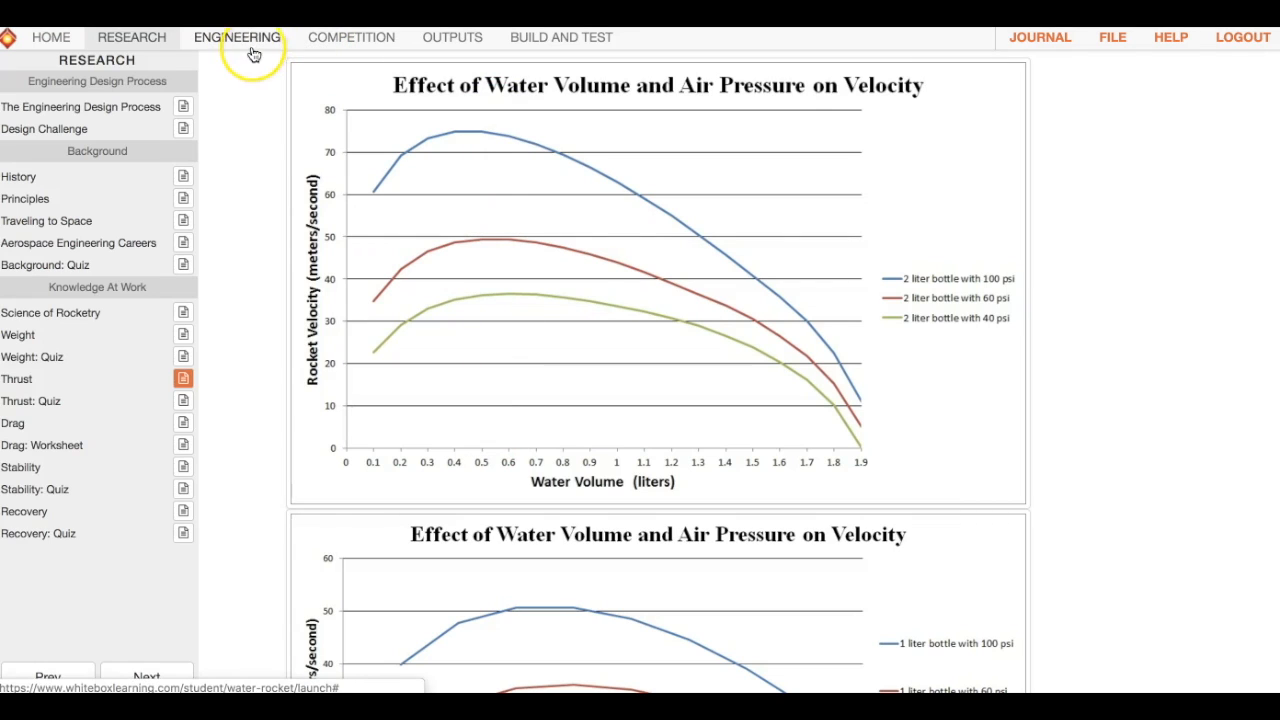
# Set the 2 Liter Coke bottle launch pressure to 75 PSI and apply it.
pyautogui.click(236, 37)
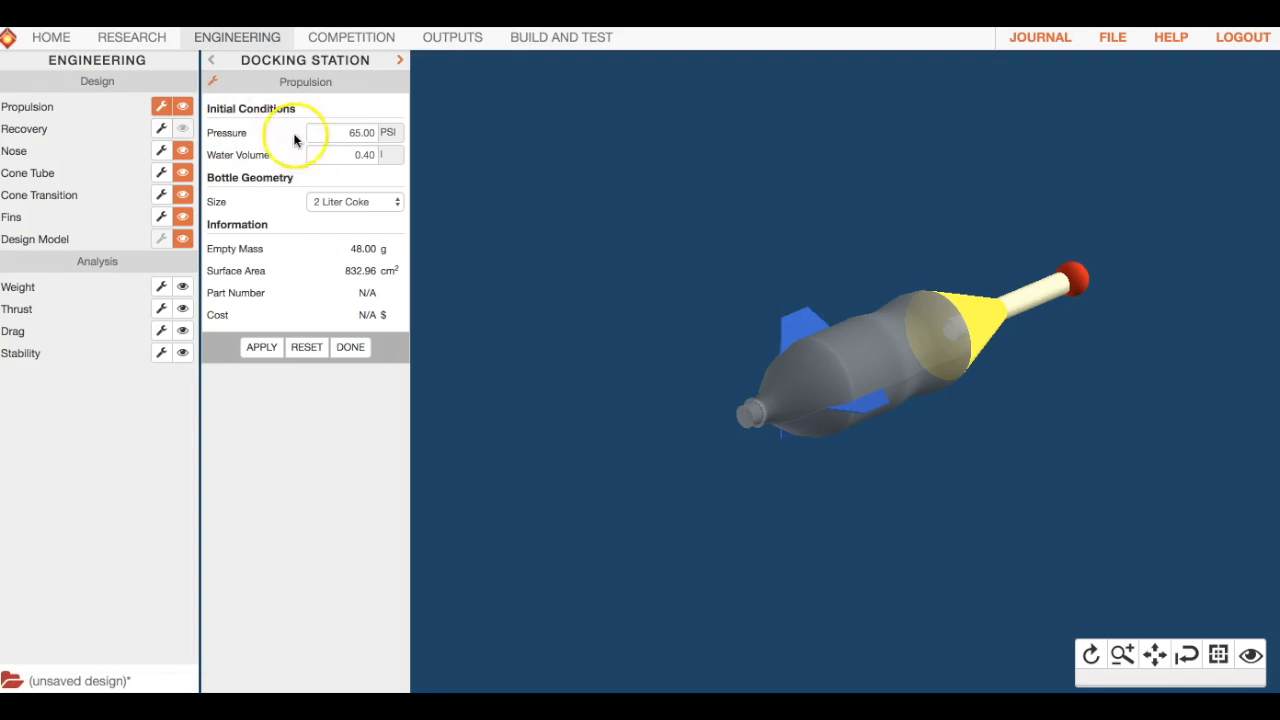
pyautogui.click(360, 154)
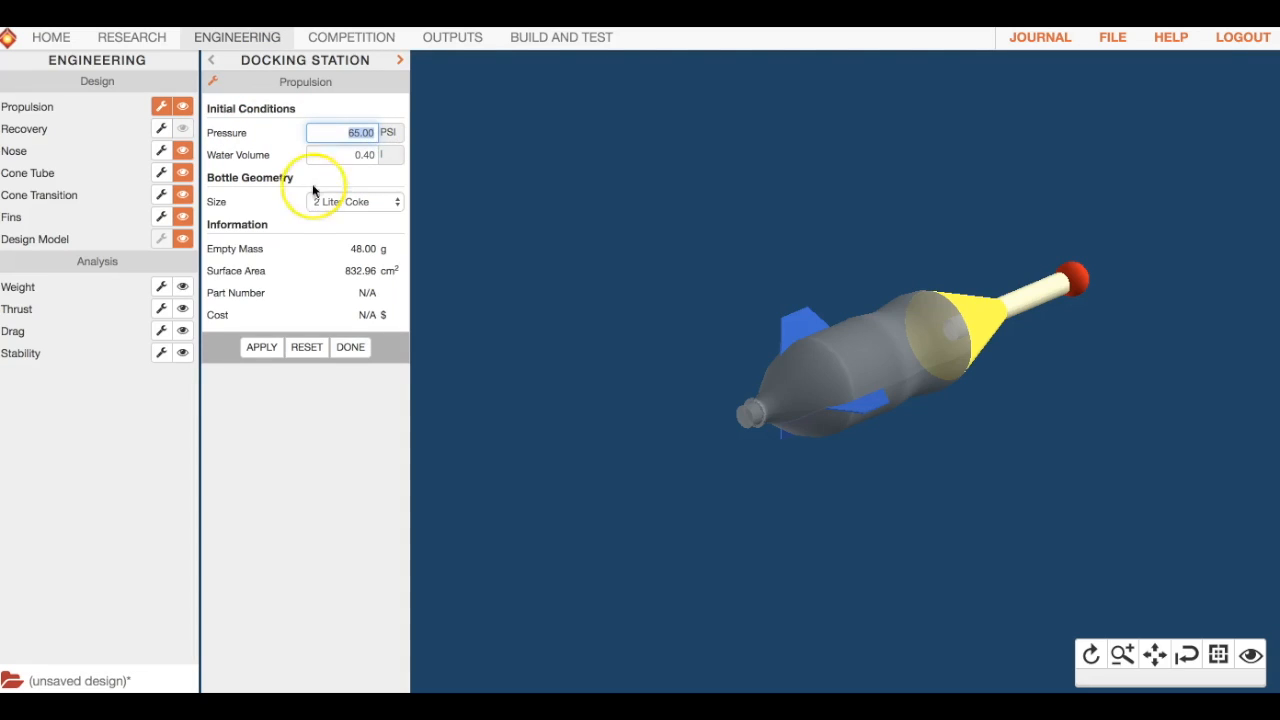
pyautogui.moveTo(280, 248)
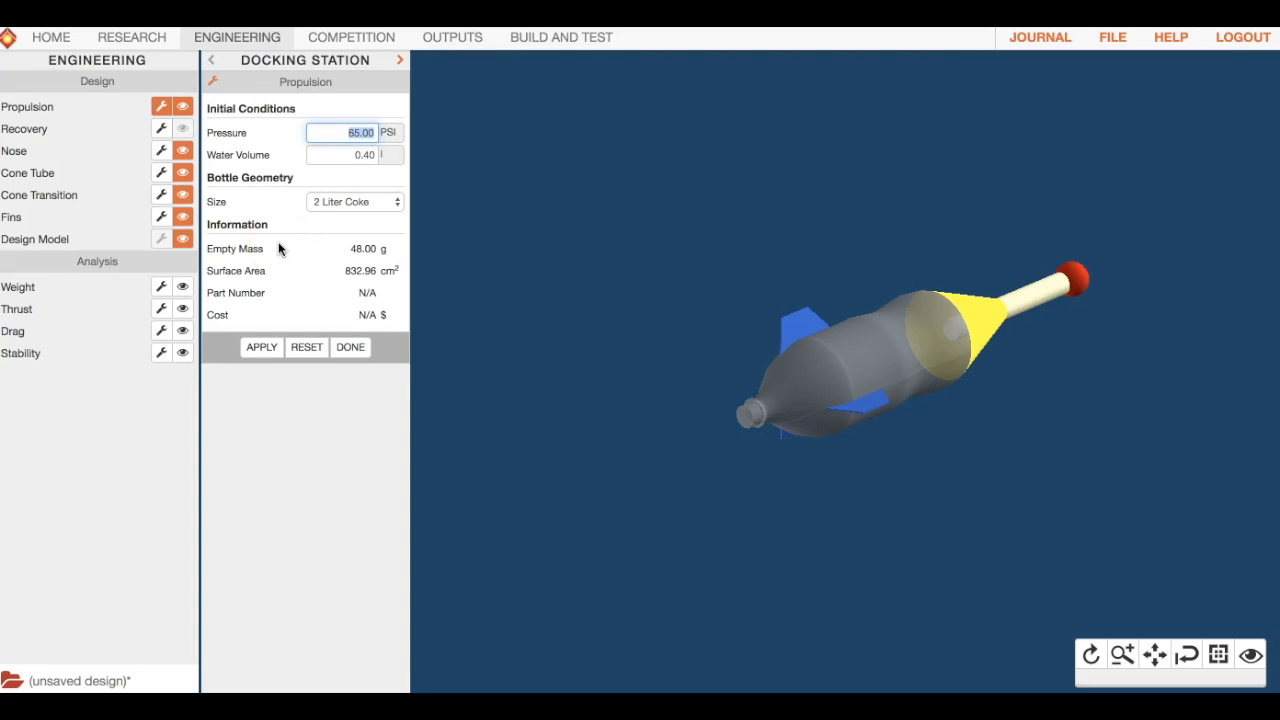
pyautogui.write('75')
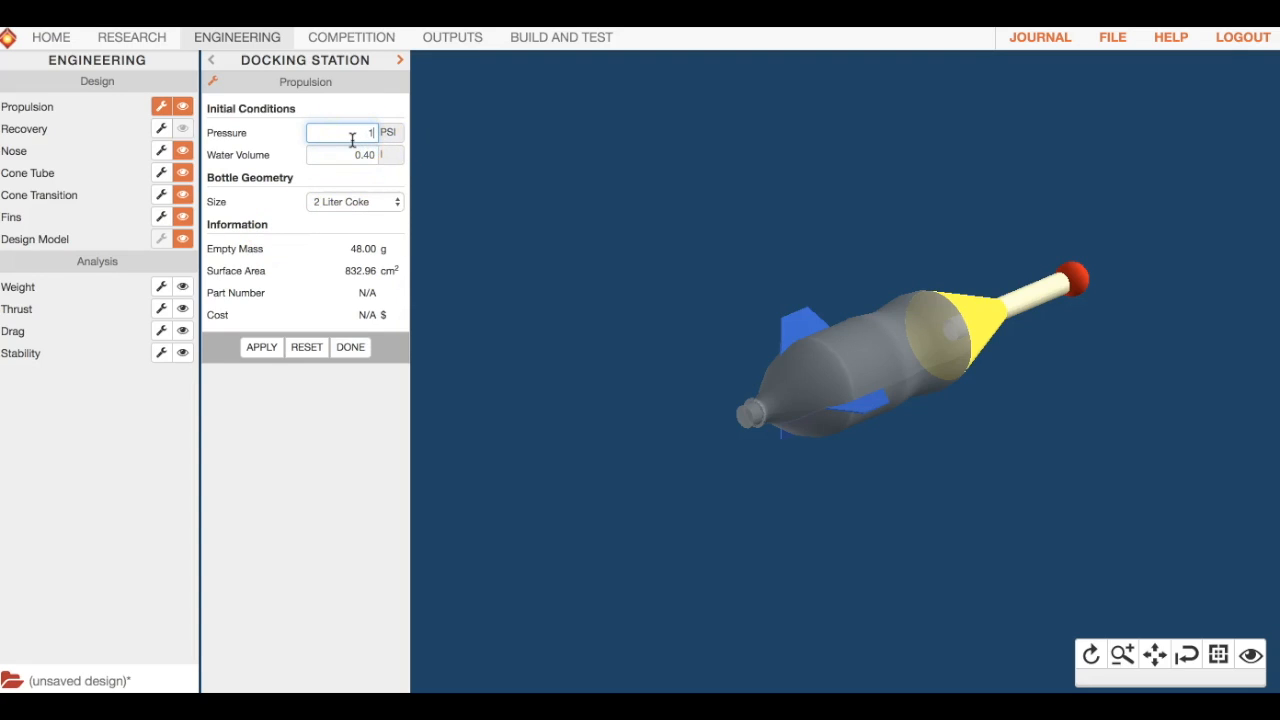
pyautogui.click(261, 347)
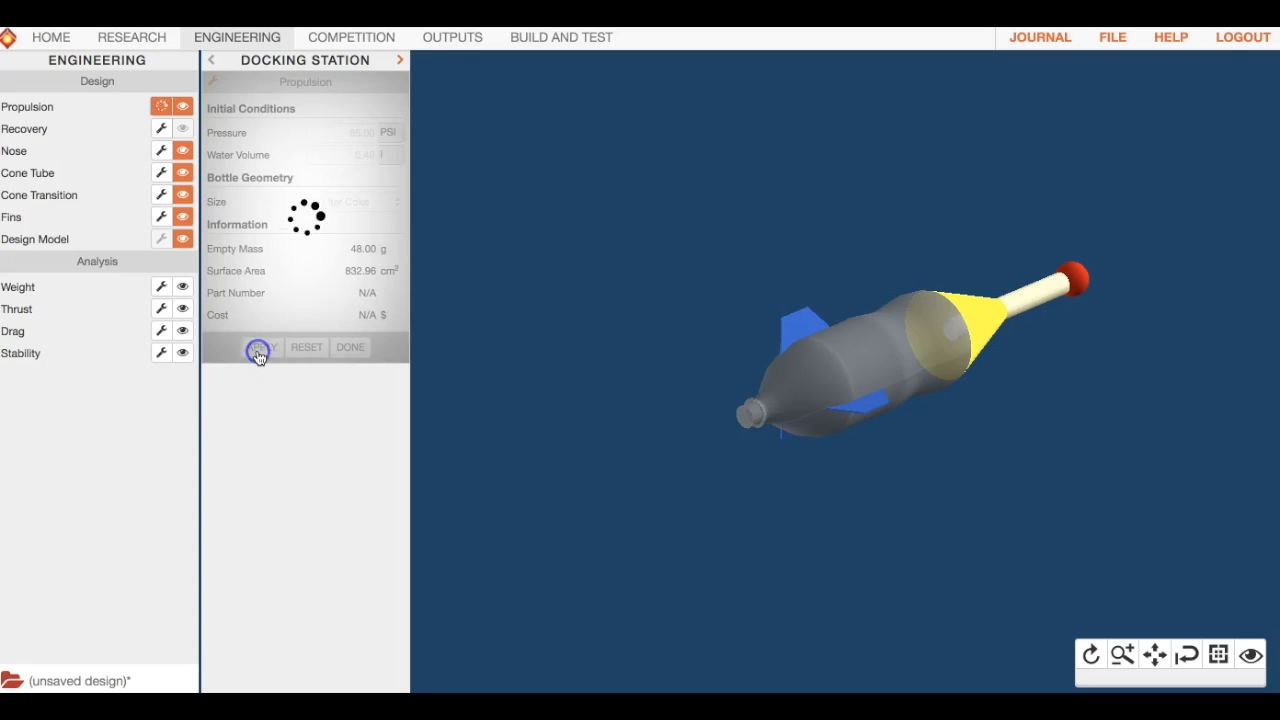
pyautogui.click(260, 347)
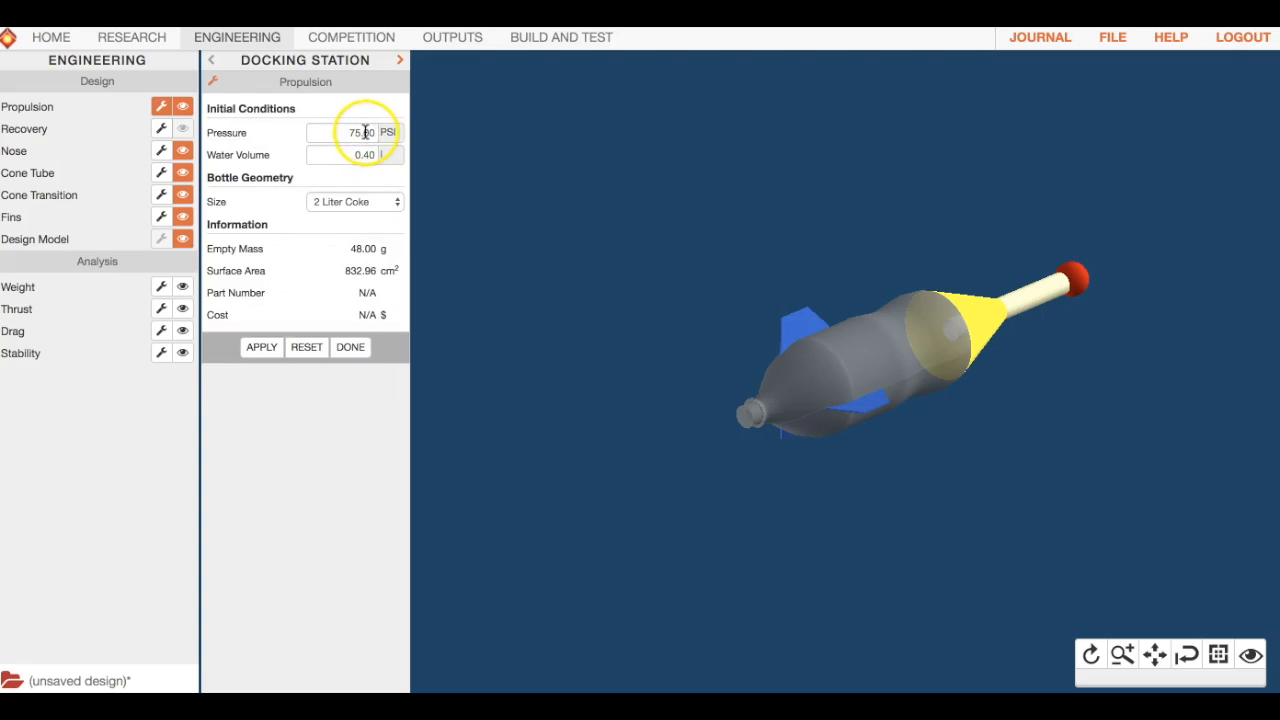
pyautogui.click(355, 154)
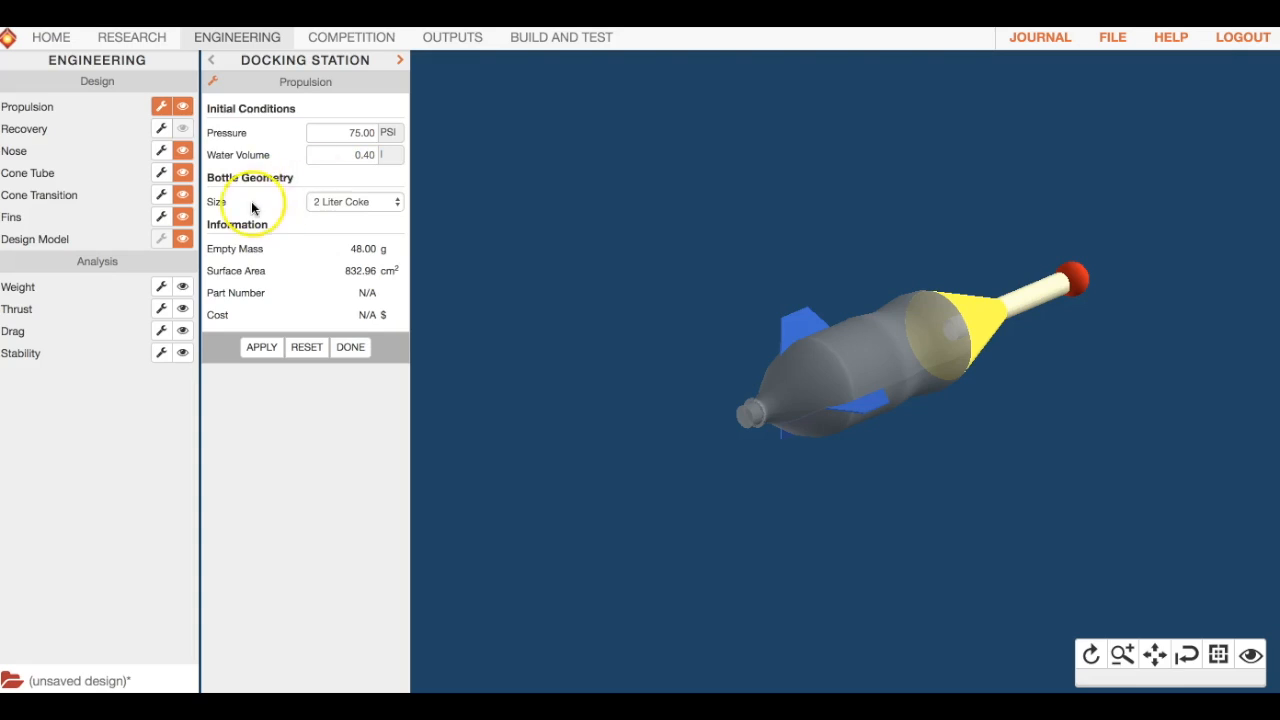
pyautogui.click(354, 201)
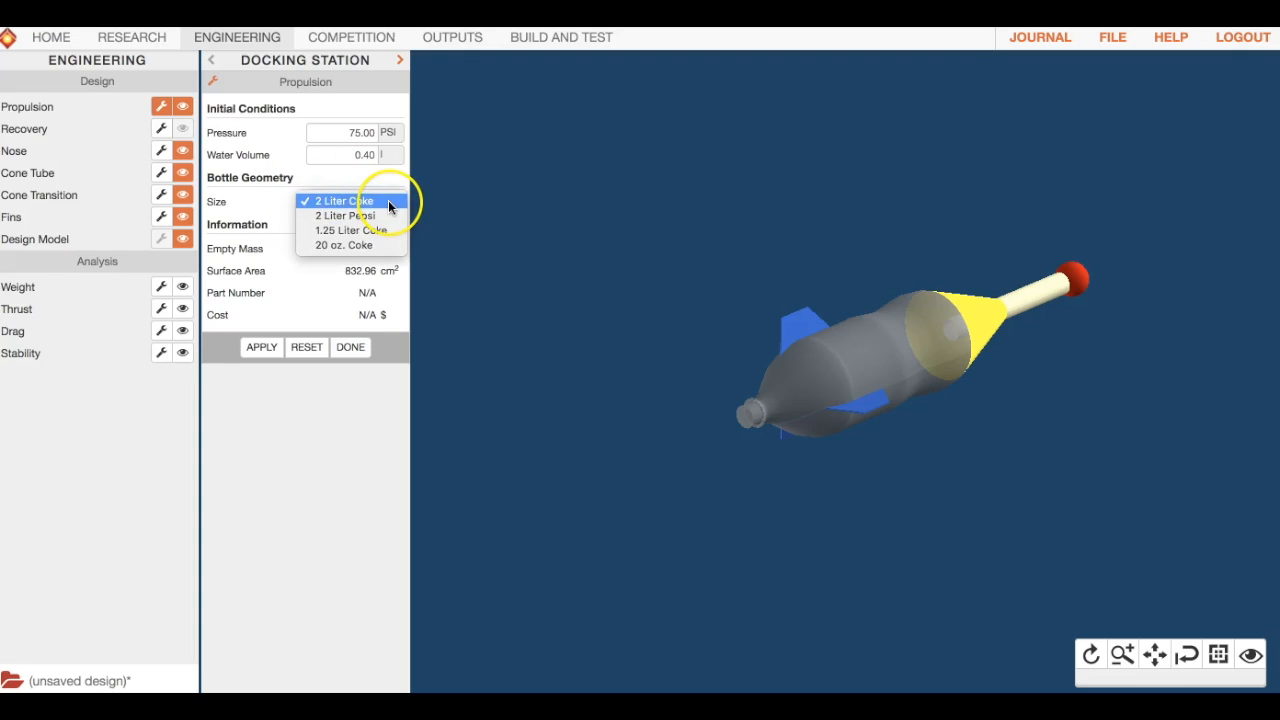
pyautogui.moveTo(345, 215)
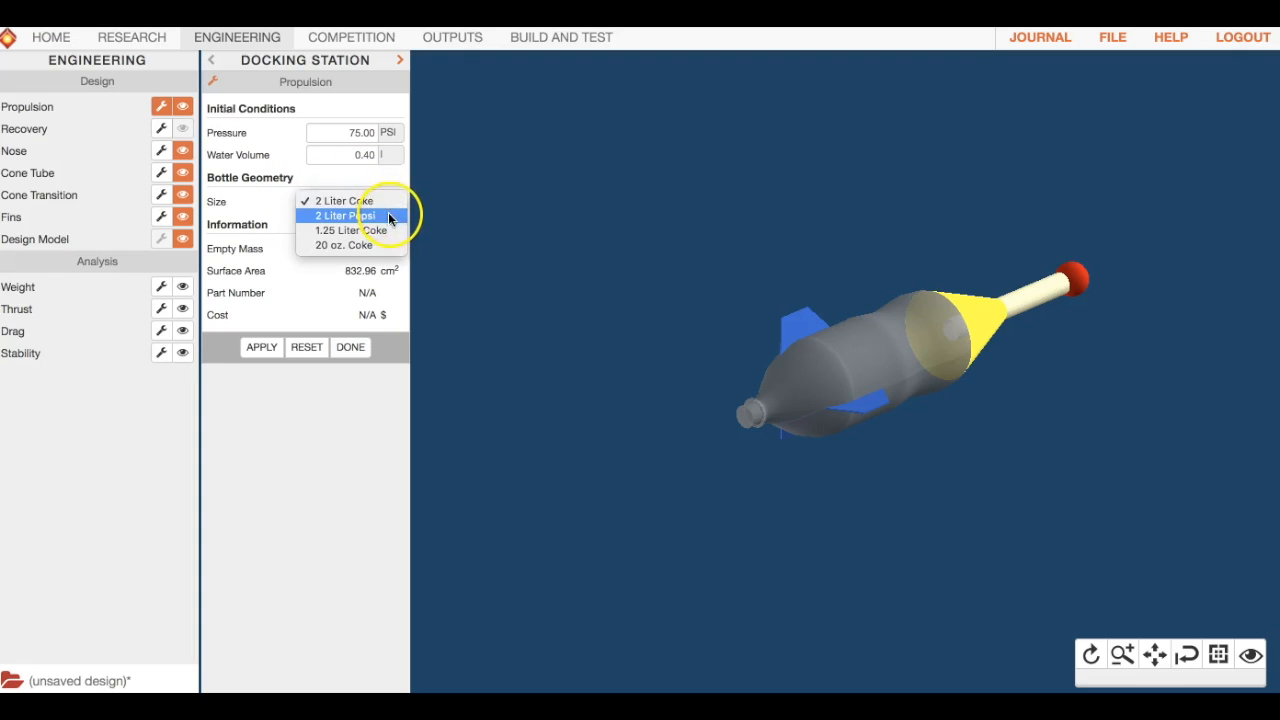
pyautogui.moveTo(388, 237)
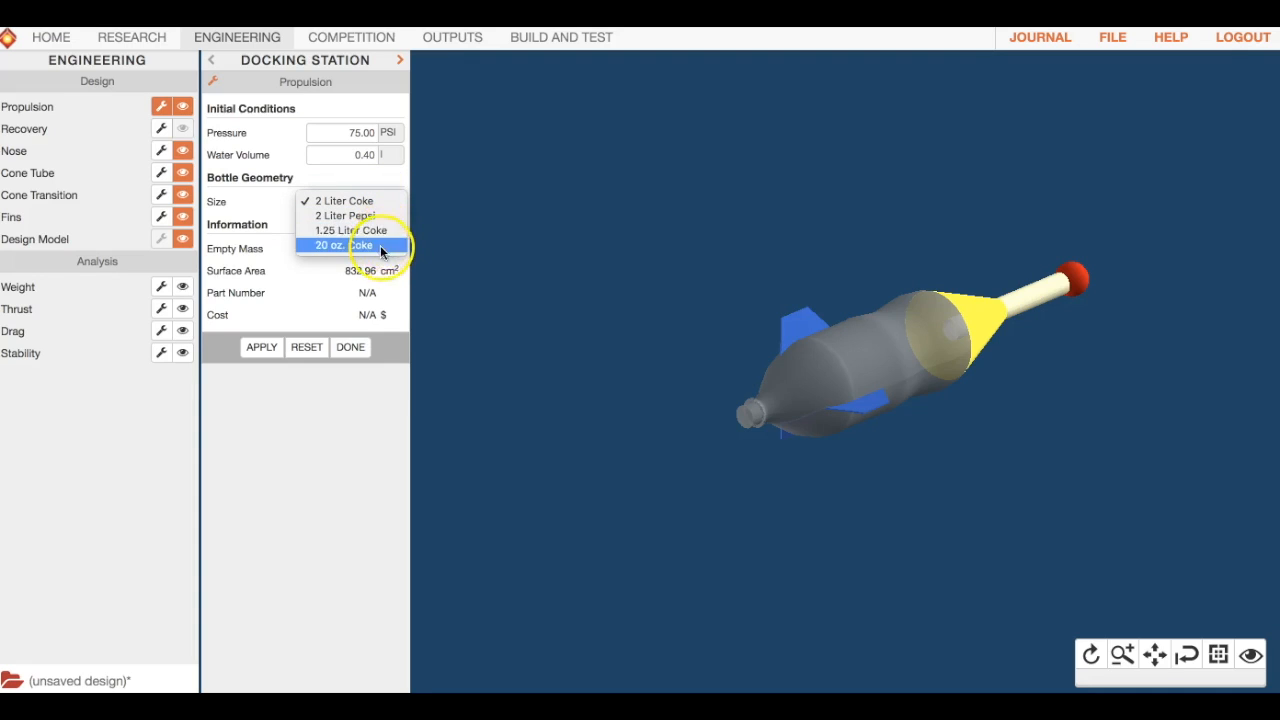
pyautogui.moveTo(388, 201)
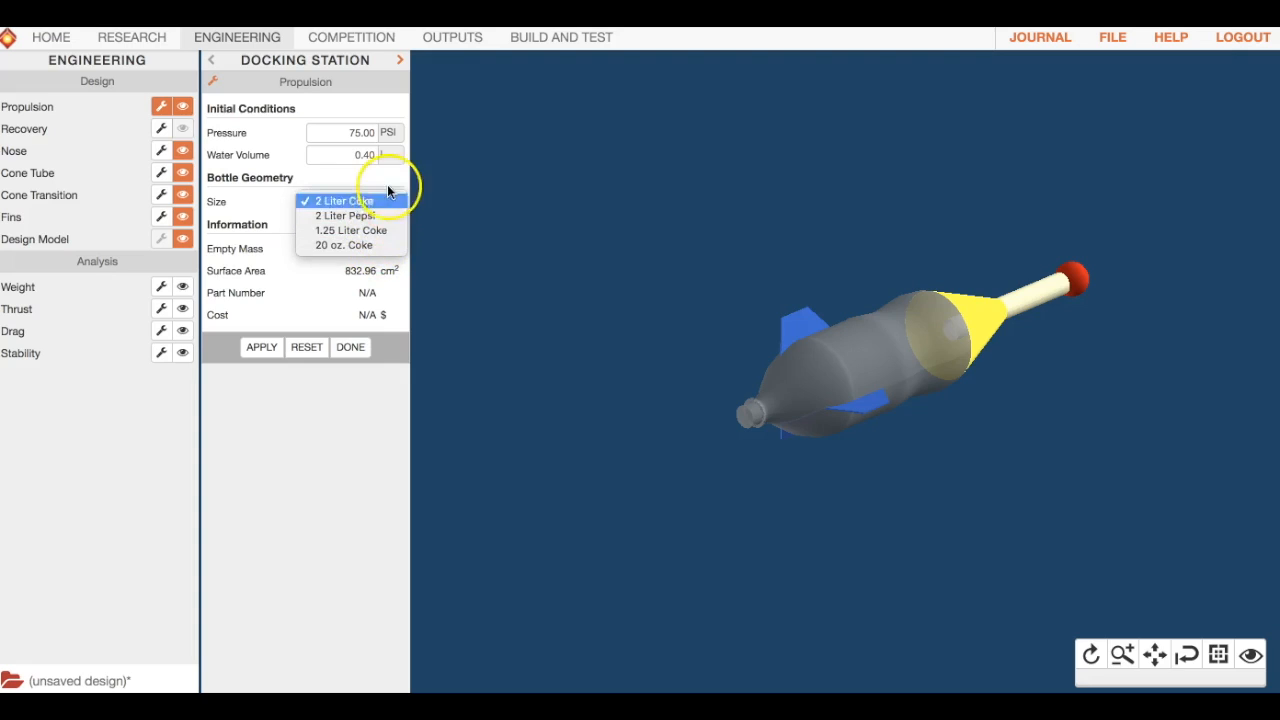
pyautogui.click(345, 201)
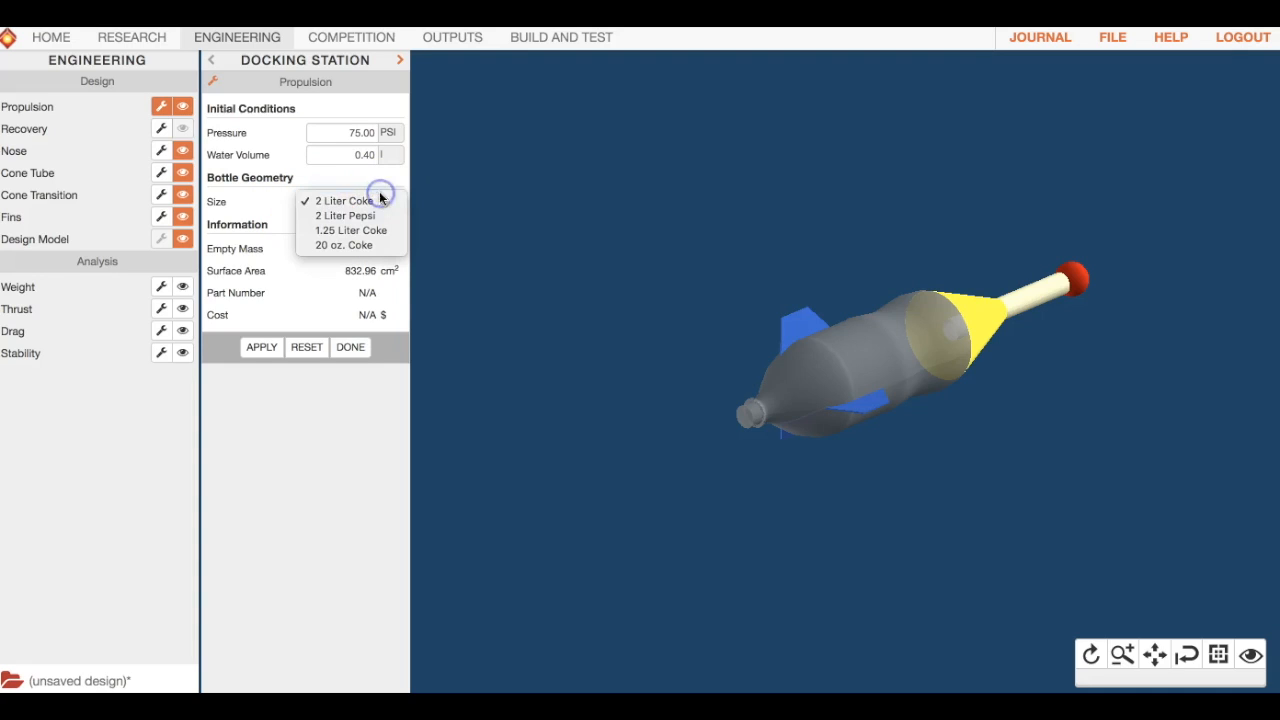
pyautogui.moveTo(350, 201)
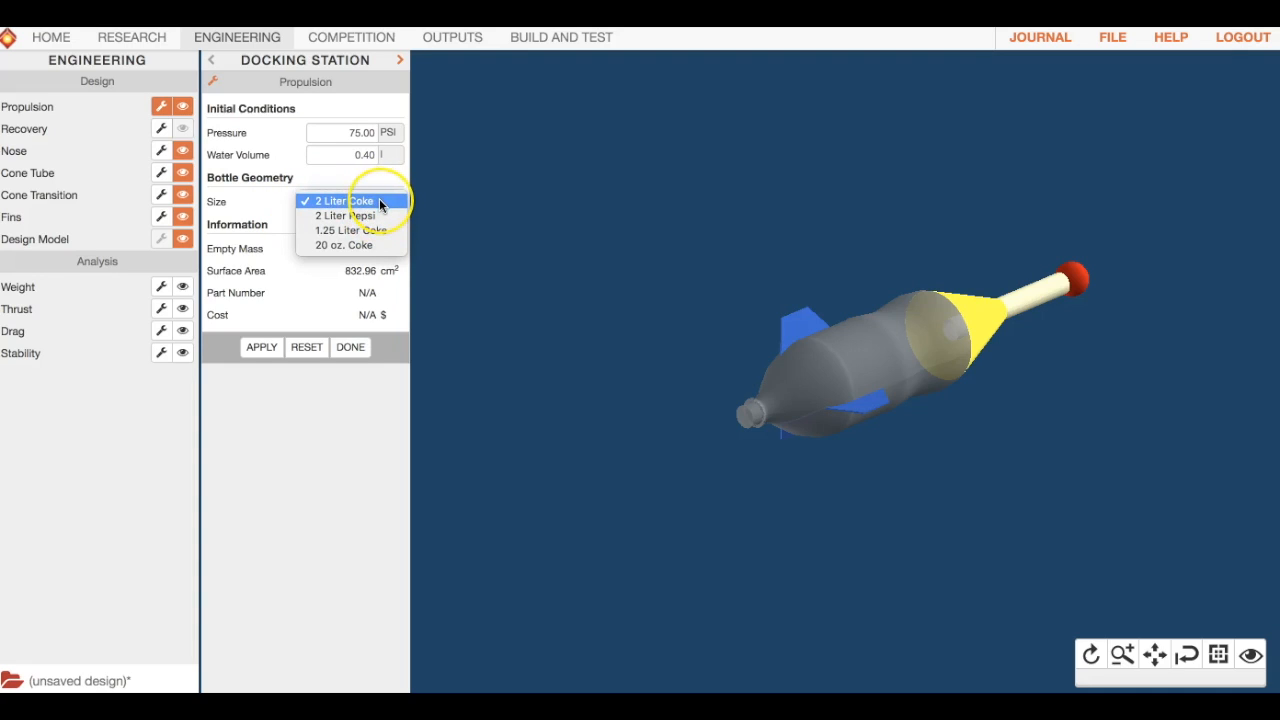
pyautogui.moveTo(345, 216)
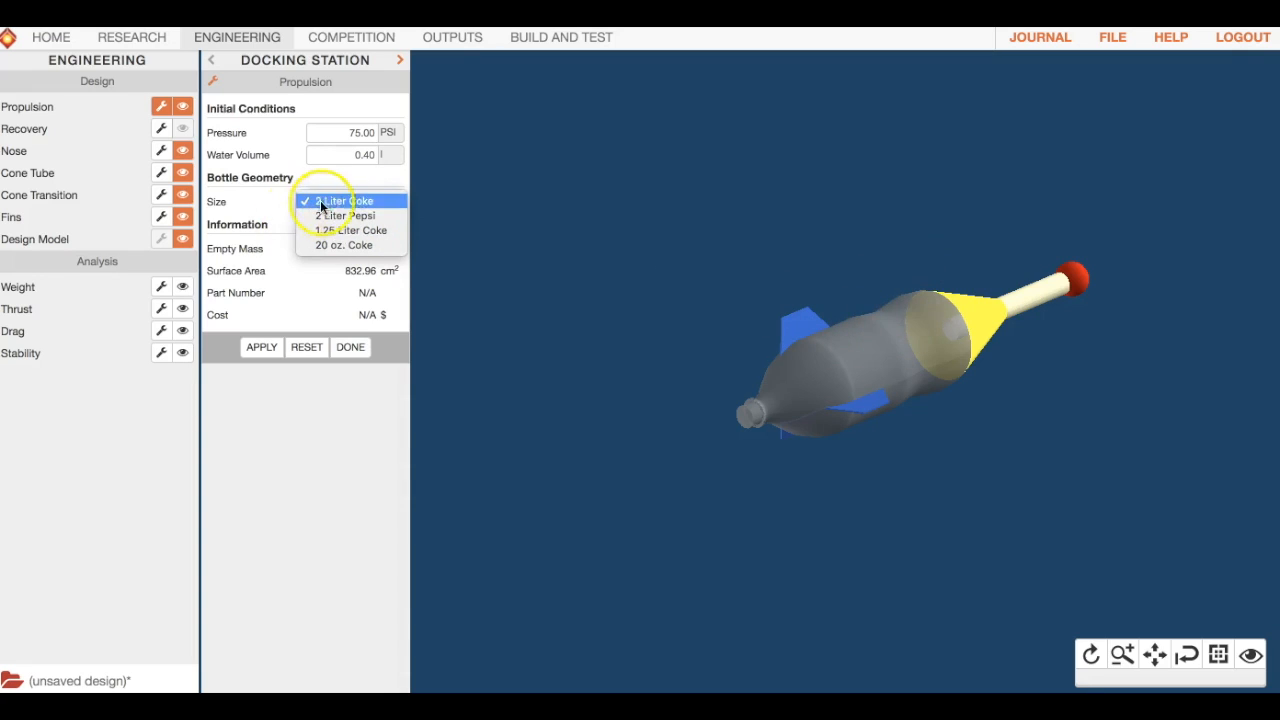
pyautogui.click(344, 215)
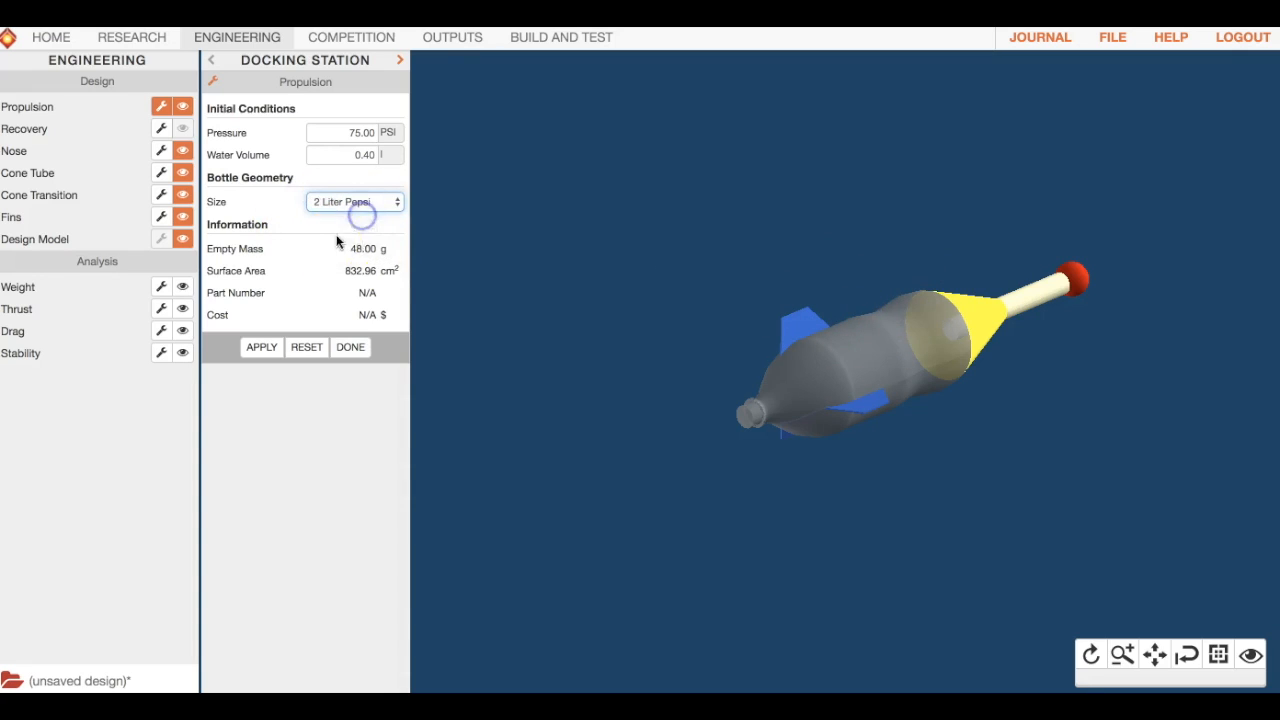
pyautogui.click(261, 347)
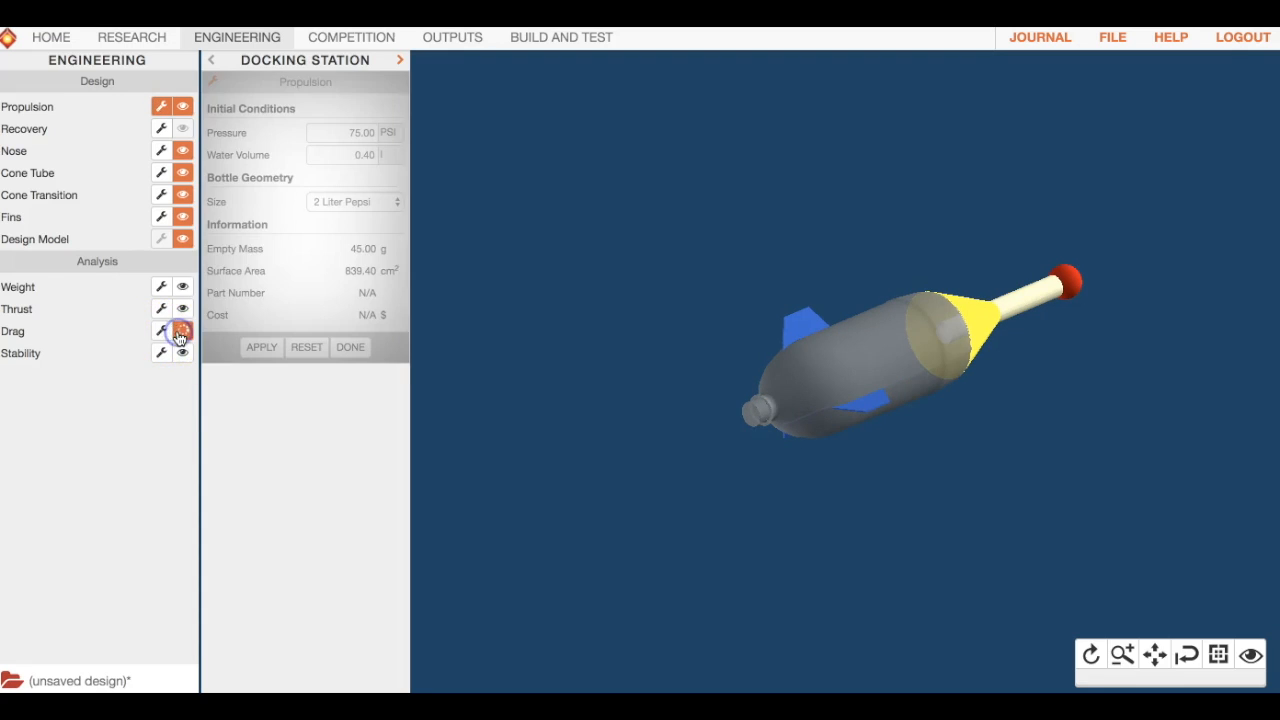
pyautogui.click(161, 331)
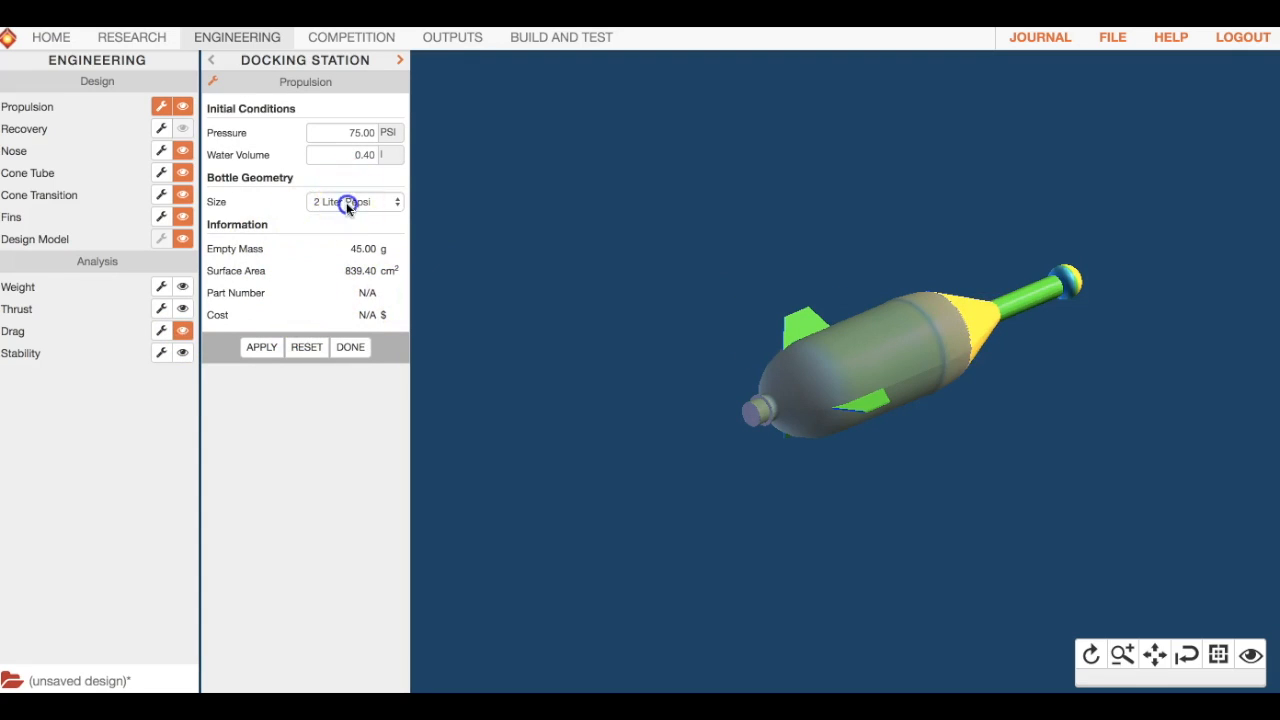
pyautogui.click(261, 347)
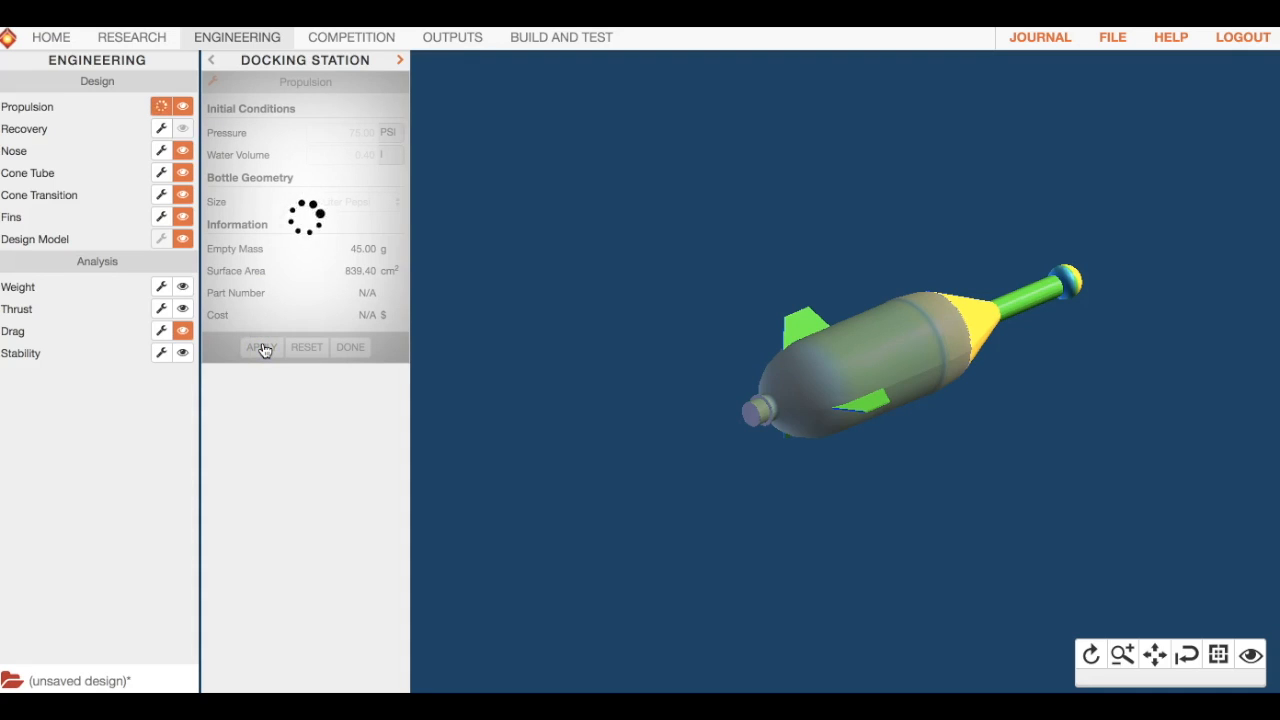
pyautogui.click(261, 347)
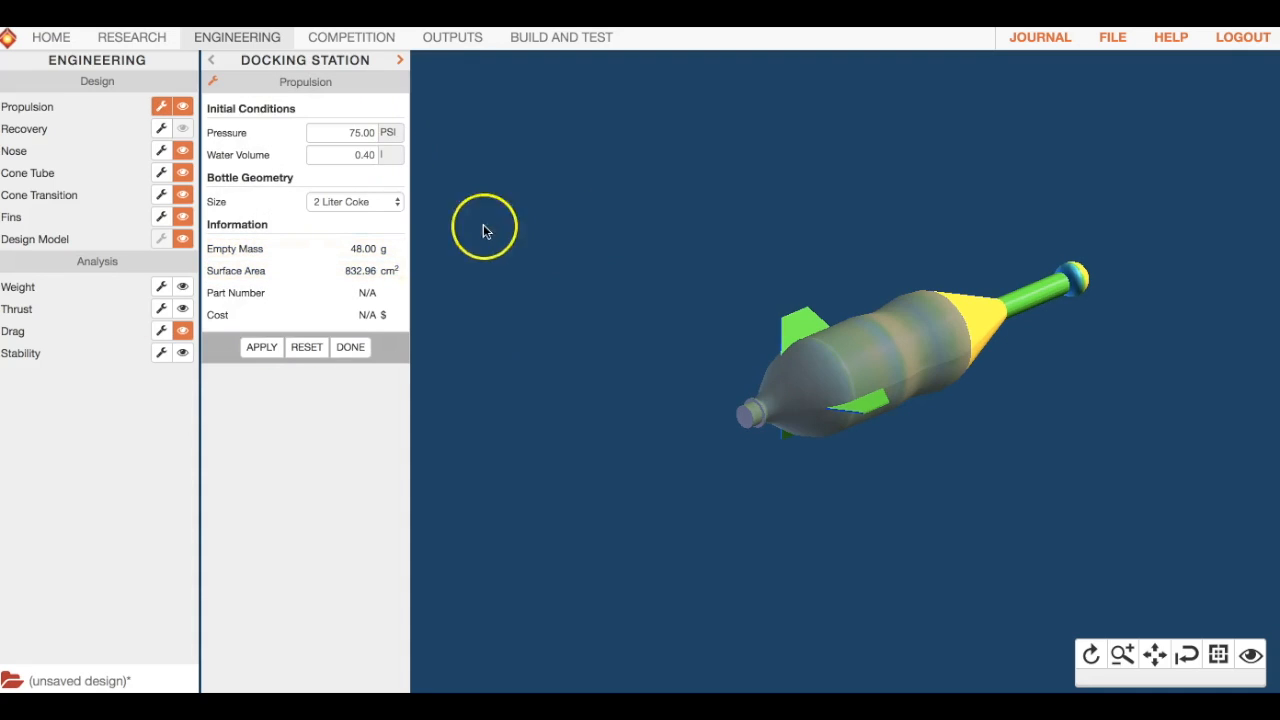
pyautogui.click(183, 331)
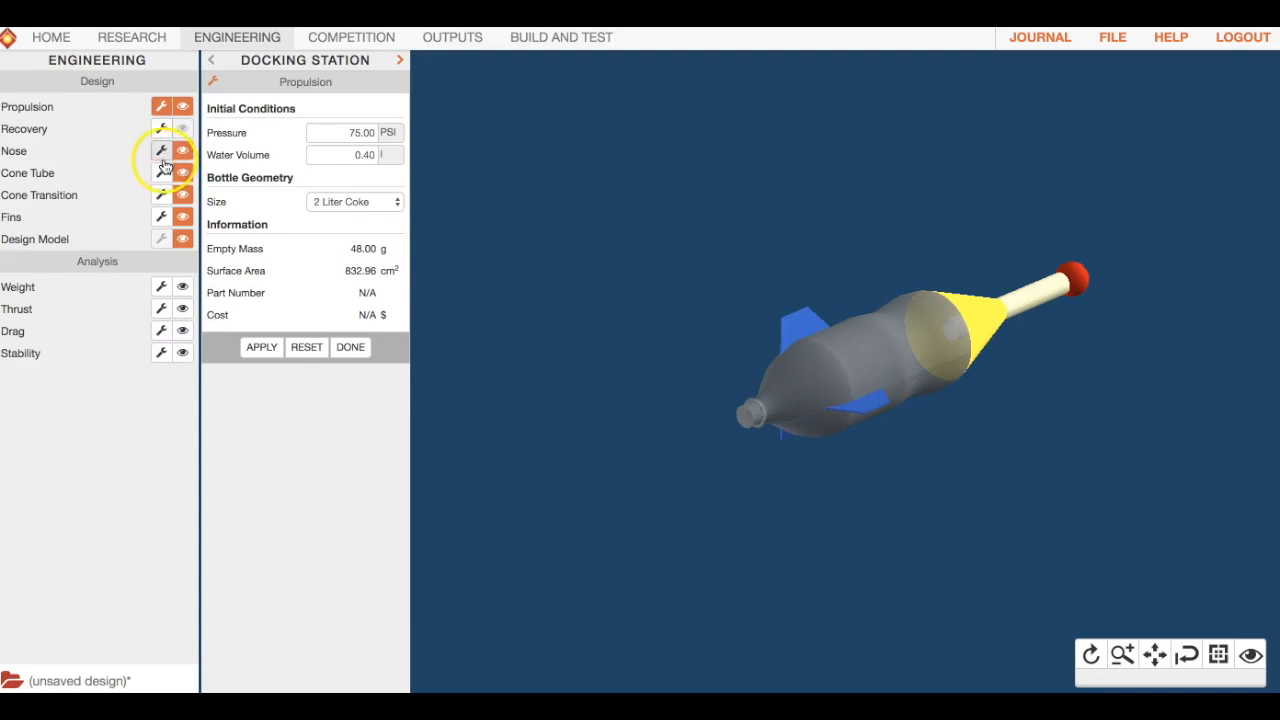
pyautogui.click(160, 195)
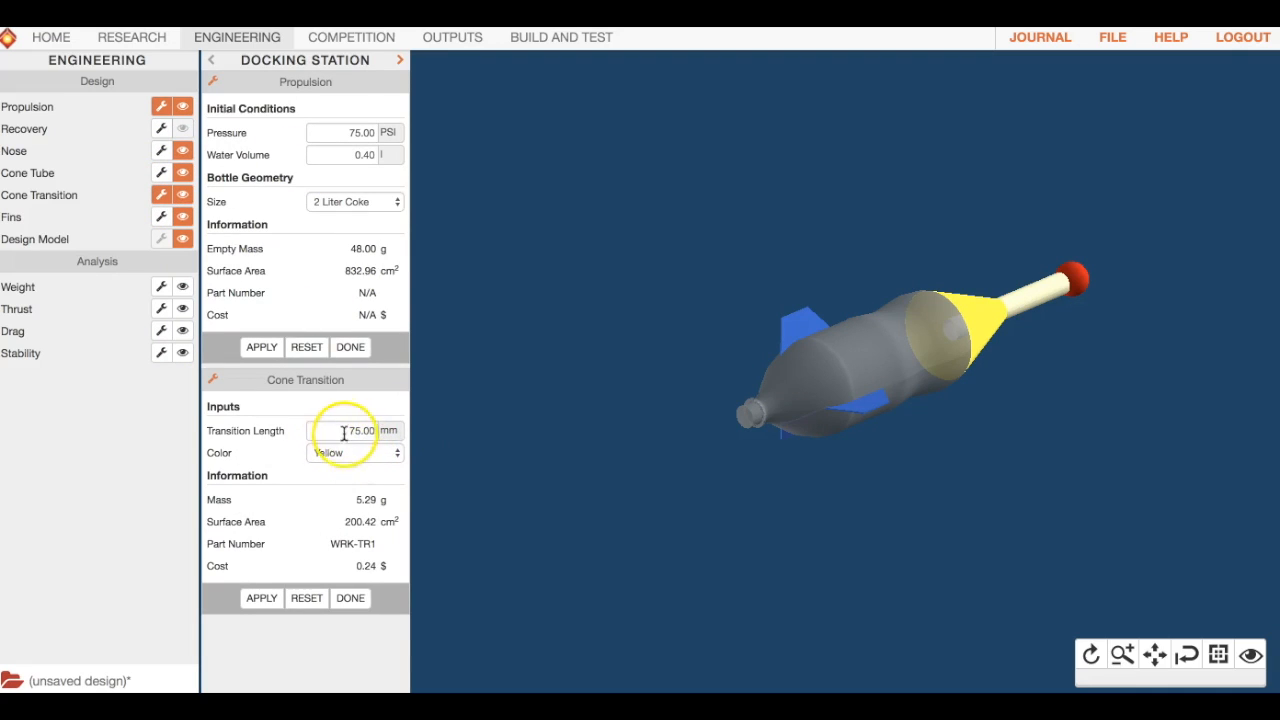
pyautogui.click(355, 430)
pyautogui.write('50')
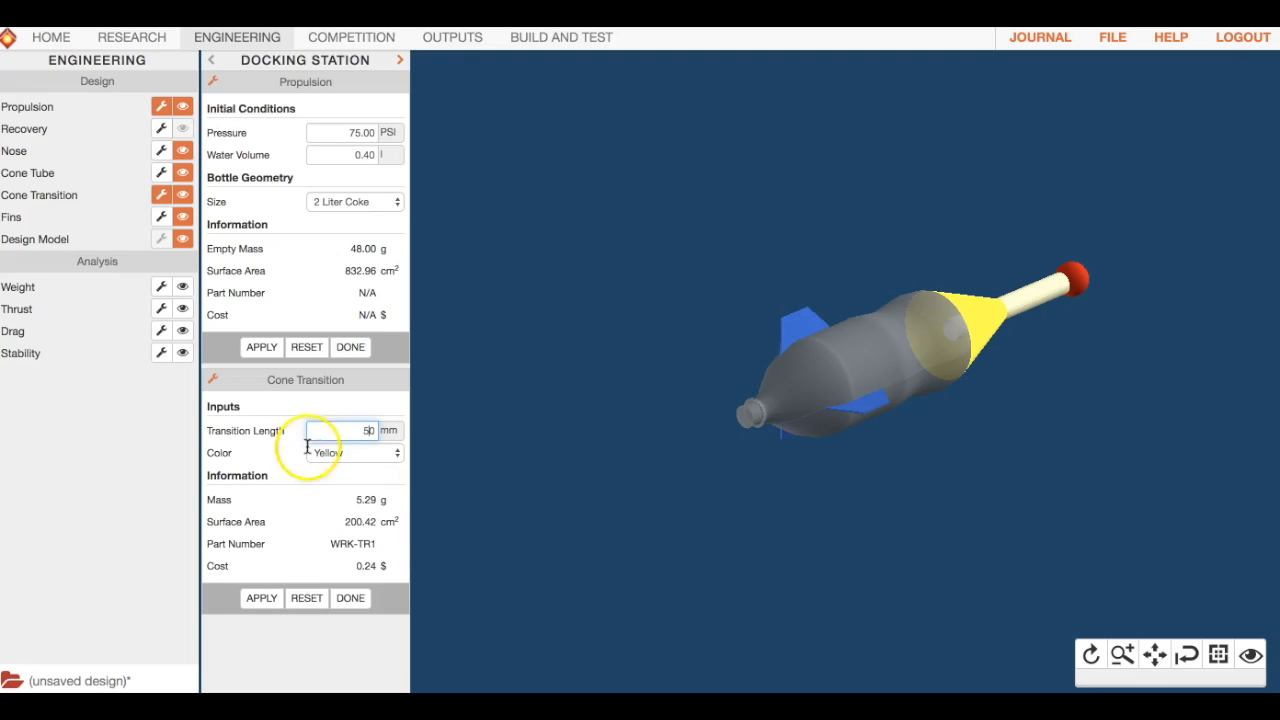
pyautogui.click(260, 598)
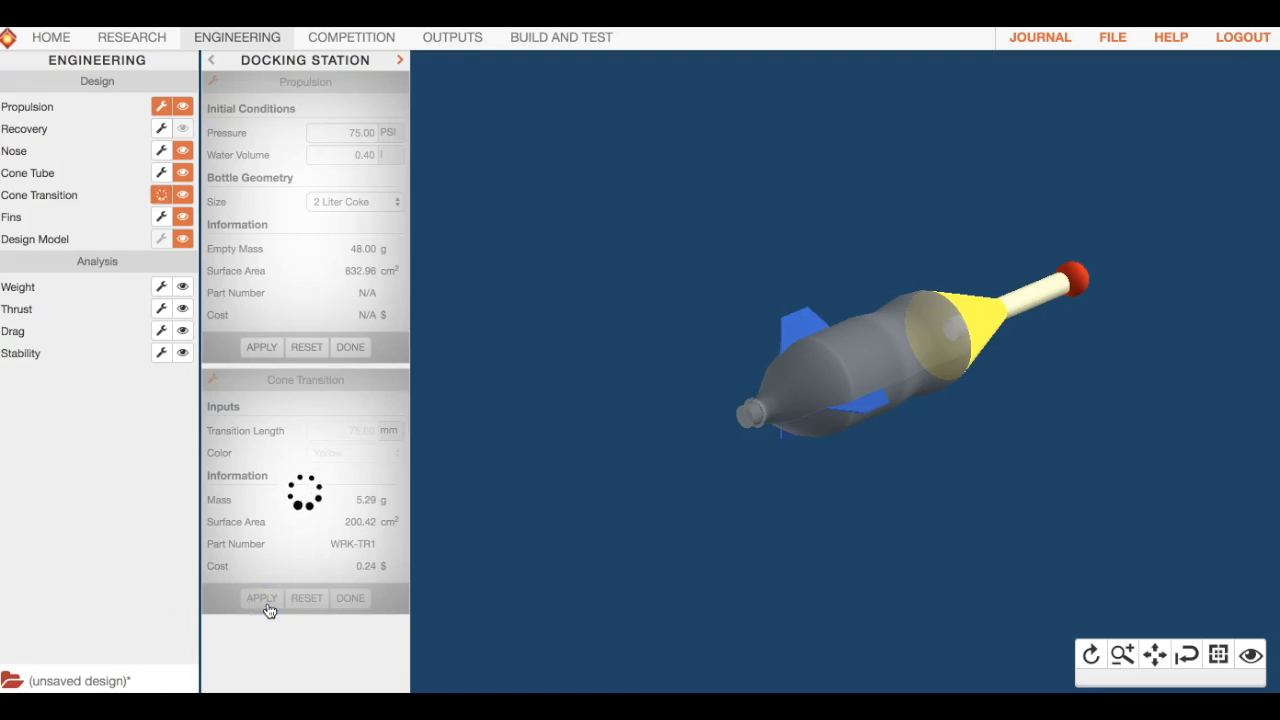
pyautogui.click(261, 597)
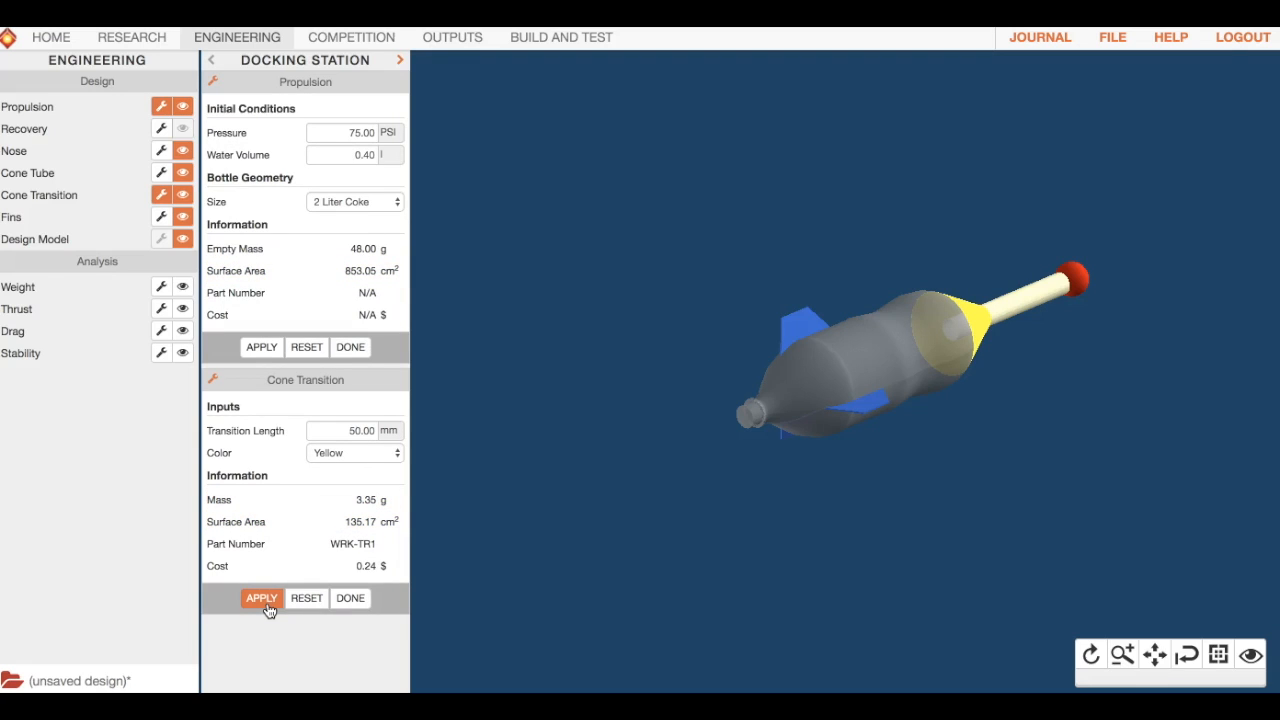
pyautogui.click(261, 598)
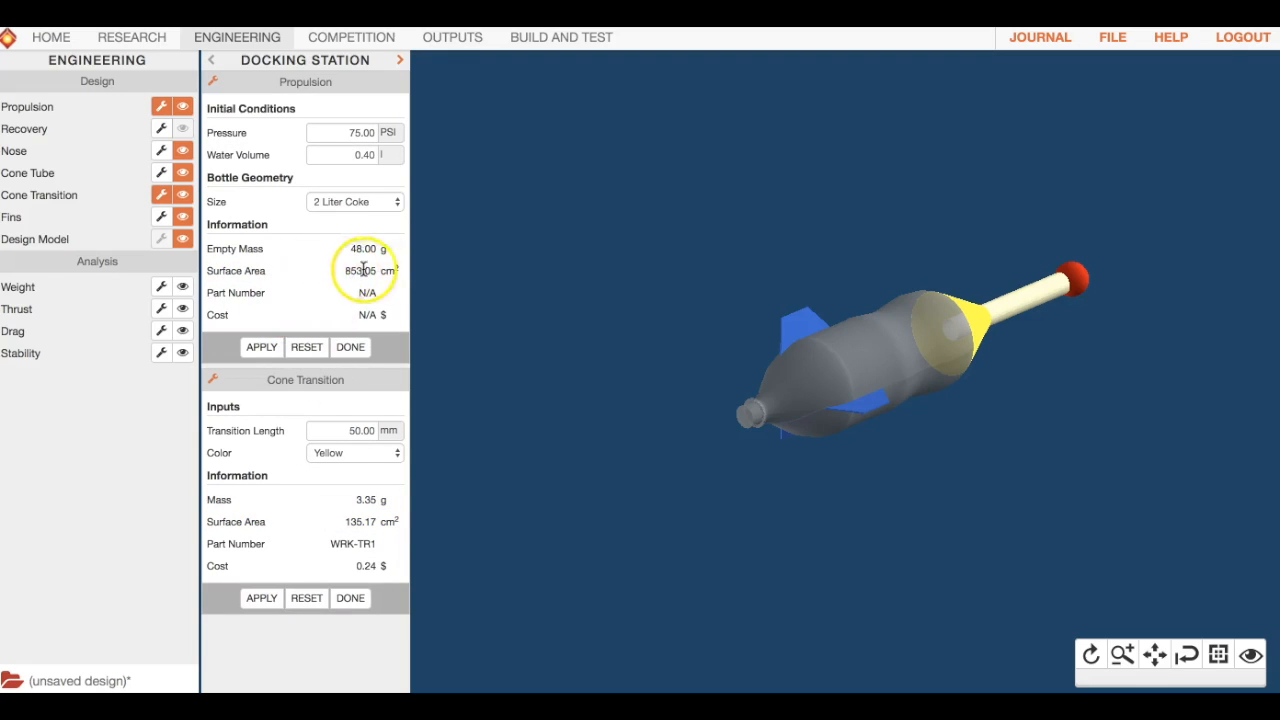
pyautogui.moveTo(518, 460)
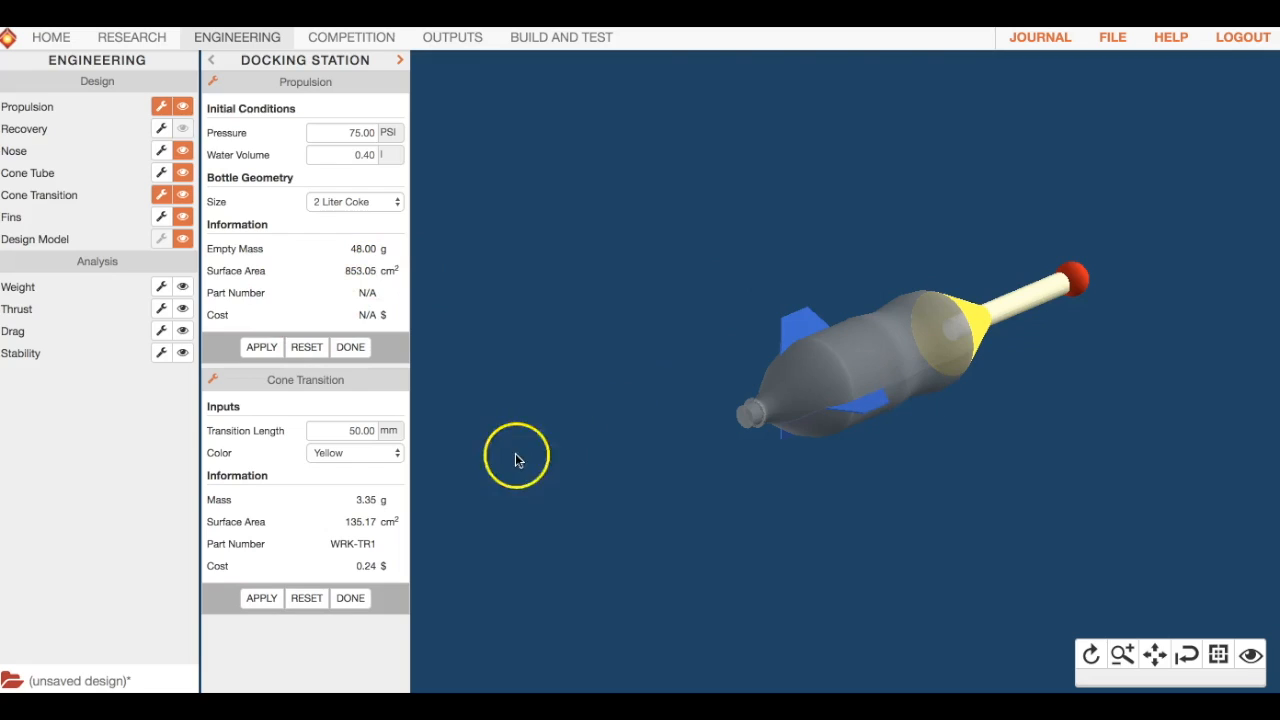
pyautogui.moveTo(345, 453)
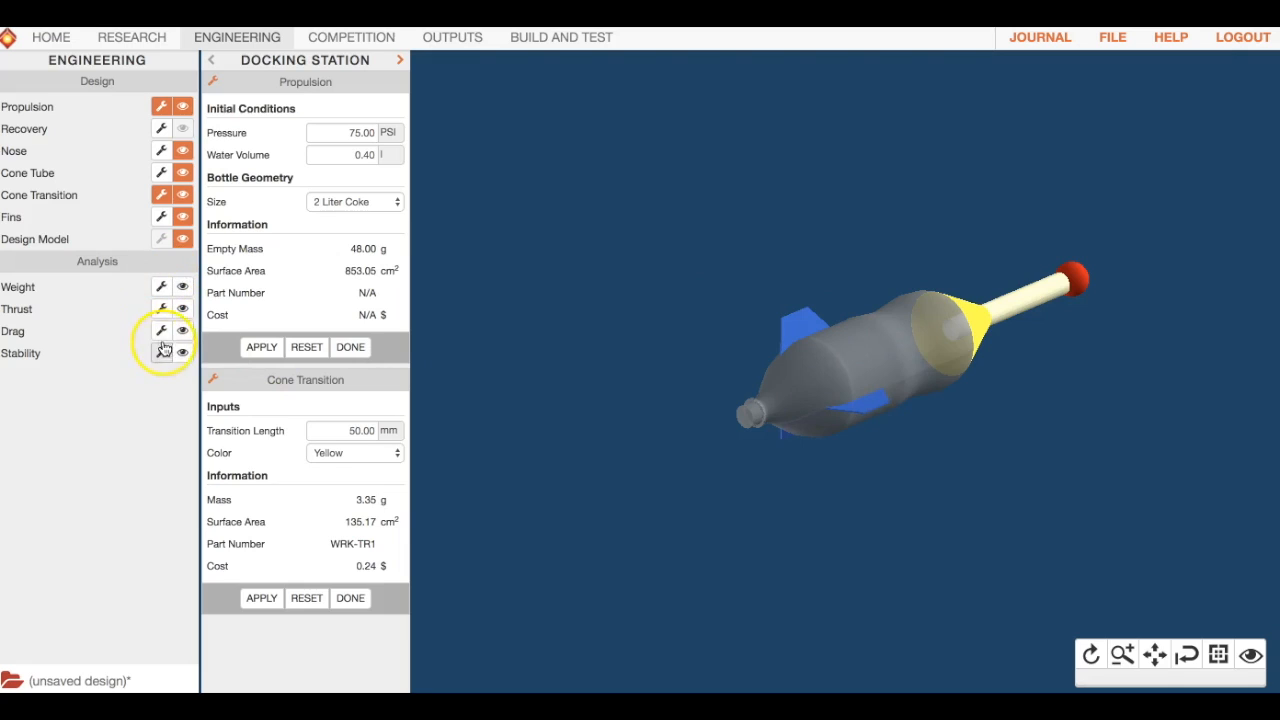
pyautogui.moveTo(168, 300)
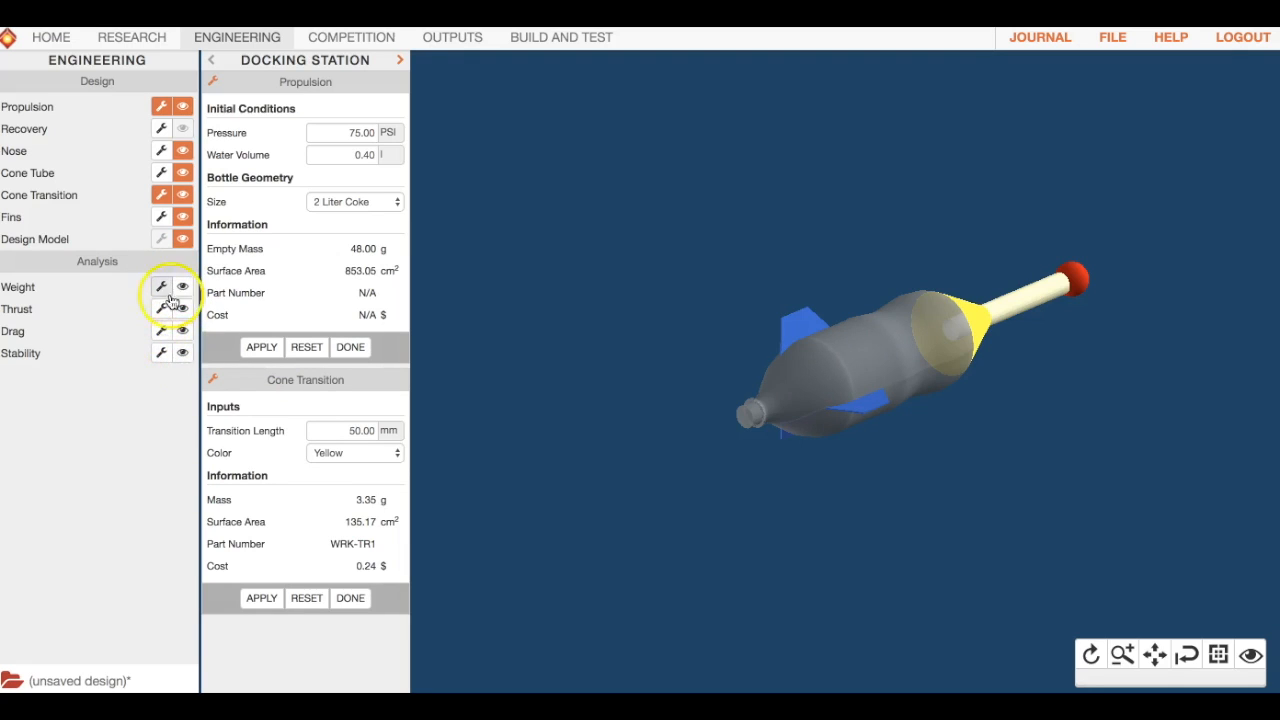
pyautogui.moveTo(463, 37)
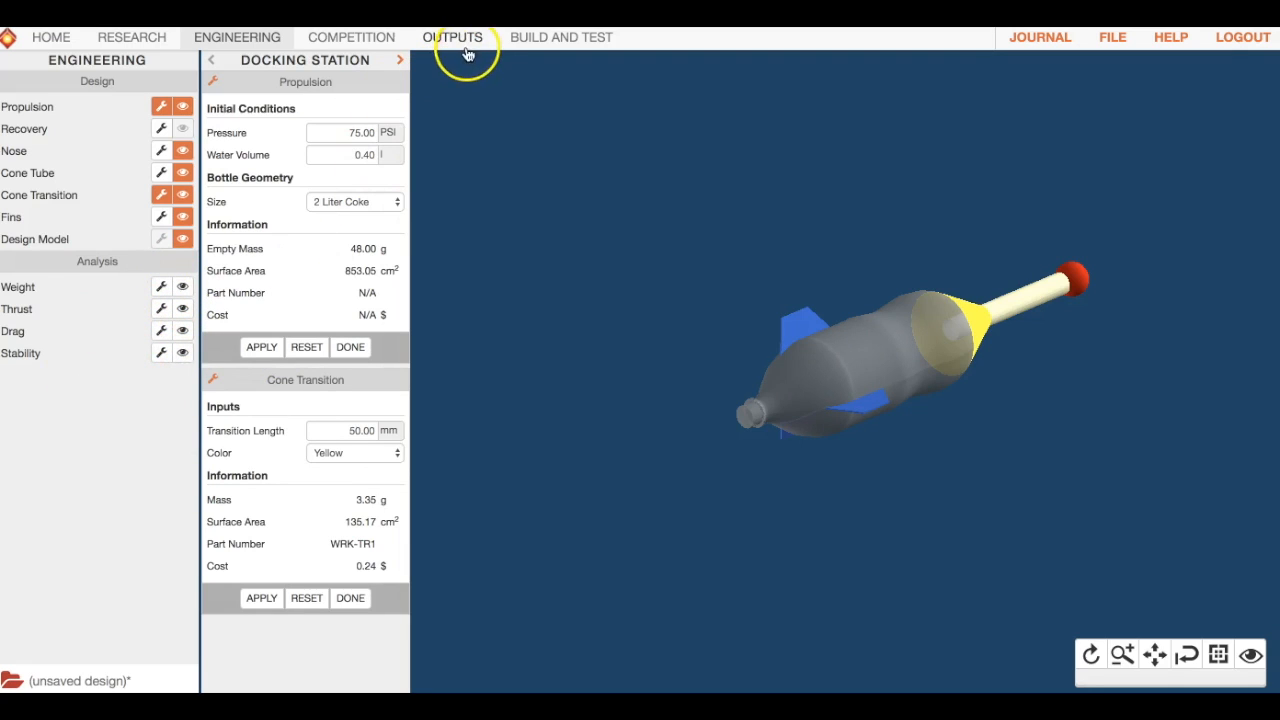
# Generate the Design Specifications report, then close the Propulsion panel in Engineering.
pyautogui.click(452, 37)
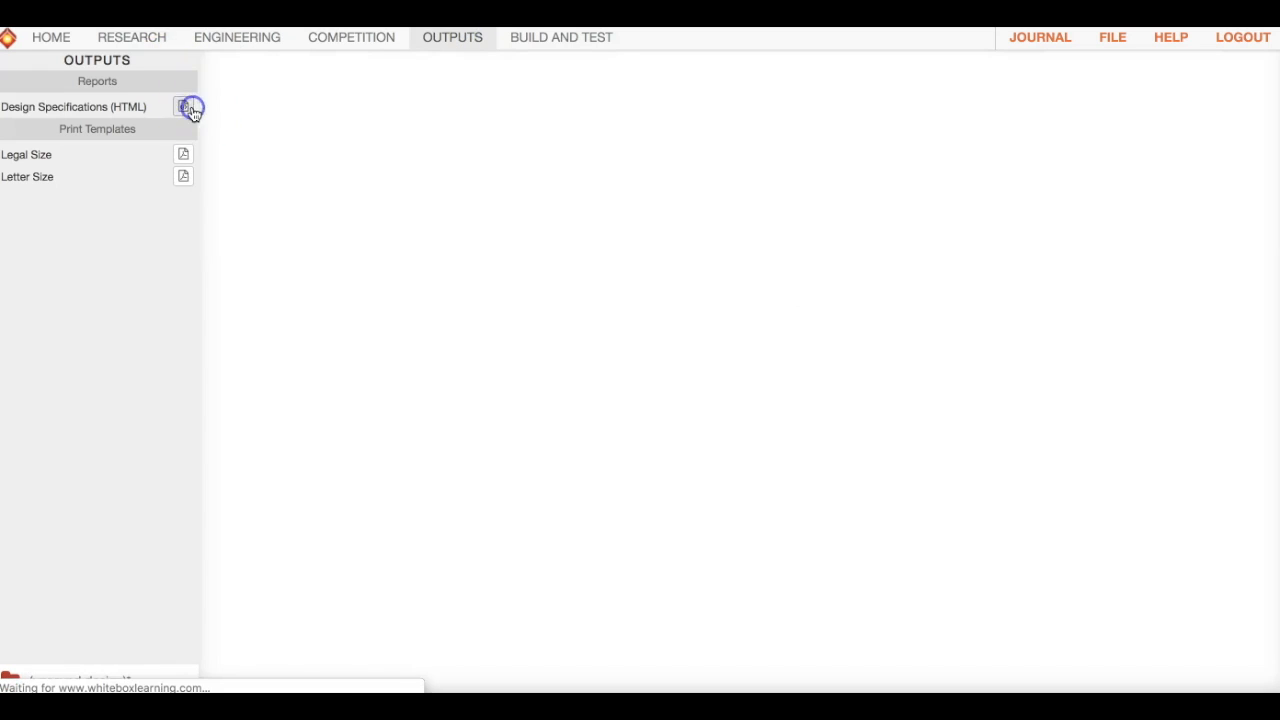
pyautogui.click(184, 106)
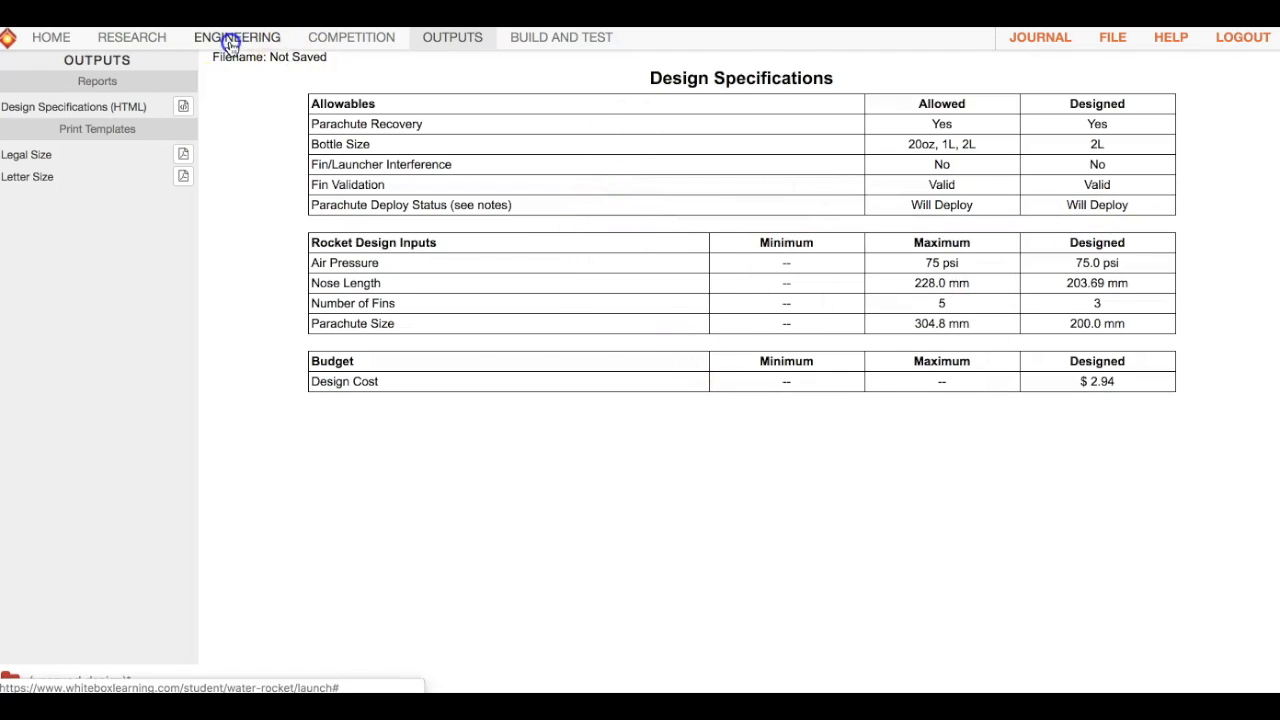
pyautogui.click(236, 37)
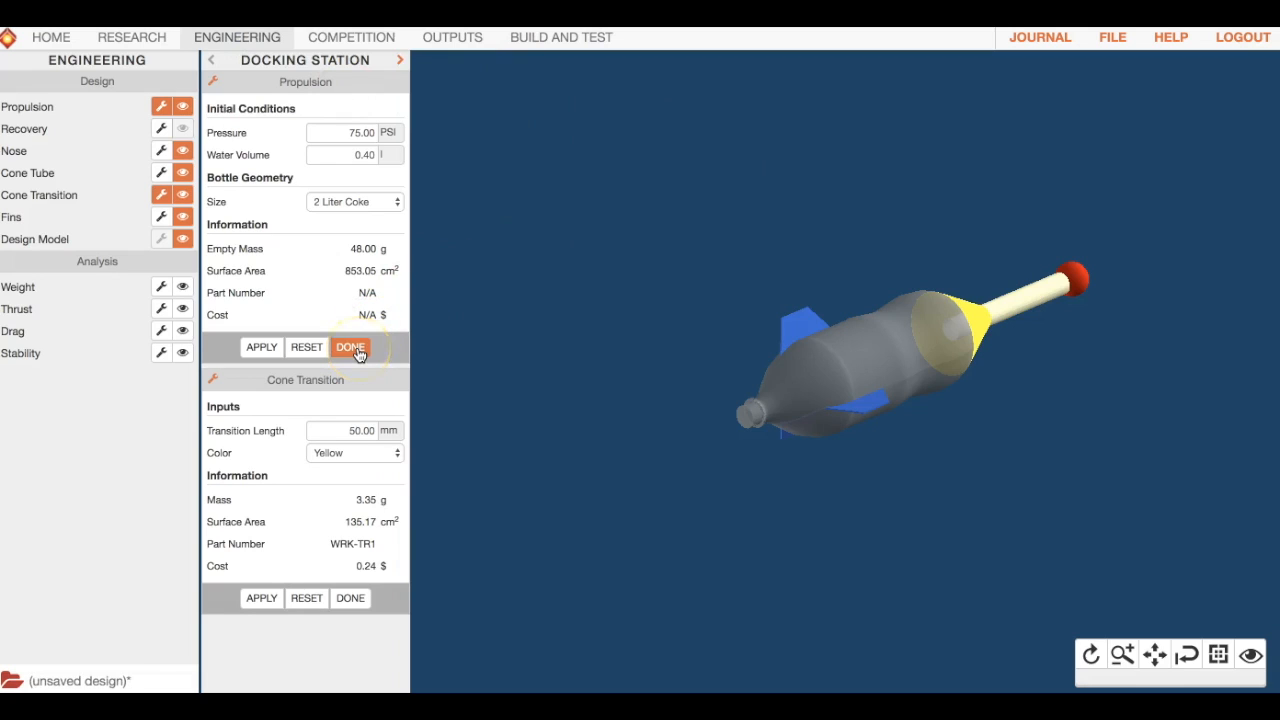
pyautogui.click(349, 347)
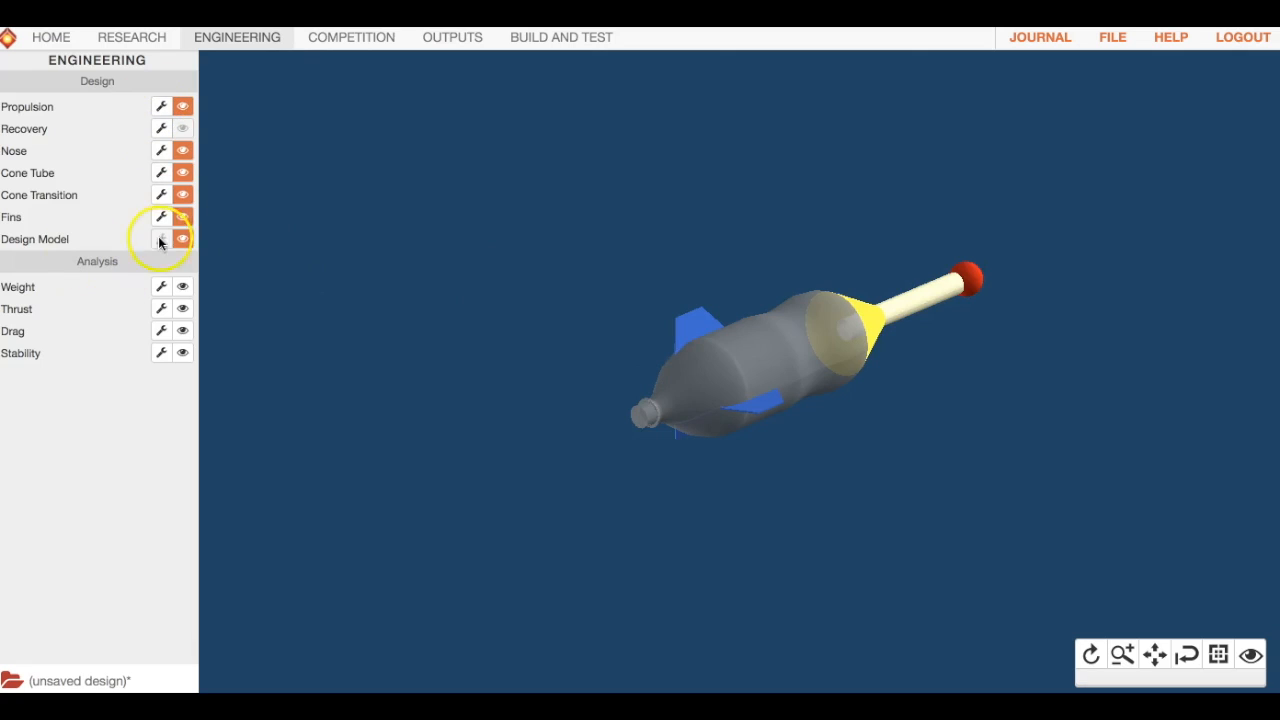
# Try the 5-point fin template, settle on 4-point fins, and set six fins.
pyautogui.click(160, 217)
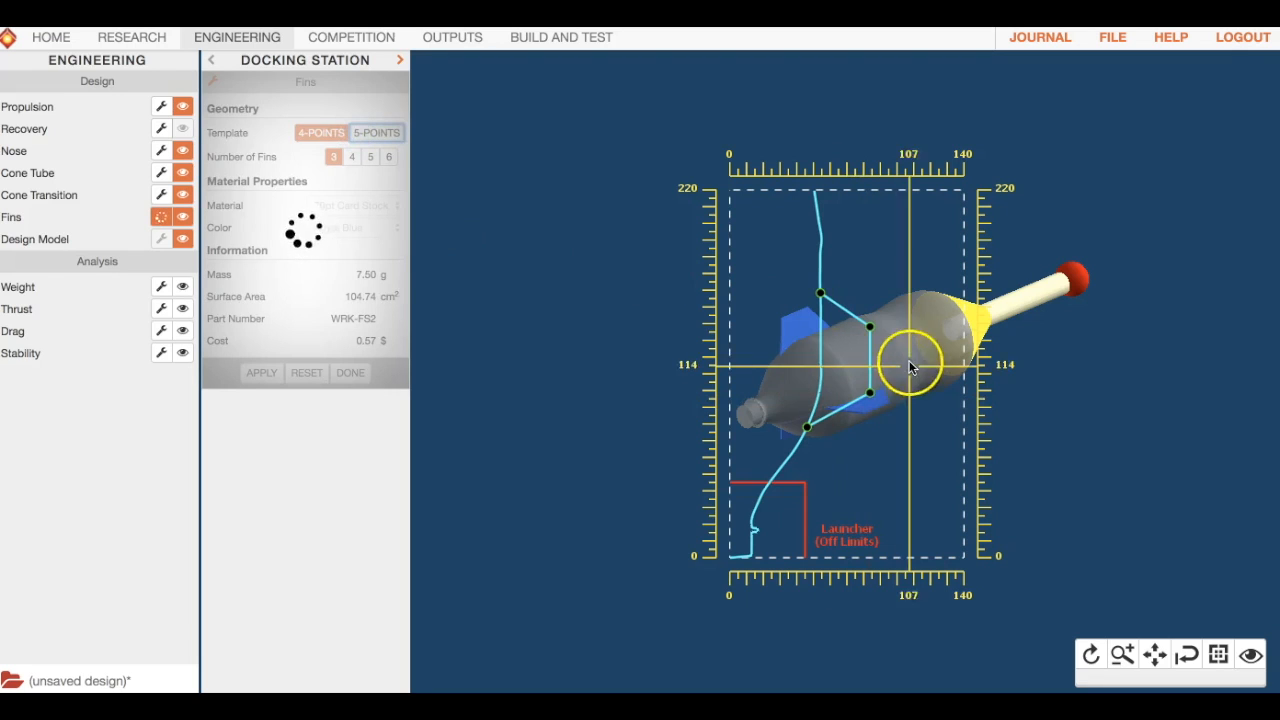
pyautogui.click(376, 132)
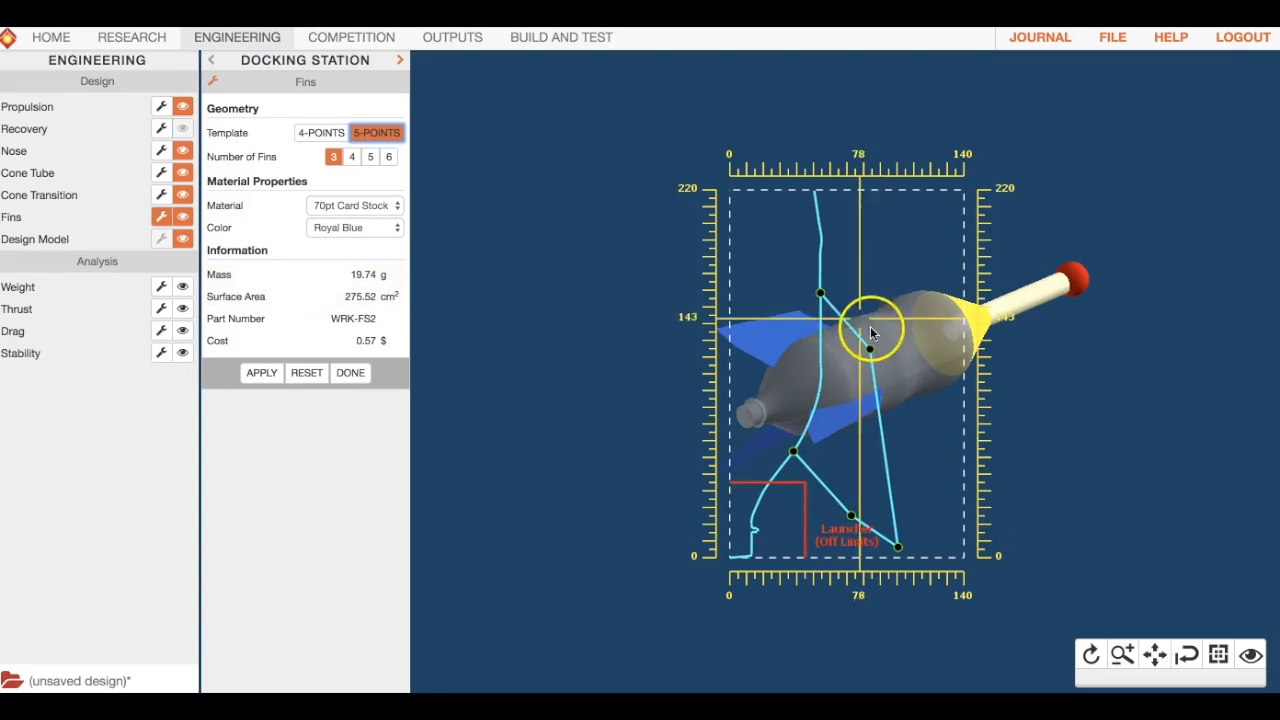
pyautogui.click(320, 132)
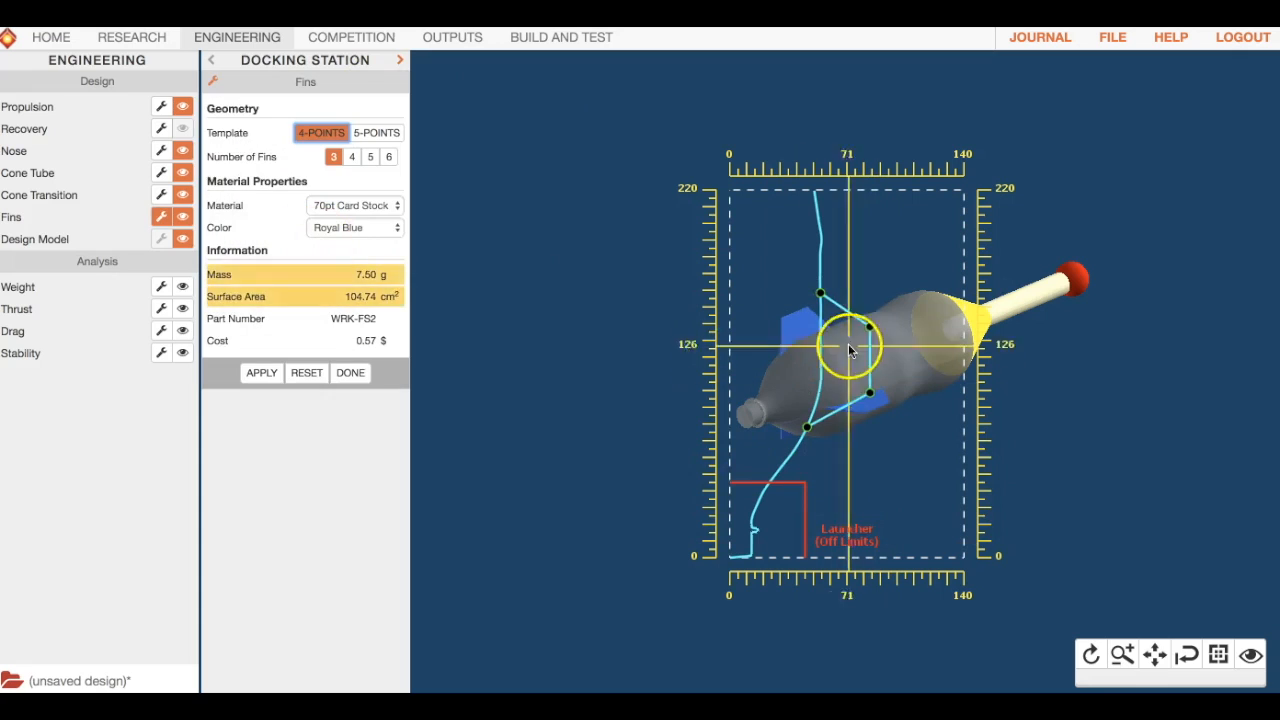
pyautogui.click(351, 156)
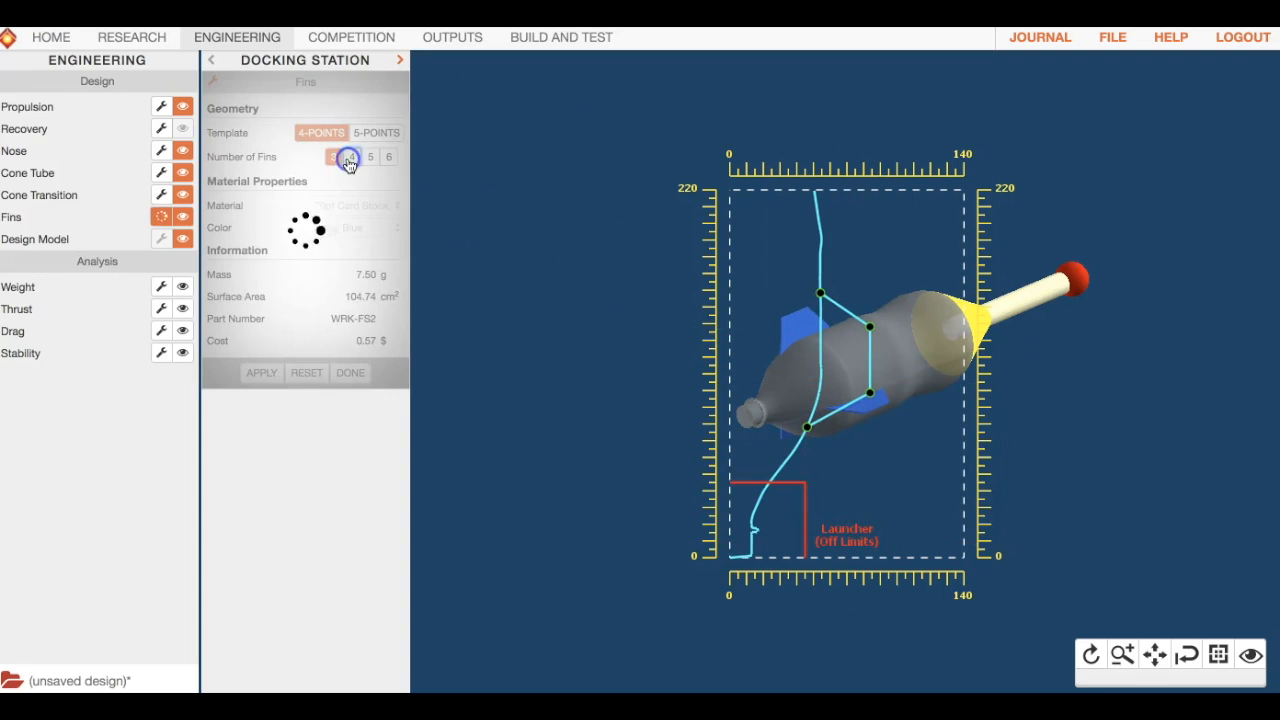
pyautogui.click(388, 156)
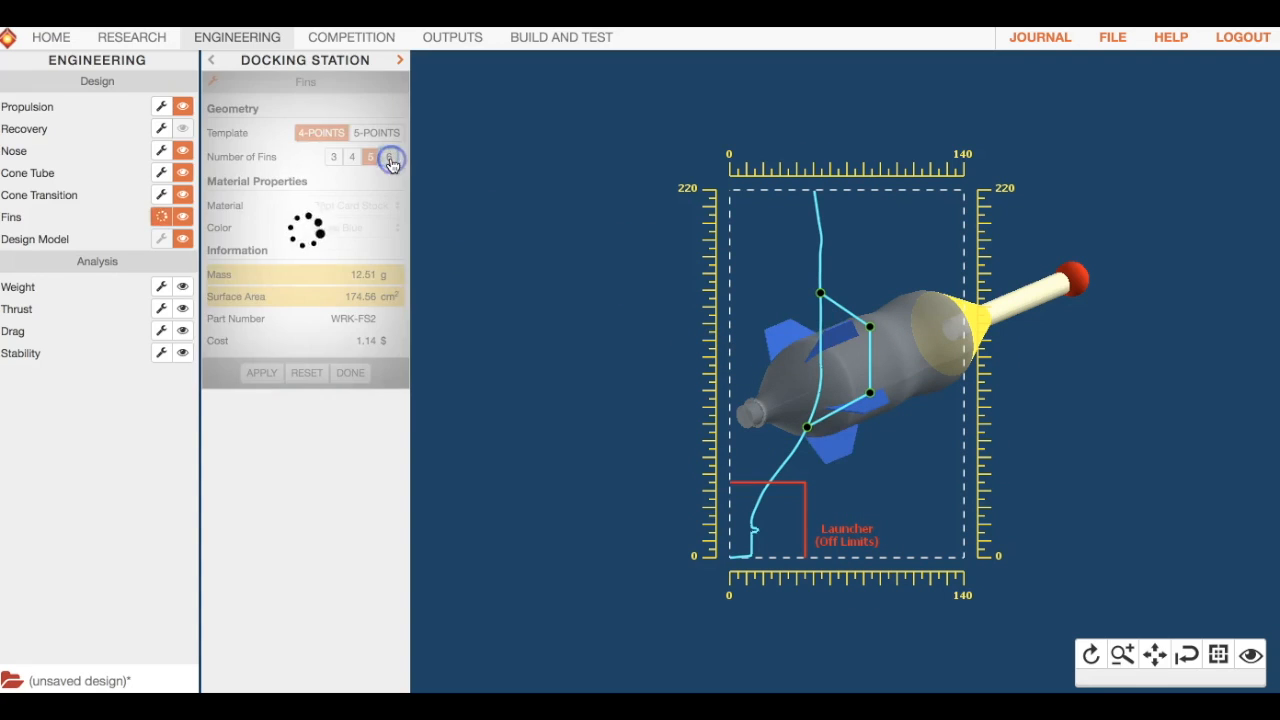
pyautogui.click(371, 157)
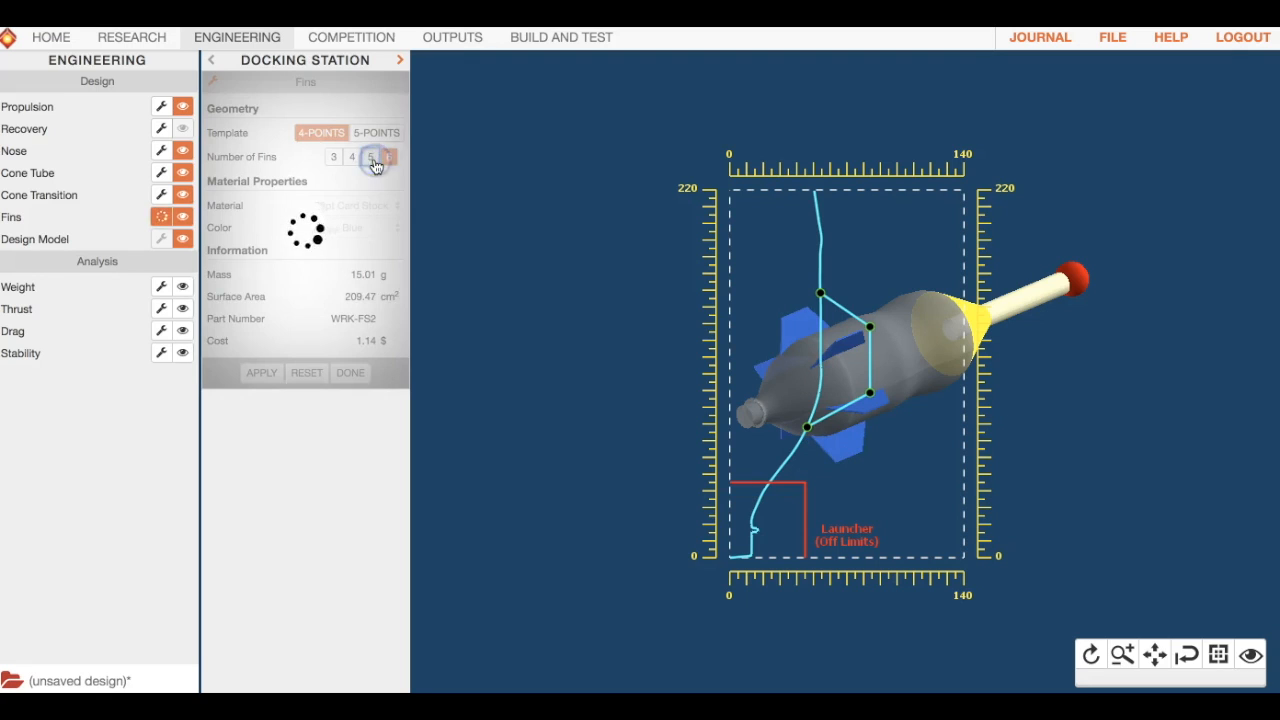
pyautogui.click(389, 157)
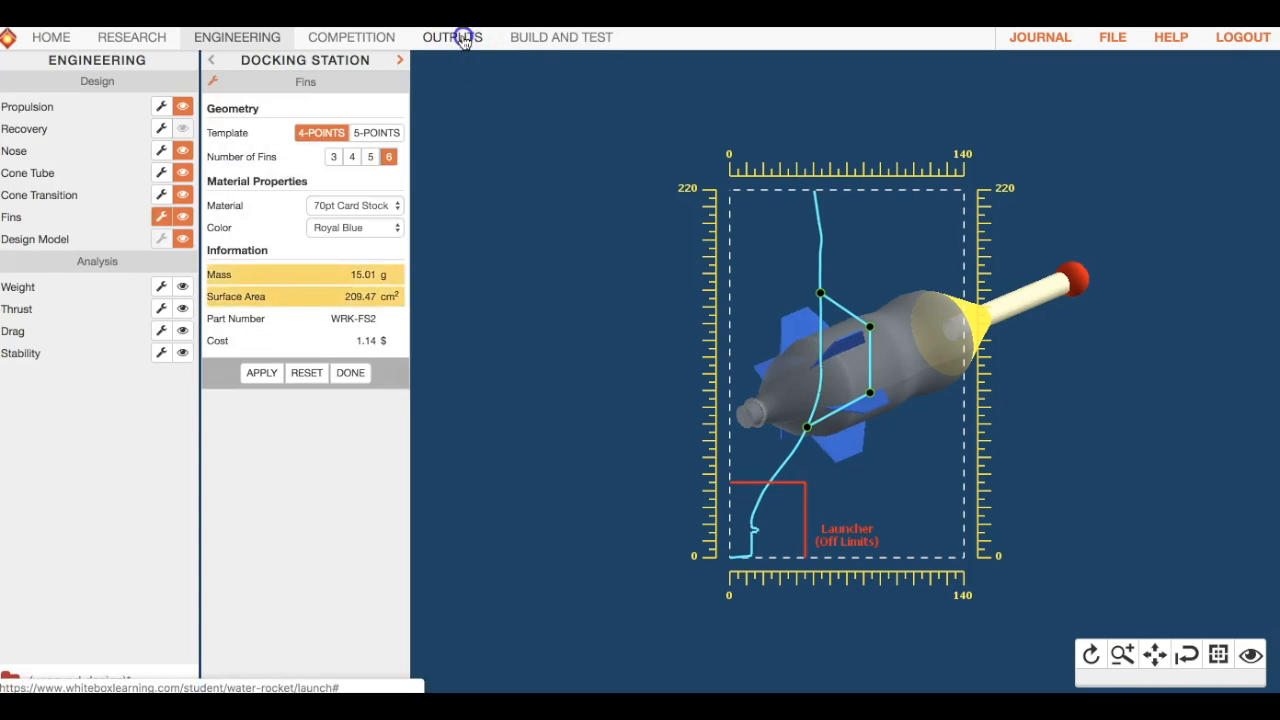
# Check the outputs report flagging six fins, then reduce the fin count to five.
pyautogui.click(451, 37)
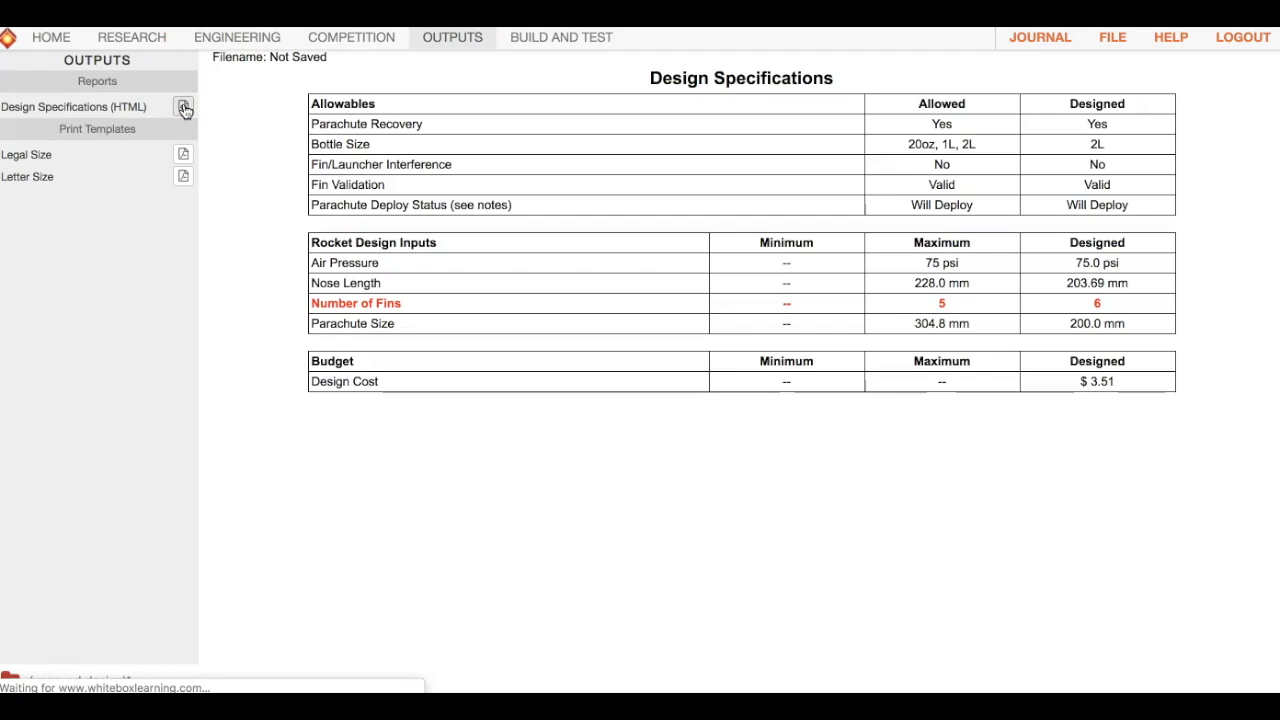
pyautogui.moveTo(351, 37)
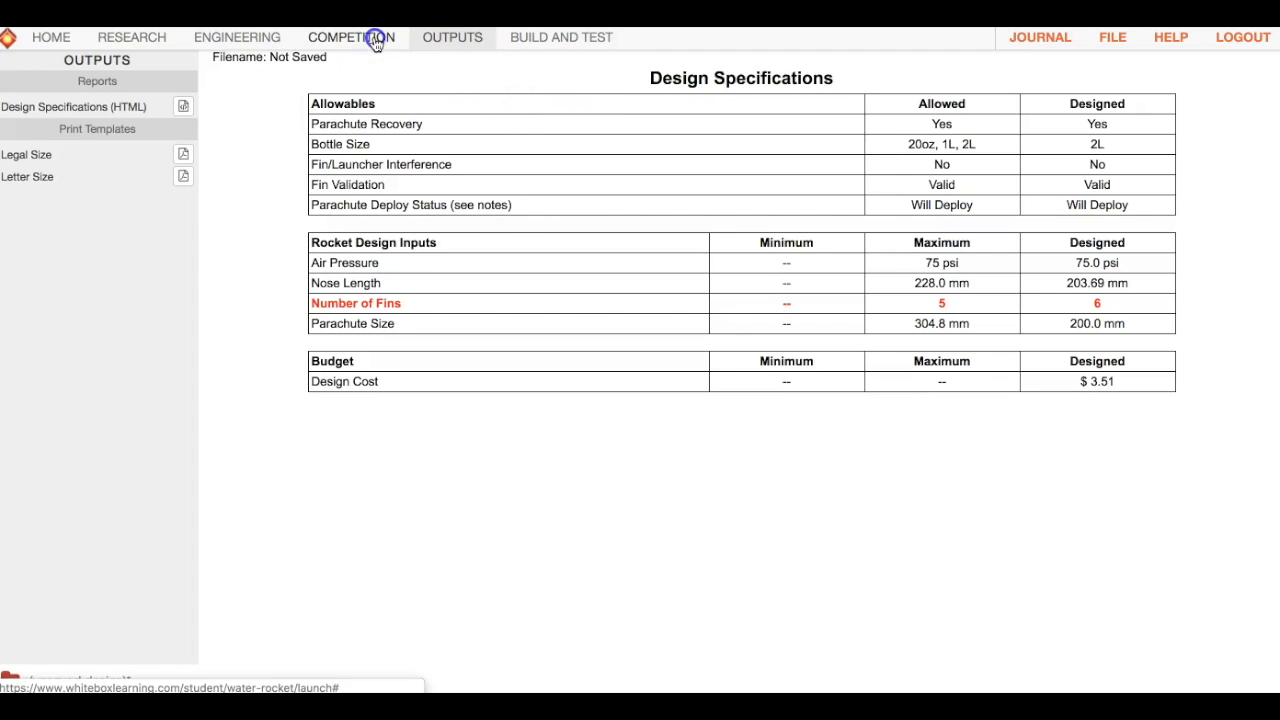
pyautogui.click(351, 37)
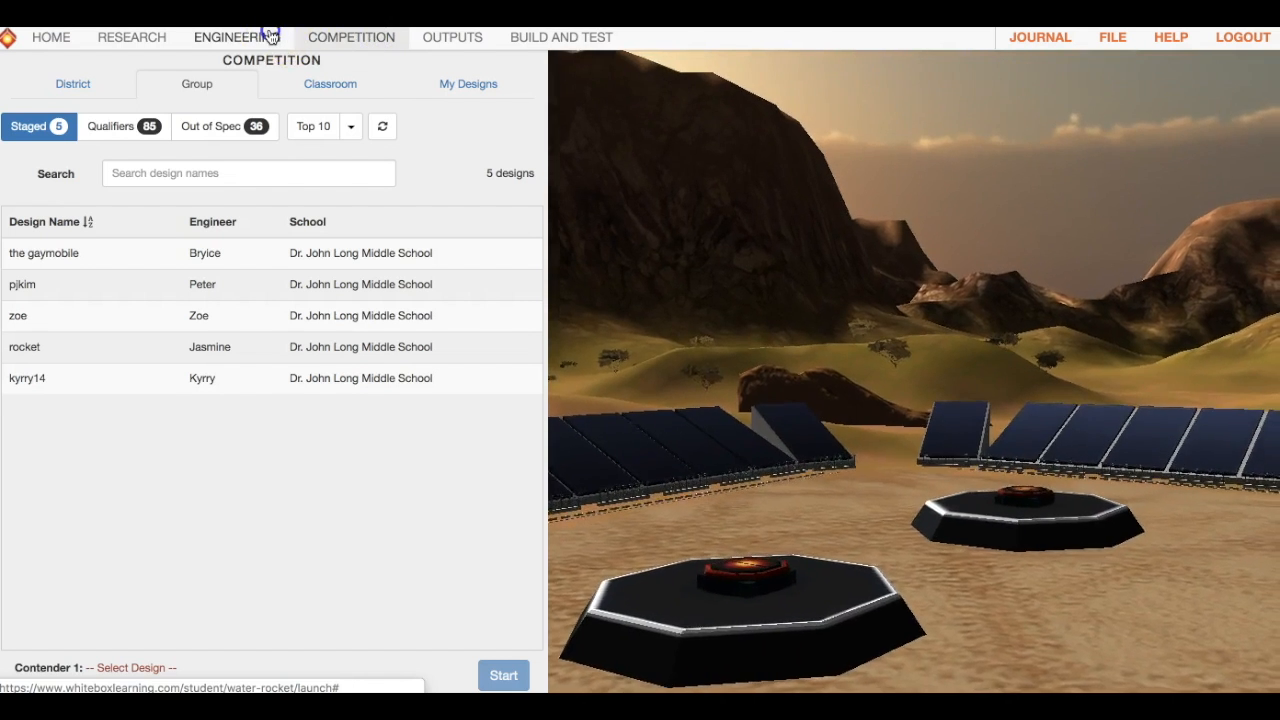
pyautogui.click(237, 37)
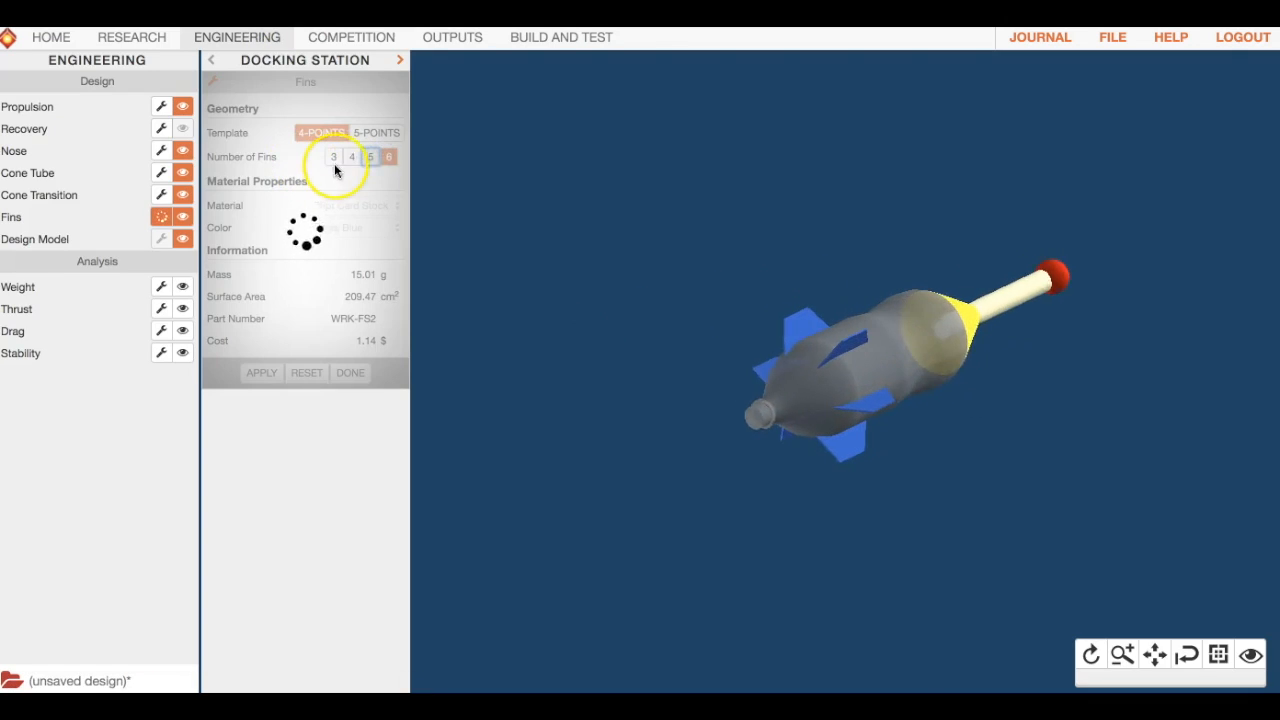
pyautogui.click(370, 156)
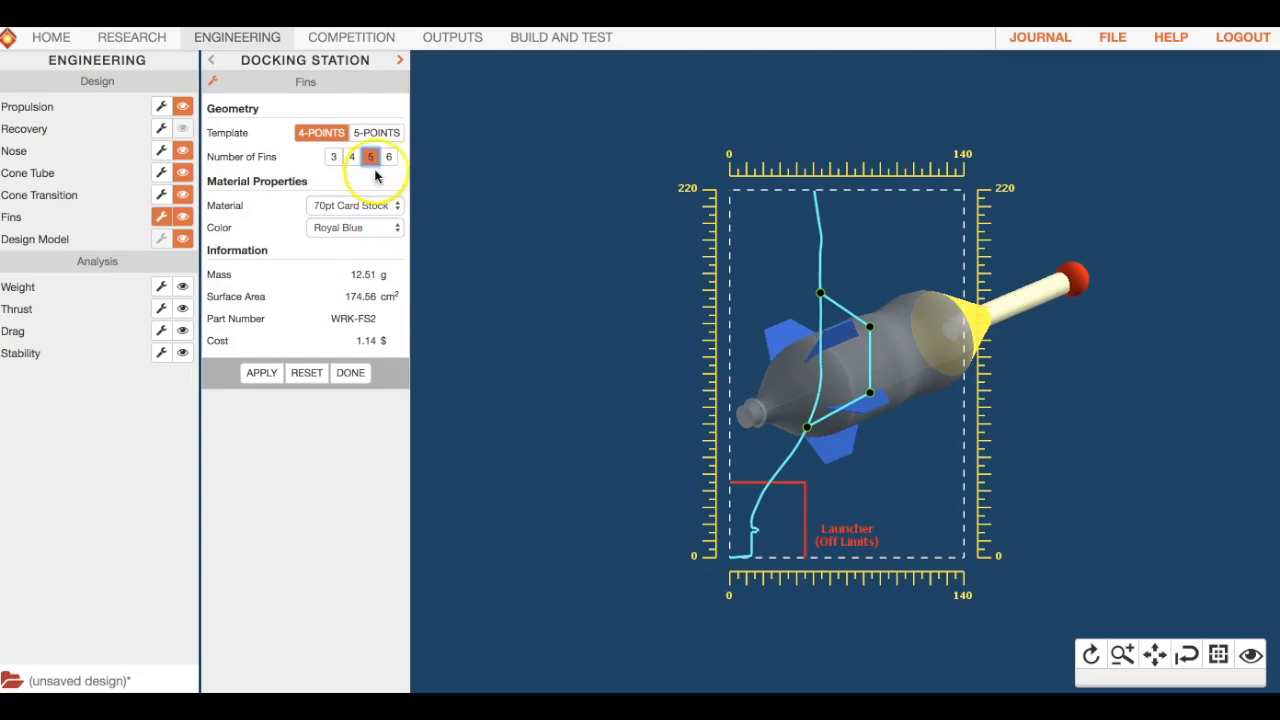
pyautogui.click(354, 205)
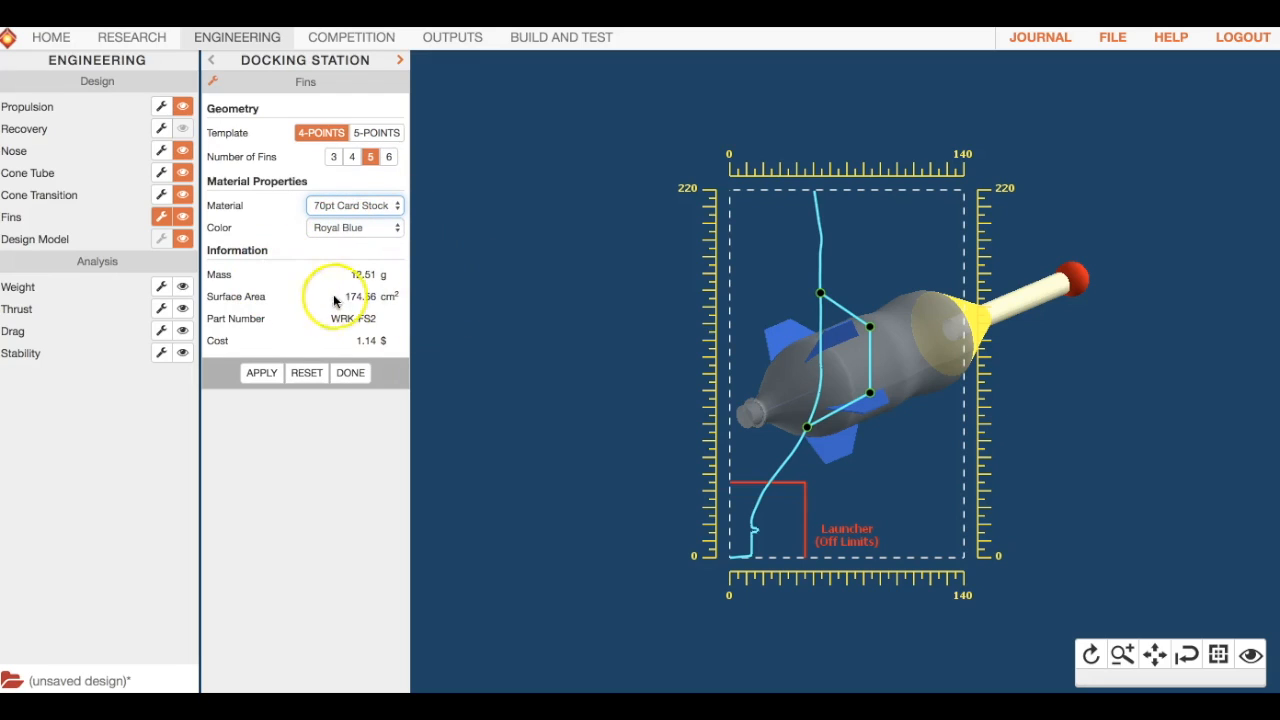
pyautogui.moveTo(298, 318)
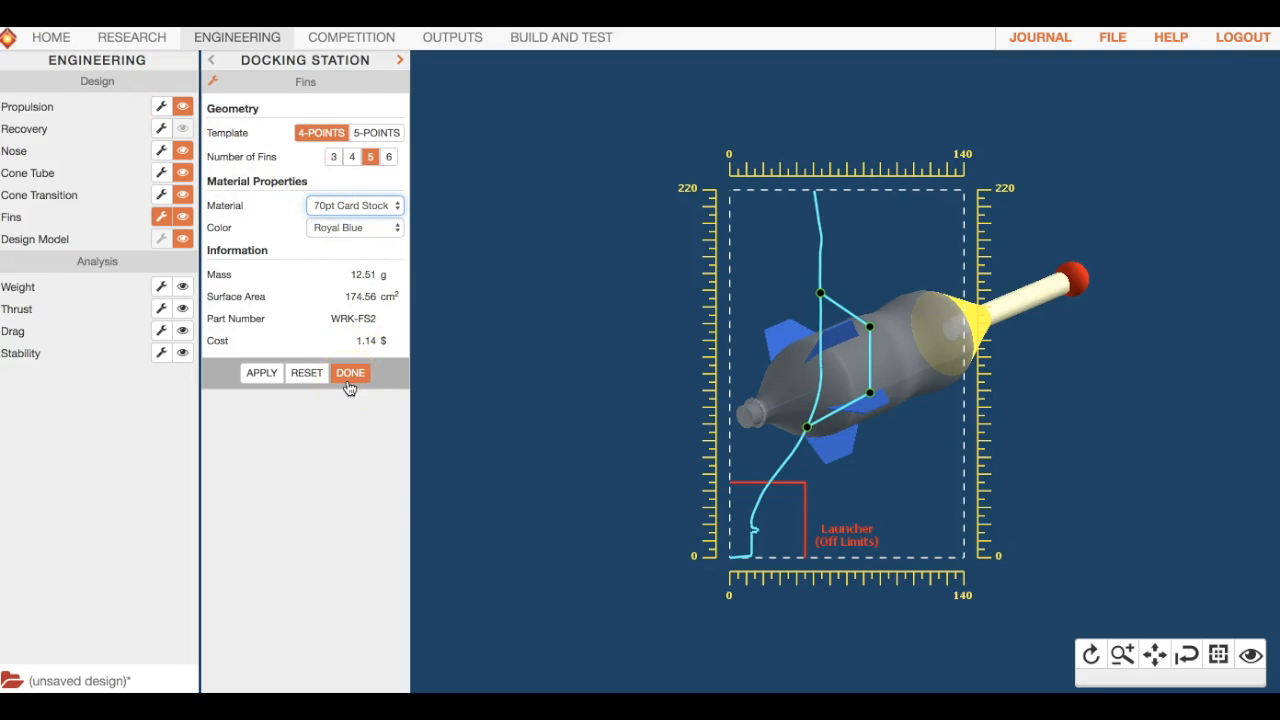
pyautogui.moveTo(866, 390)
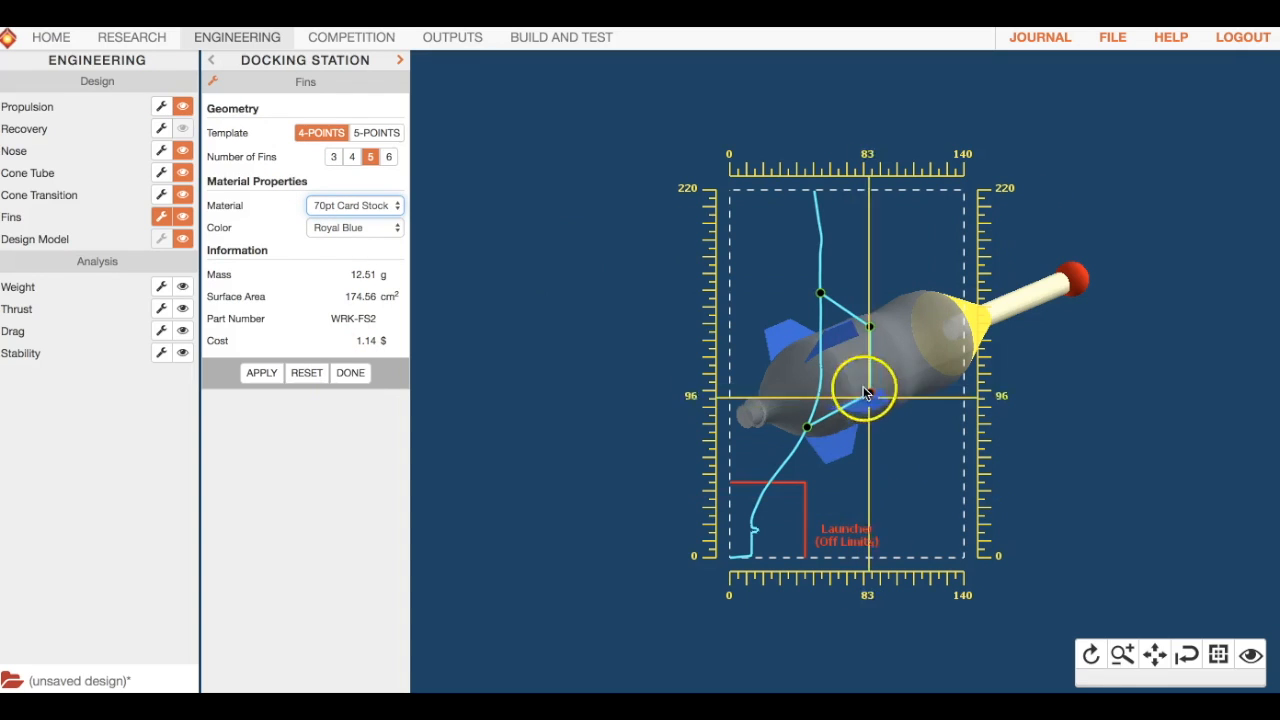
pyautogui.click(452, 37)
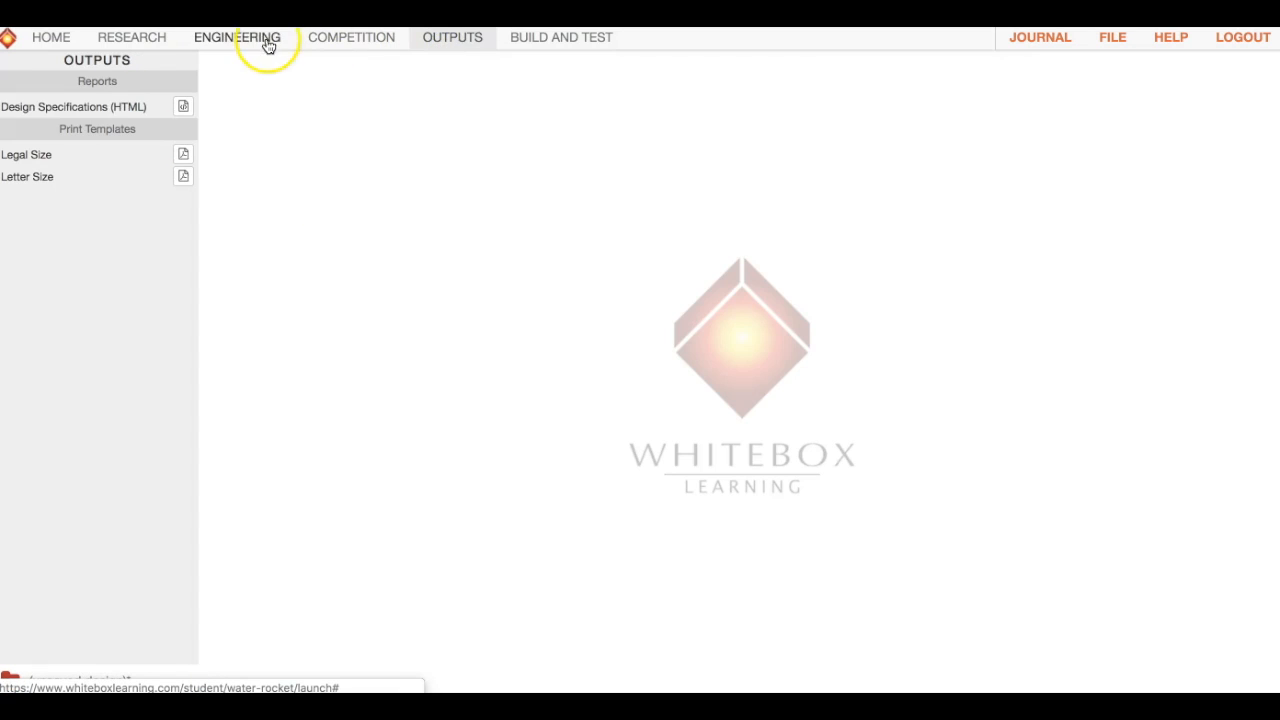
pyautogui.click(237, 37)
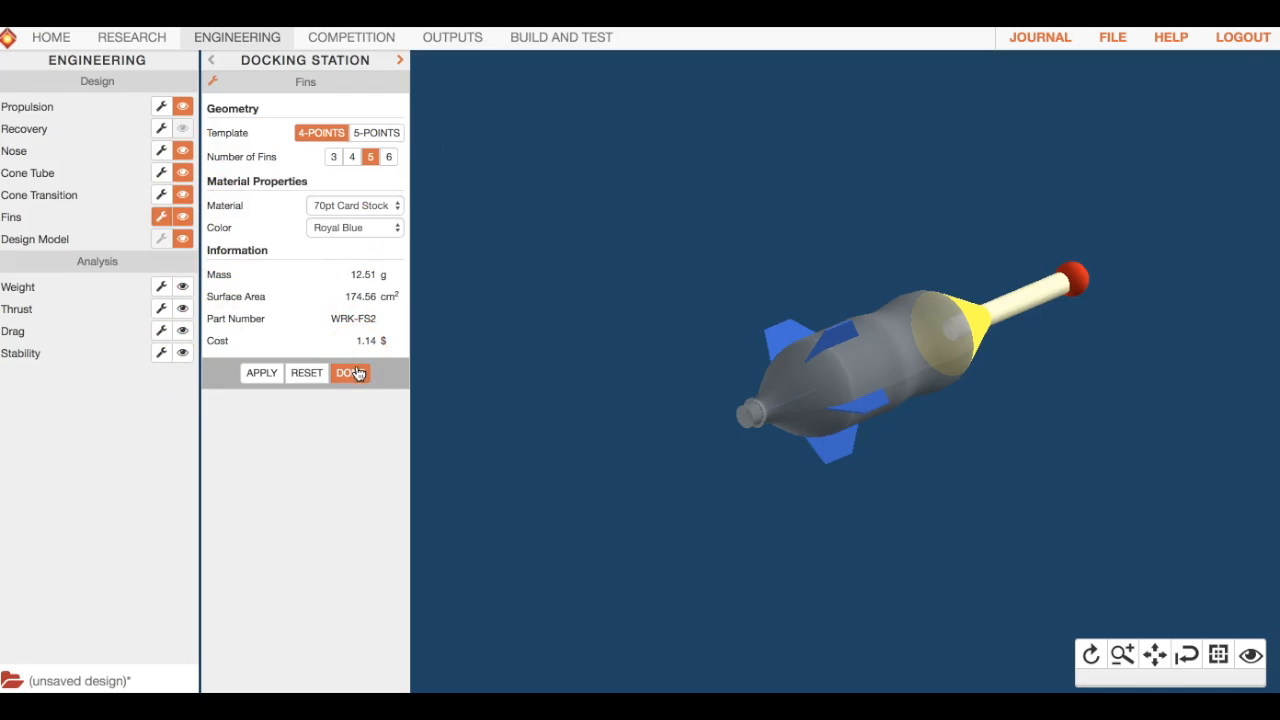
pyautogui.moveTo(750, 351)
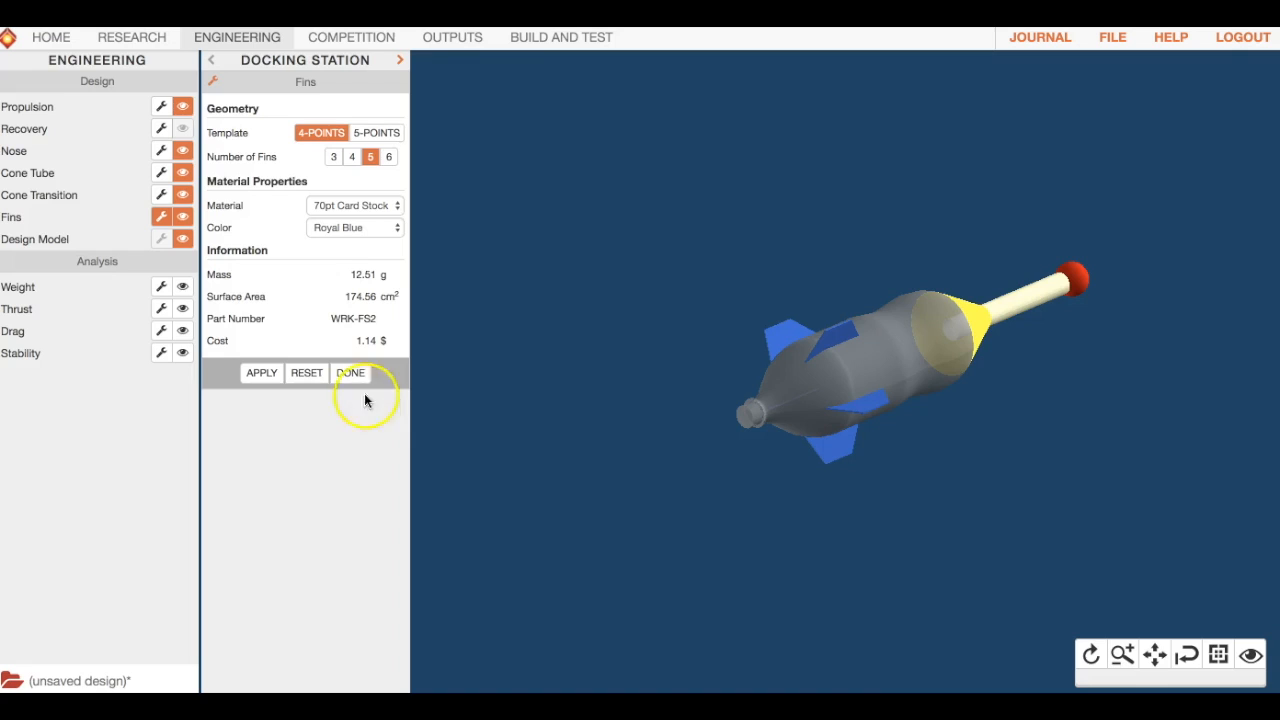
pyautogui.moveTo(888, 368)
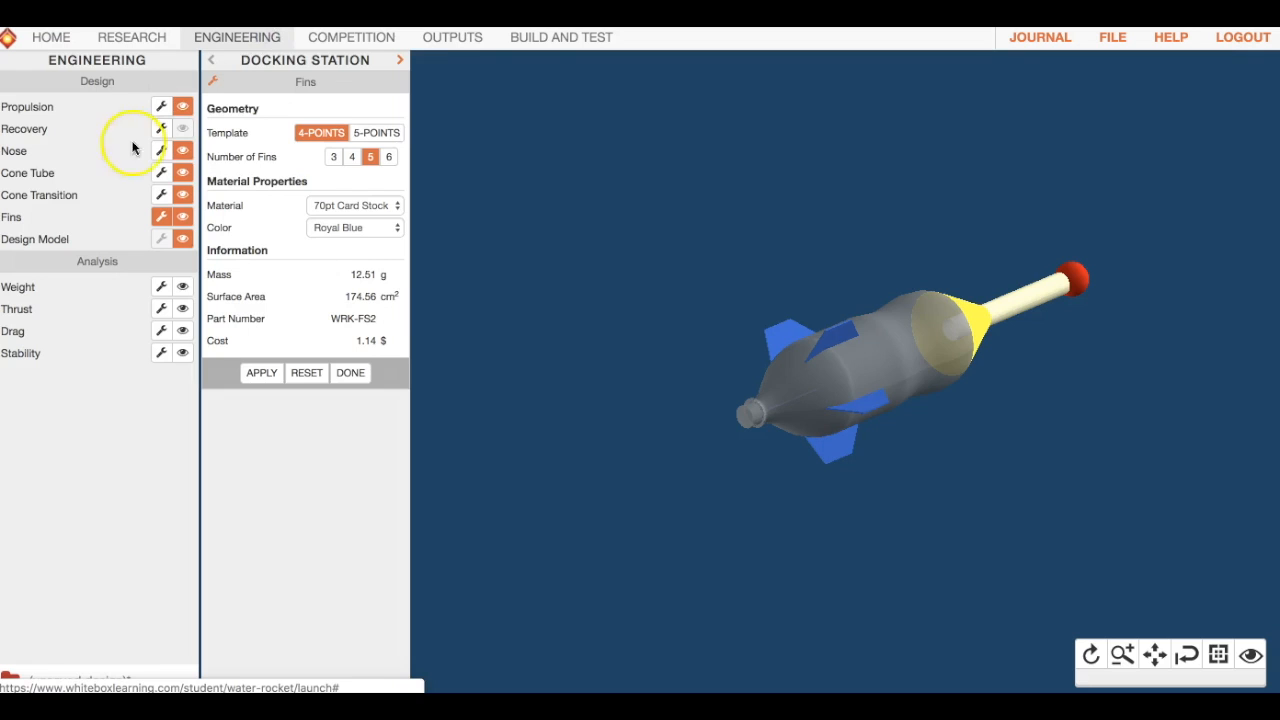
# Set the nose clay mass to 20 g for a 21.75 g nose, then review the Competition and Outputs pages.
pyautogui.click(161, 150)
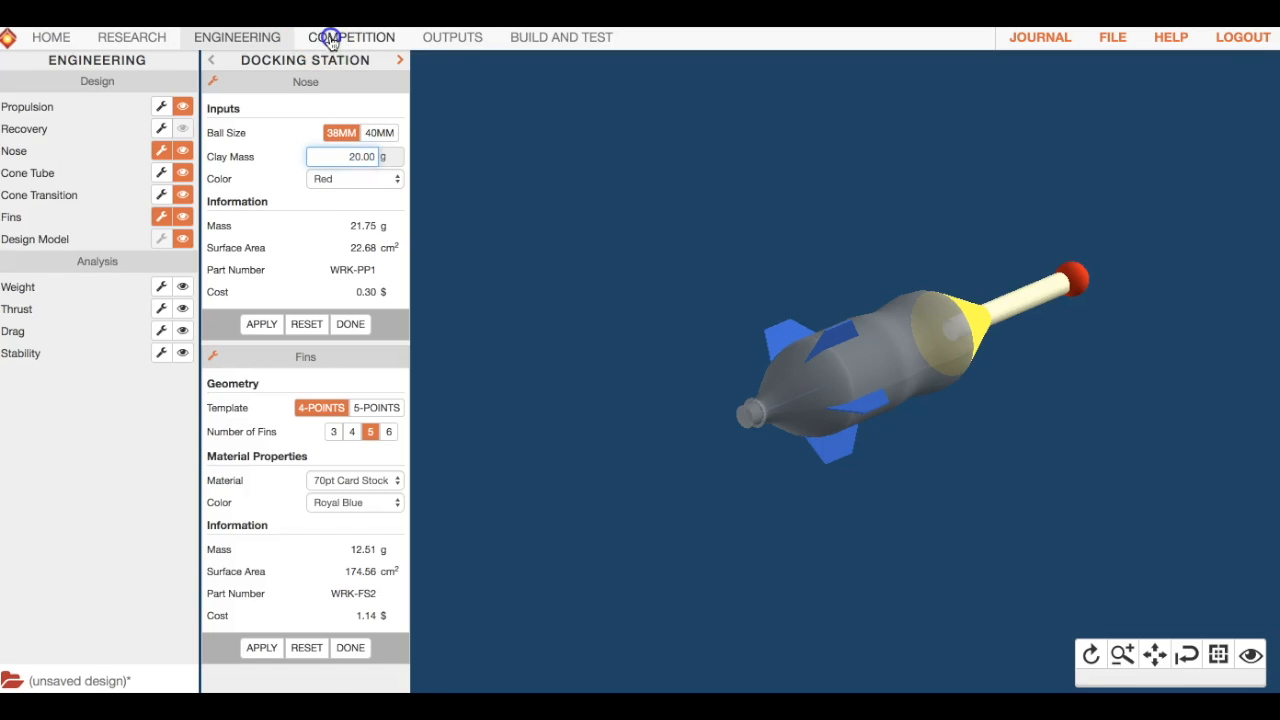
pyautogui.click(351, 37)
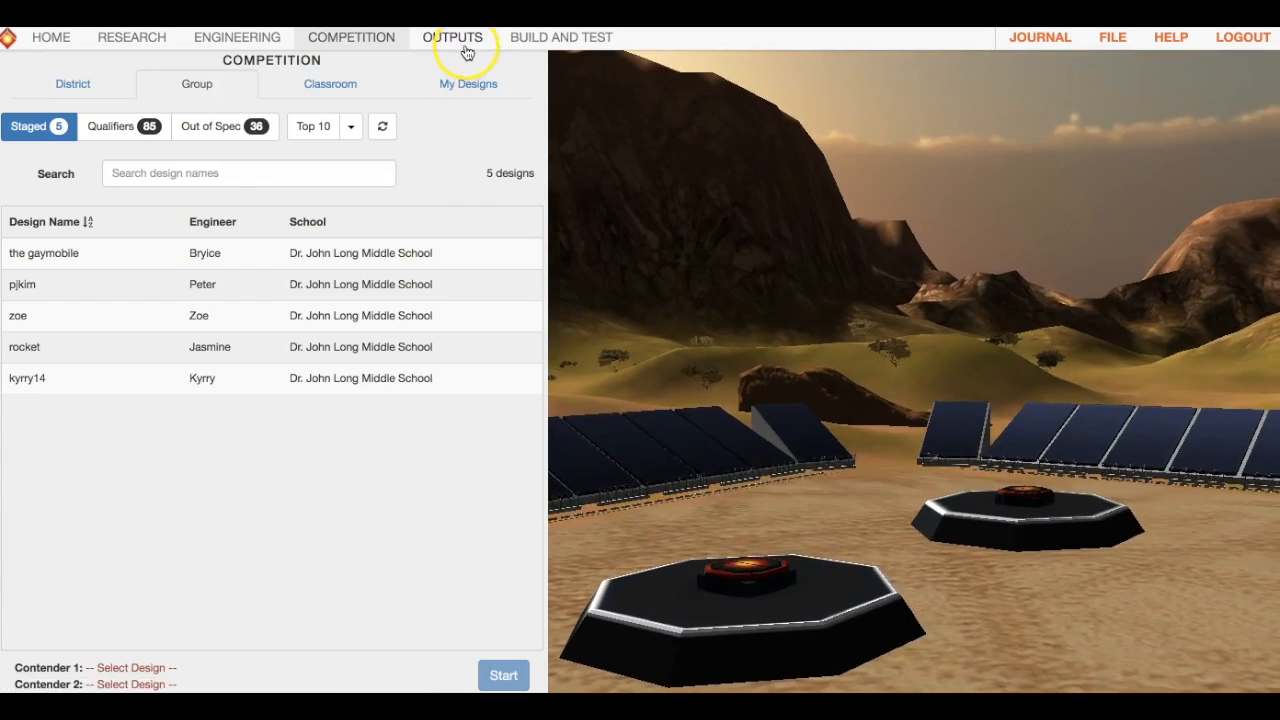
pyautogui.click(452, 37)
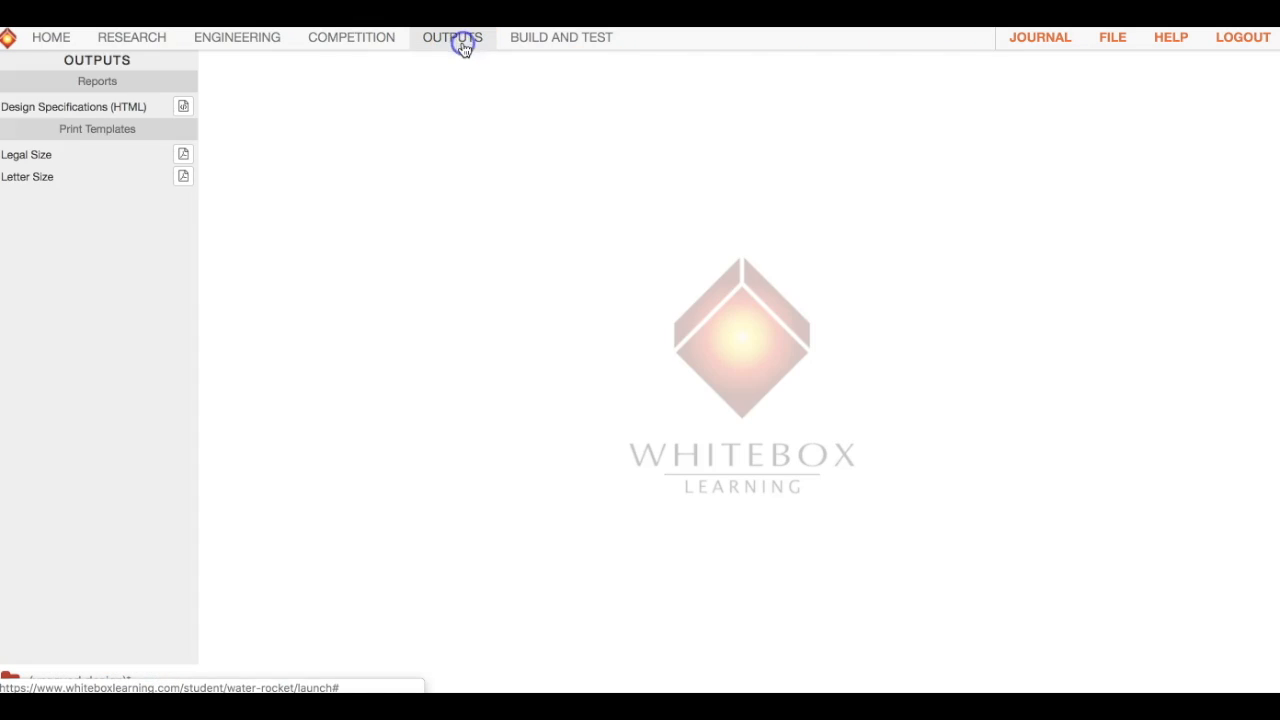
pyautogui.click(237, 37)
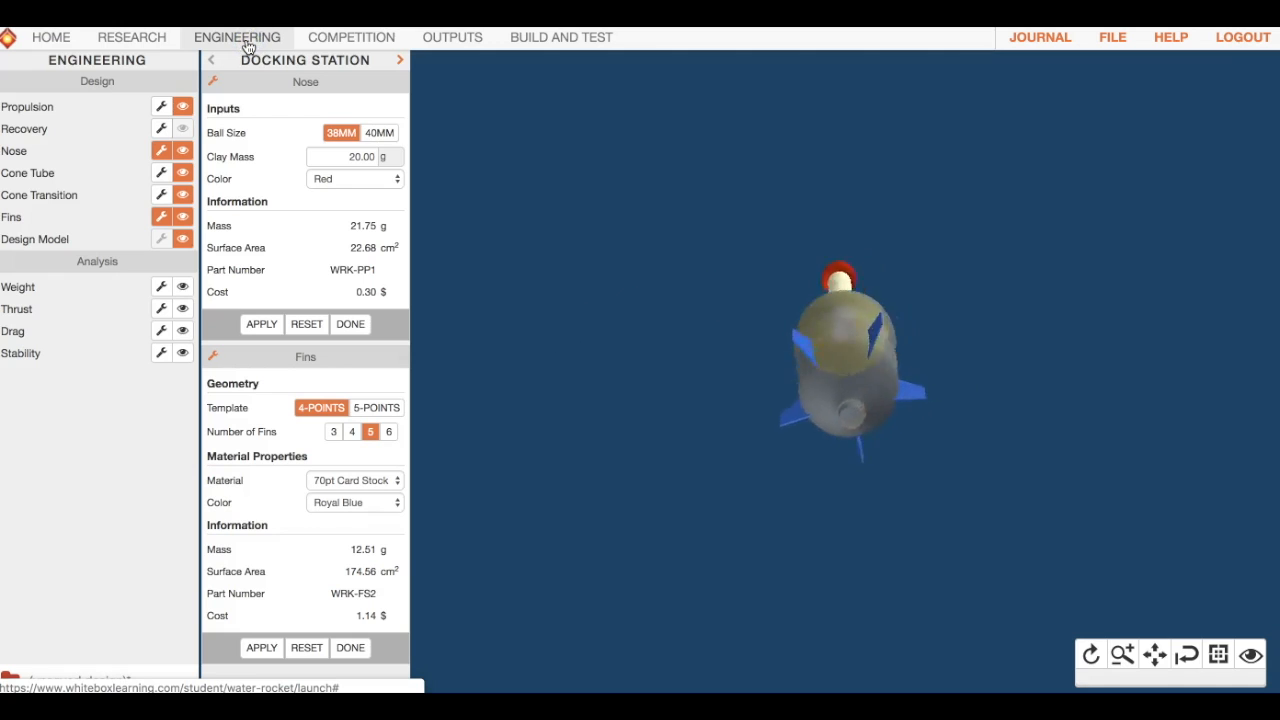